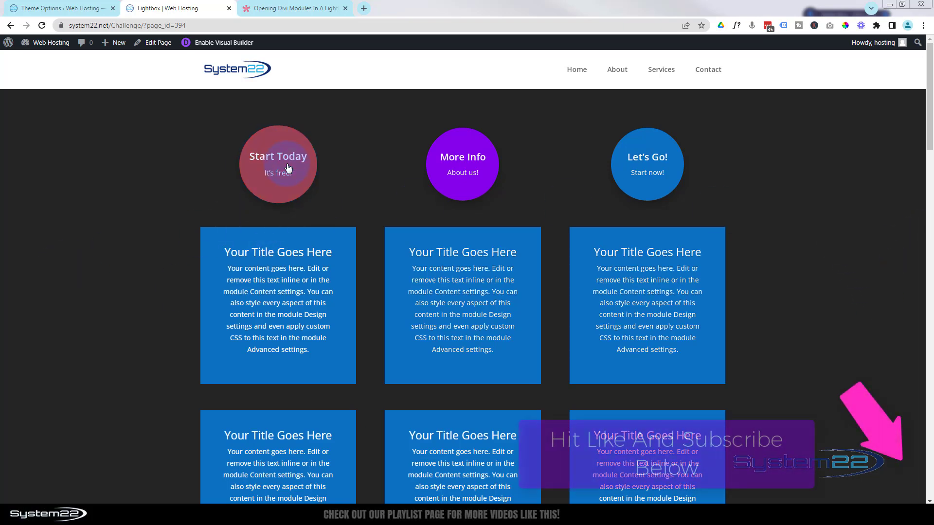
- Test the page's Start Today button and the Let's Go signup lightbox, then close it
{"action": "left_click", "coordinate": [277, 163]}
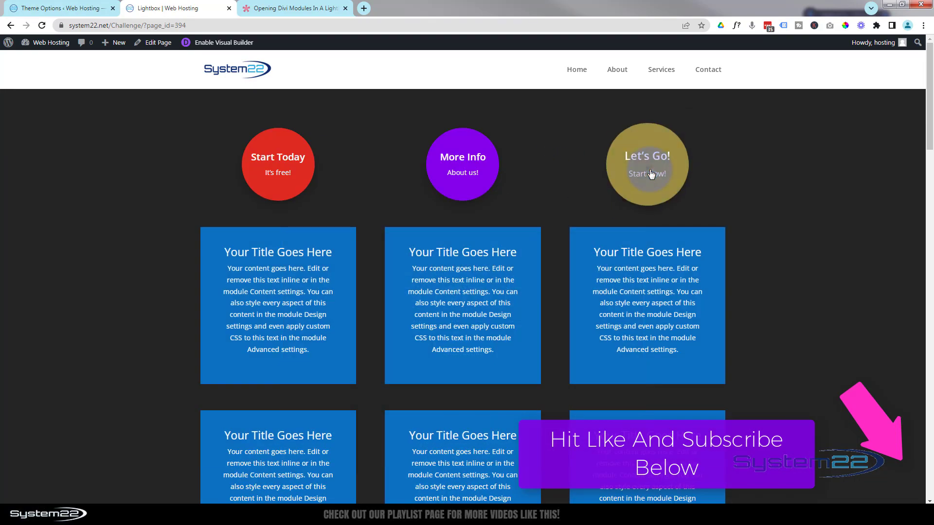
{"action": "left_click", "coordinate": [646, 166]}
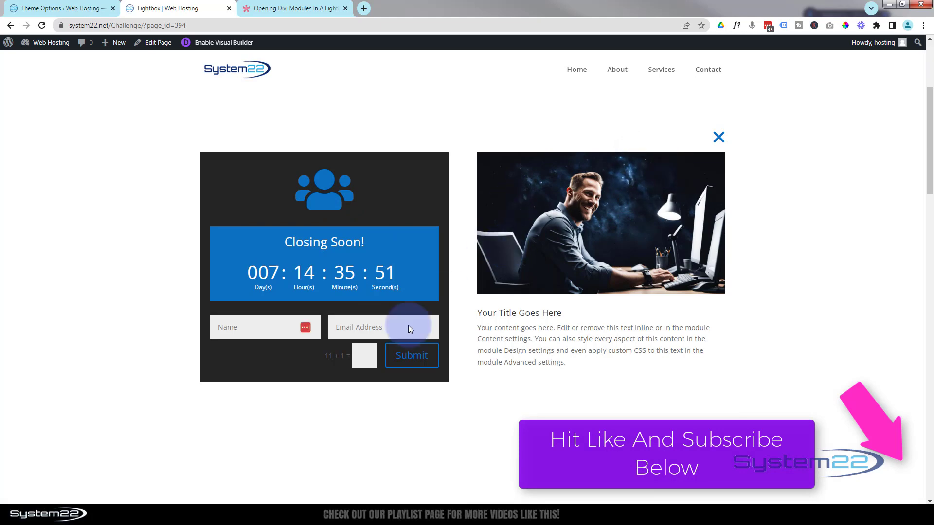
{"action": "mouse_move", "coordinate": [142, 292]}
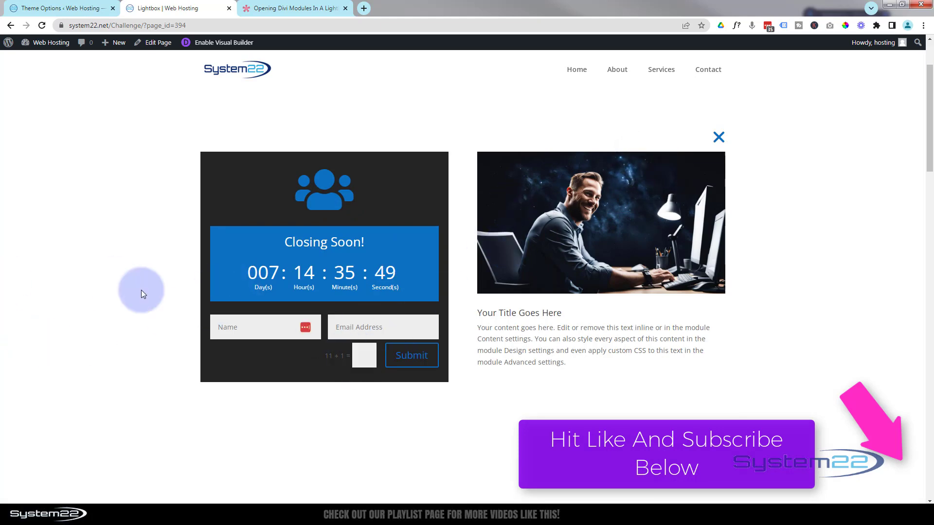
{"action": "left_click", "coordinate": [717, 137]}
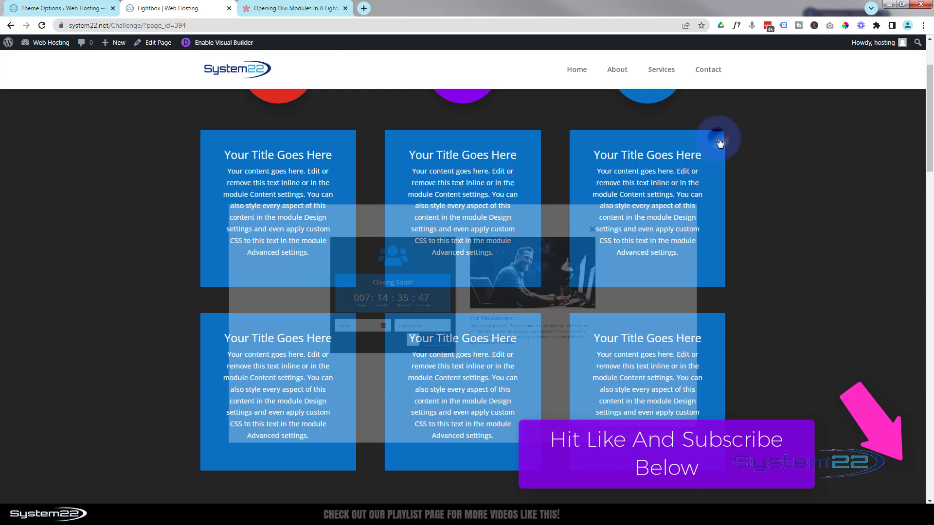
{"action": "scroll", "scroll_direction": "down", "scroll_amount": 3}
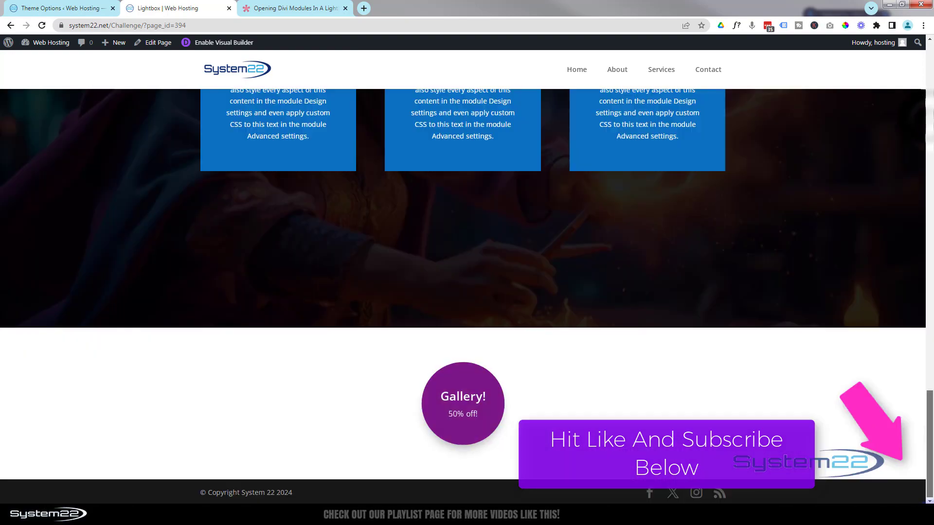
{"action": "mouse_move", "coordinate": [463, 410]}
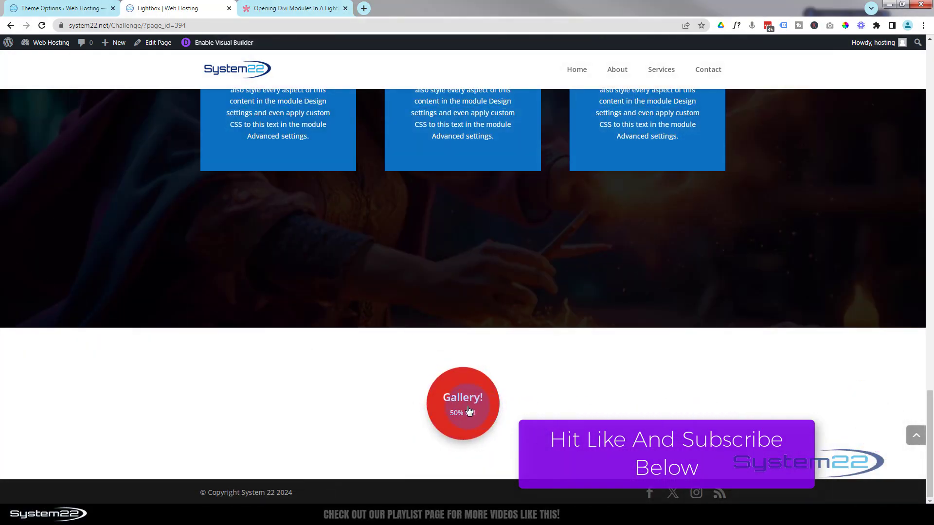
- Open the existing image gallery lightbox and scroll through its images
{"action": "left_click", "coordinate": [463, 403]}
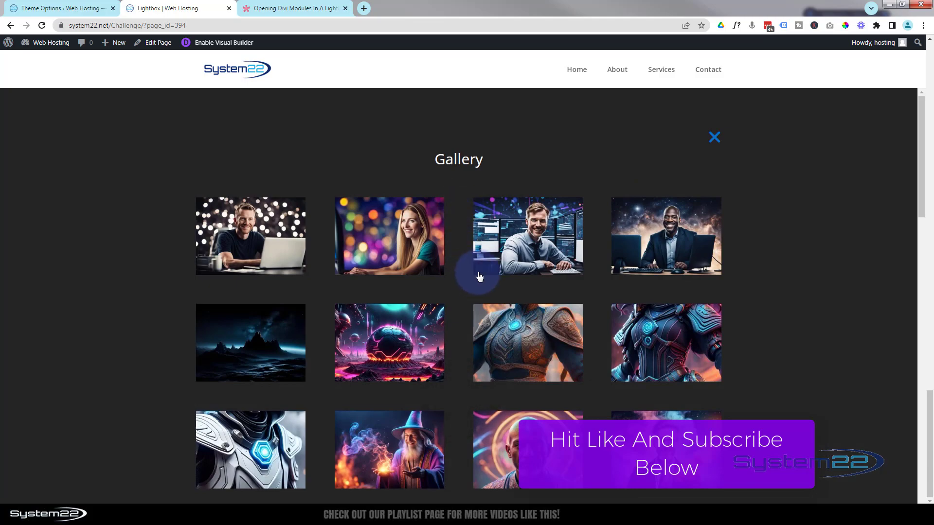
{"action": "scroll", "scroll_direction": "down", "scroll_amount": 3}
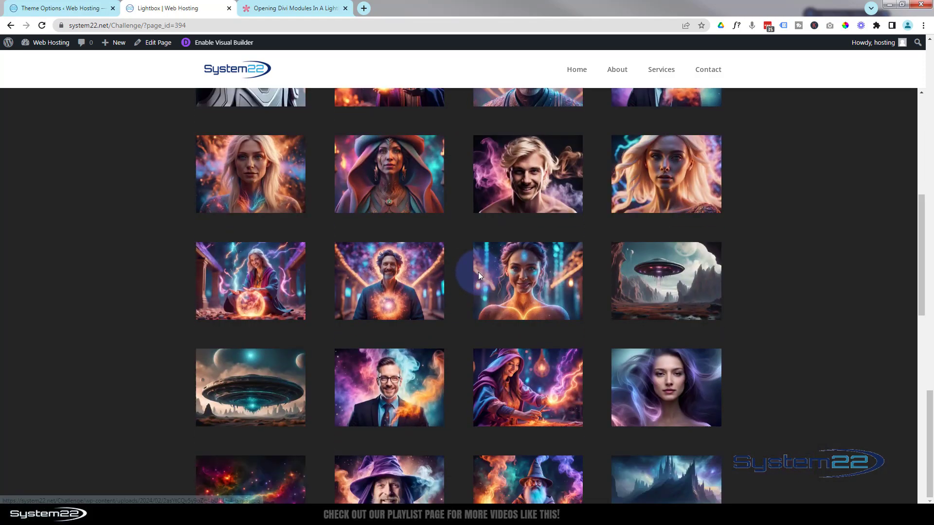
{"action": "scroll", "scroll_direction": "down", "scroll_amount": 3}
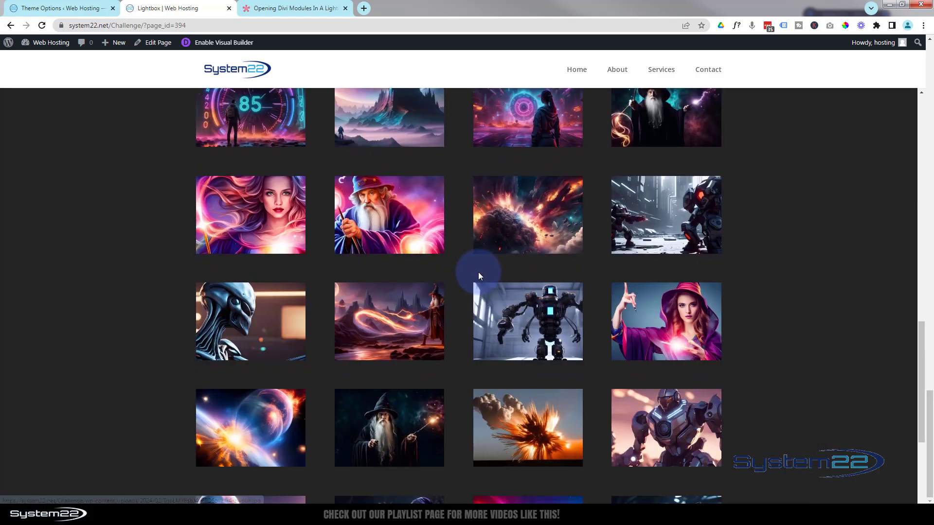
{"action": "scroll", "scroll_direction": "down", "scroll_amount": 3}
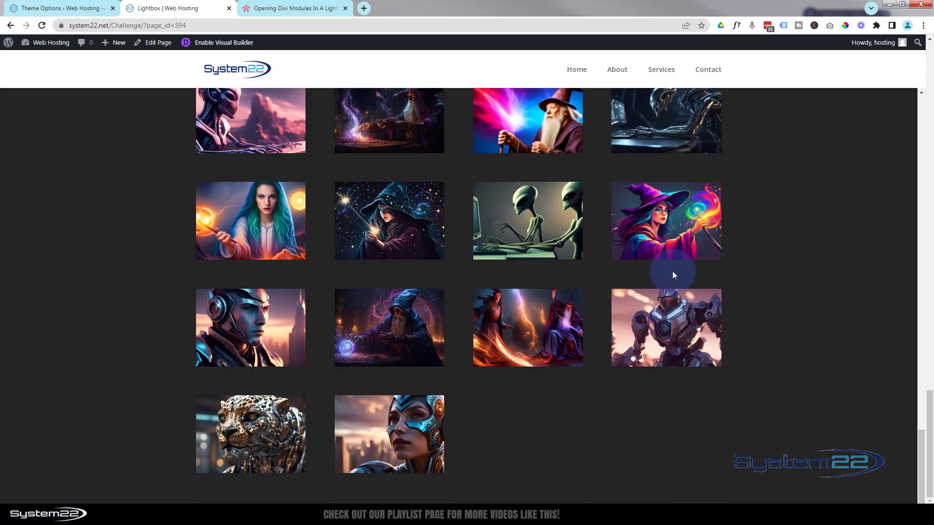
{"action": "scroll", "scroll_direction": "down", "scroll_amount": 3}
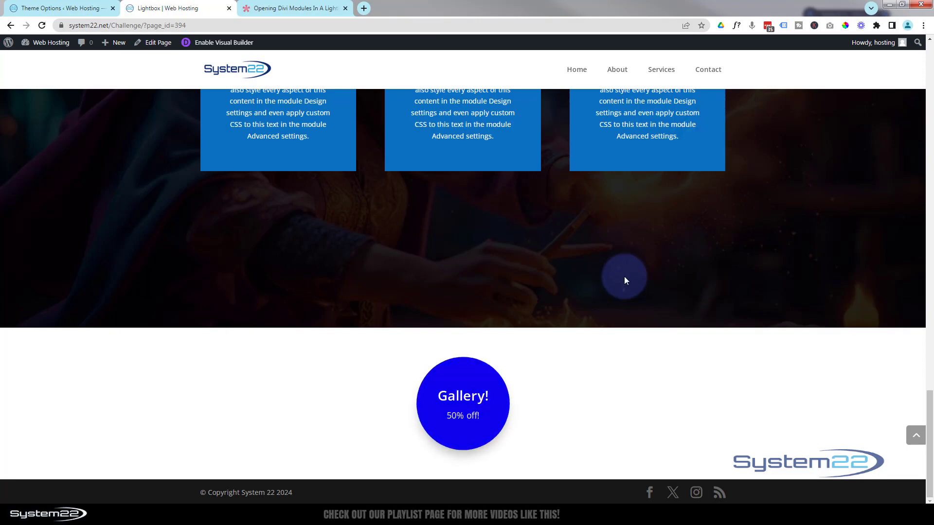
{"action": "scroll", "scroll_direction": "up", "scroll_amount": 3}
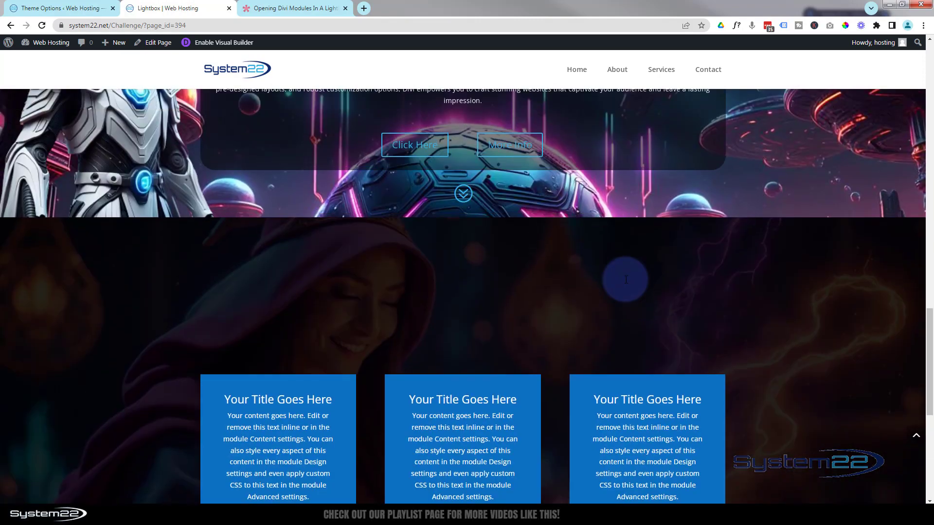
{"action": "scroll", "scroll_direction": "down", "scroll_amount": 3}
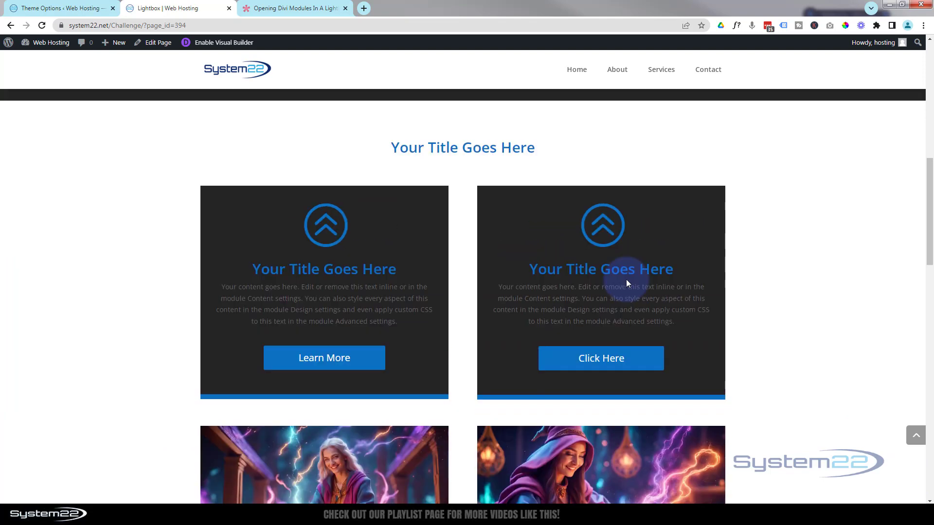
- In the lightbox help article, locate the Custom CSS block and highlight the whole snippet
{"action": "left_click", "coordinate": [292, 8]}
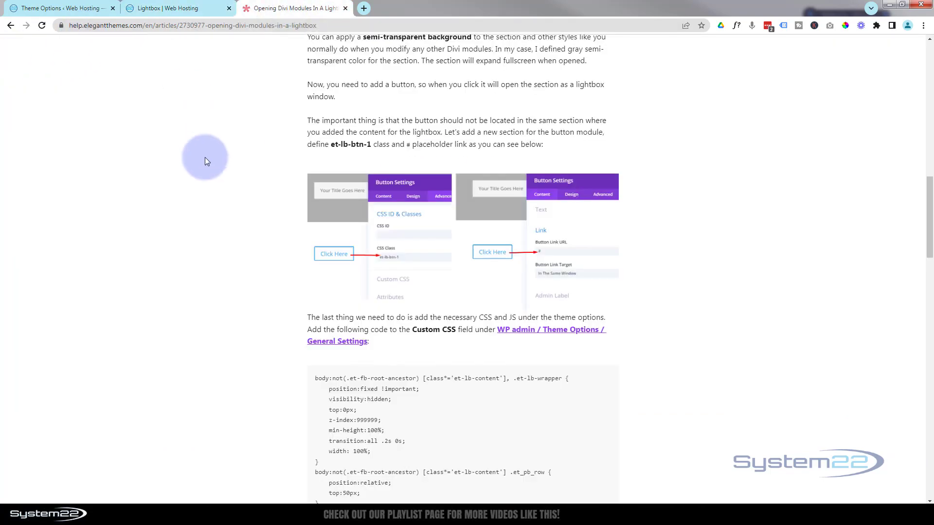
{"action": "scroll", "scroll_direction": "up", "scroll_amount": 3}
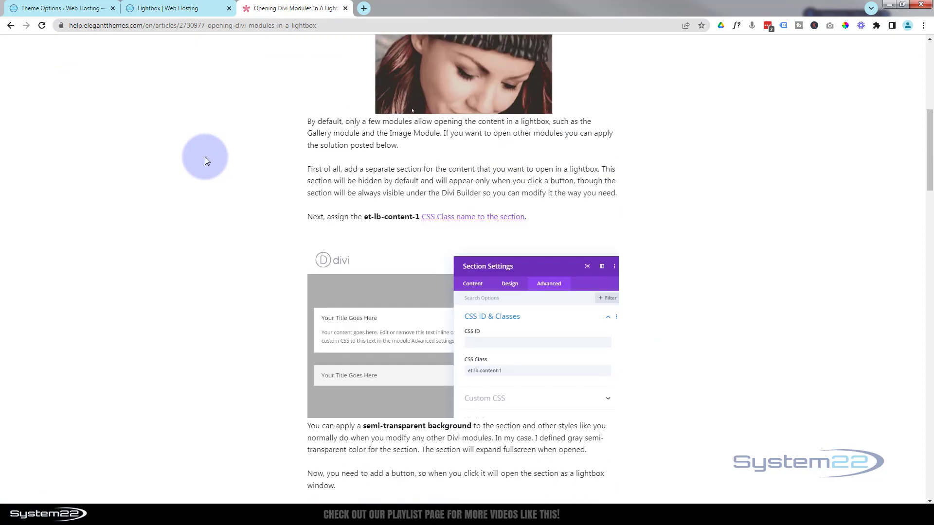
{"action": "scroll", "scroll_direction": "down", "scroll_amount": 3}
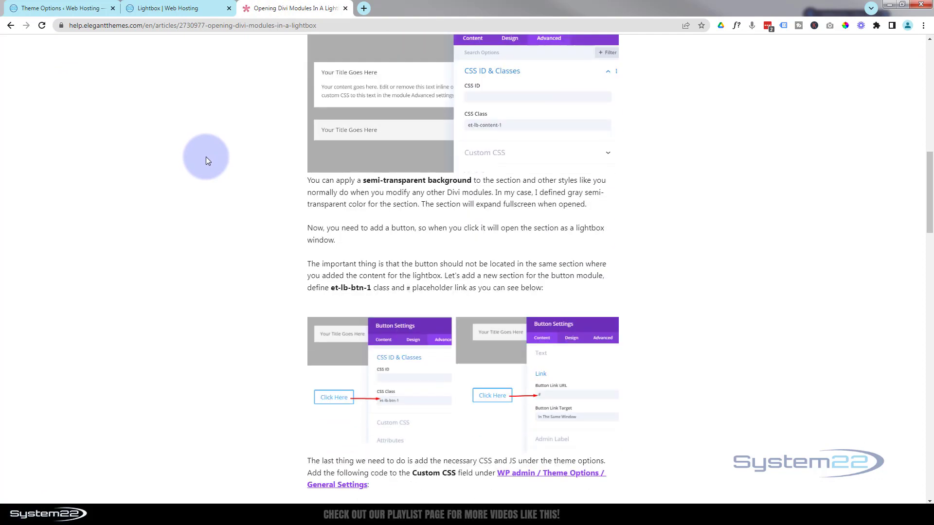
{"action": "scroll", "scroll_direction": "down", "scroll_amount": 3}
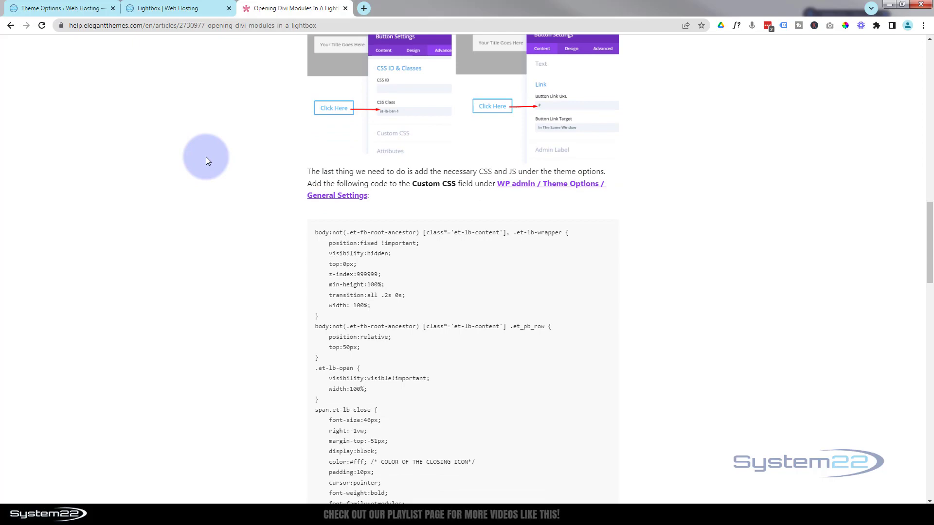
{"action": "scroll", "scroll_direction": "up", "scroll_amount": 3}
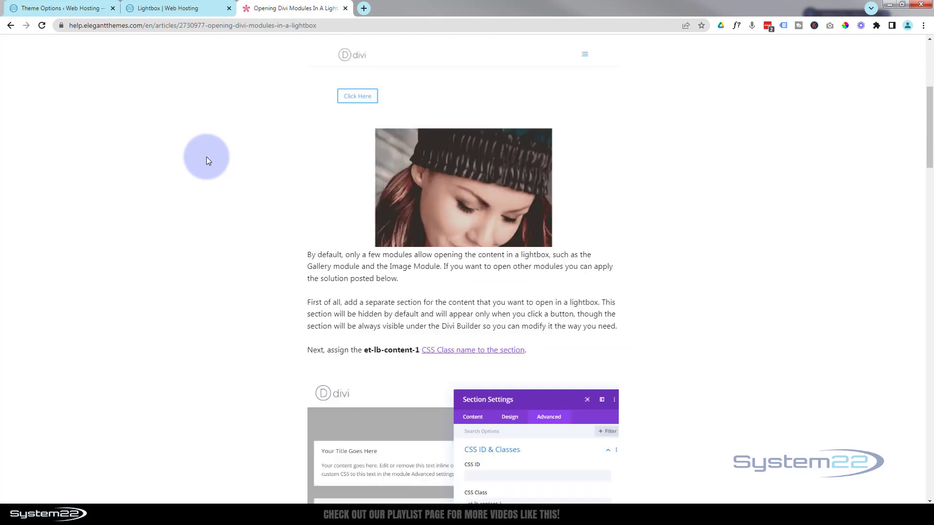
{"action": "scroll", "scroll_direction": "up", "scroll_amount": 3}
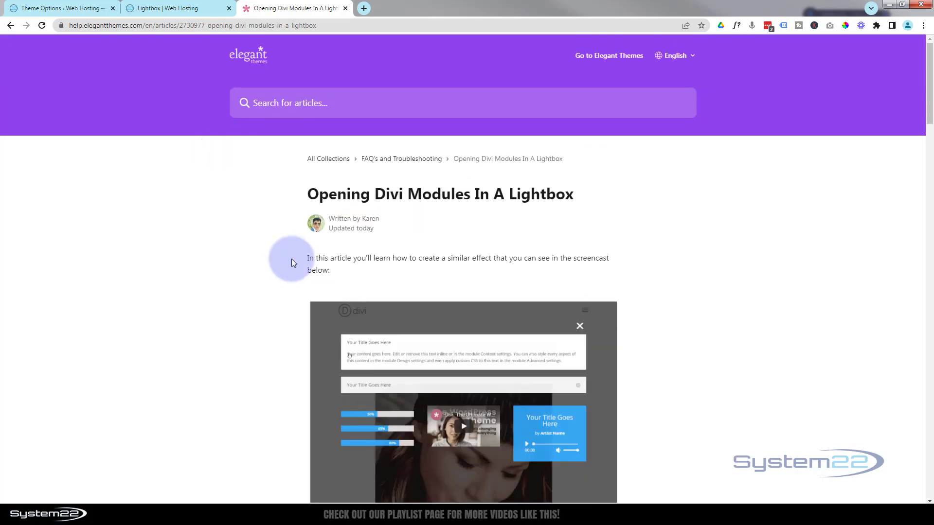
{"action": "scroll", "scroll_direction": "down", "scroll_amount": 3}
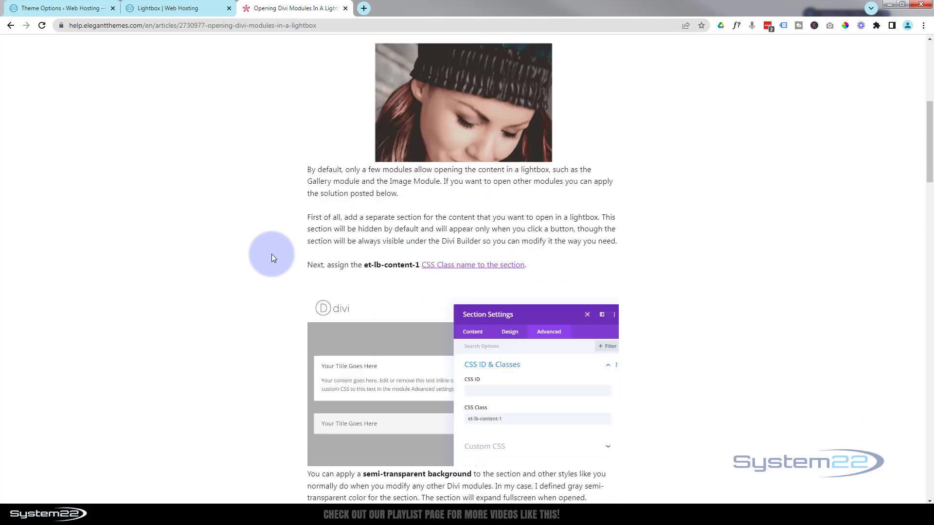
{"action": "scroll", "scroll_direction": "down", "scroll_amount": 3}
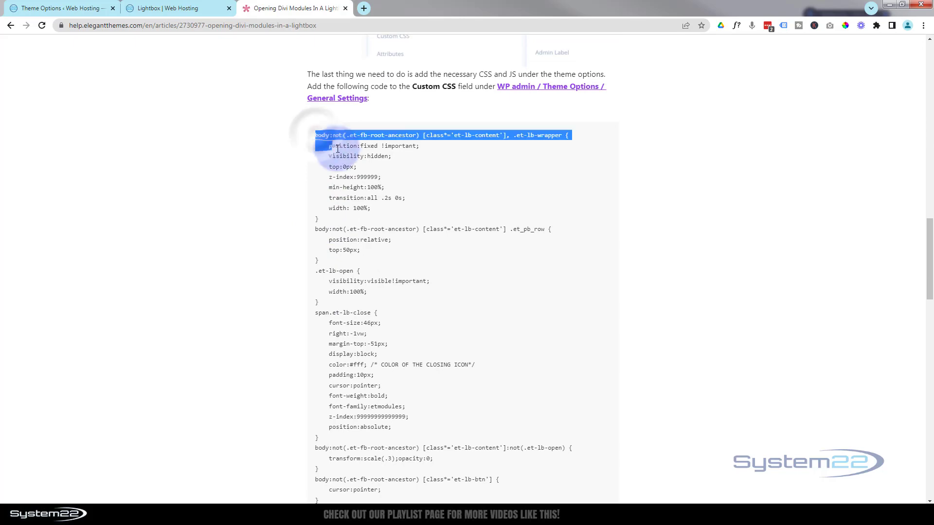
{"action": "scroll", "scroll_direction": "down", "scroll_amount": 3}
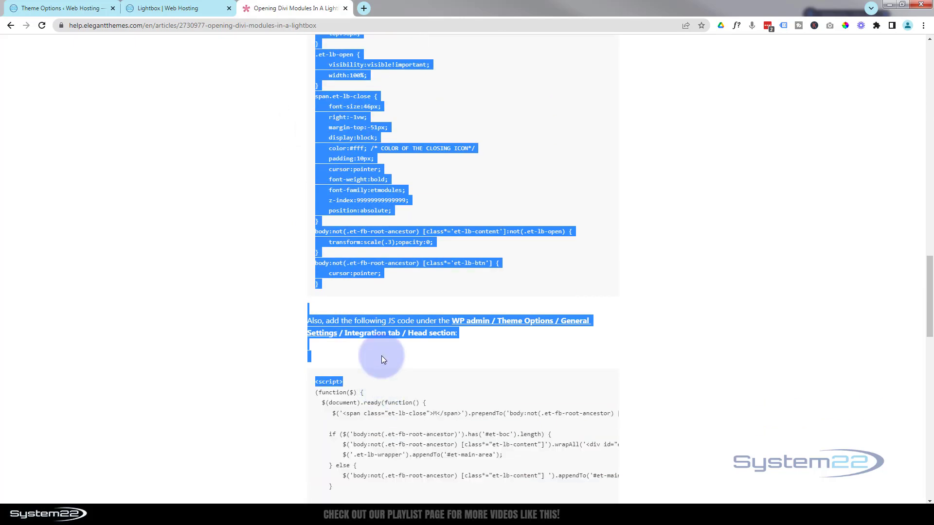
{"action": "left_click", "coordinate": [317, 286]}
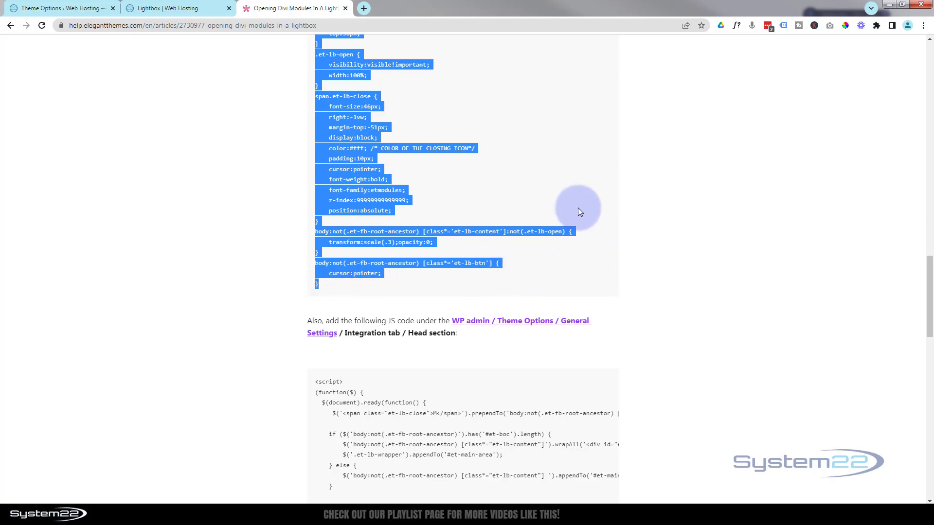
{"action": "mouse_move", "coordinate": [27, 12]}
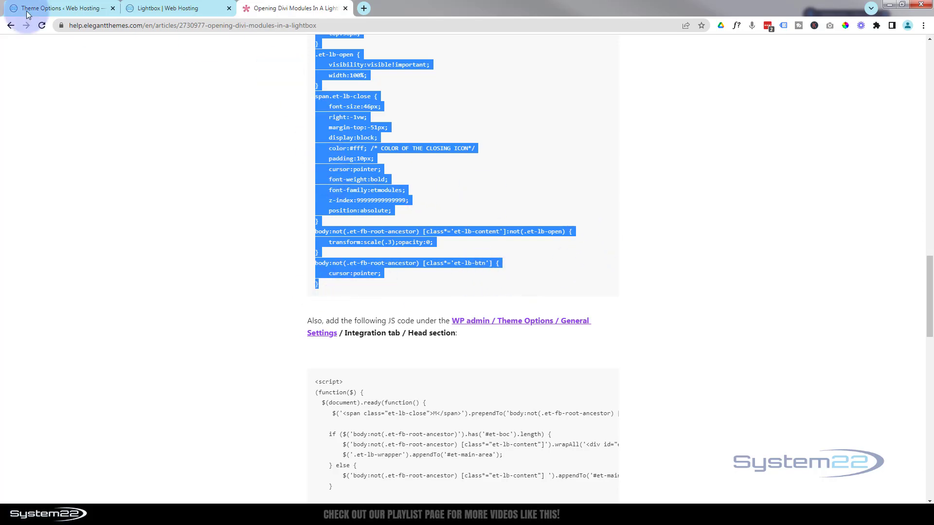
- Paste the lightbox CSS into Theme Options > General Custom CSS with top set to 110px
{"action": "left_click", "coordinate": [59, 8]}
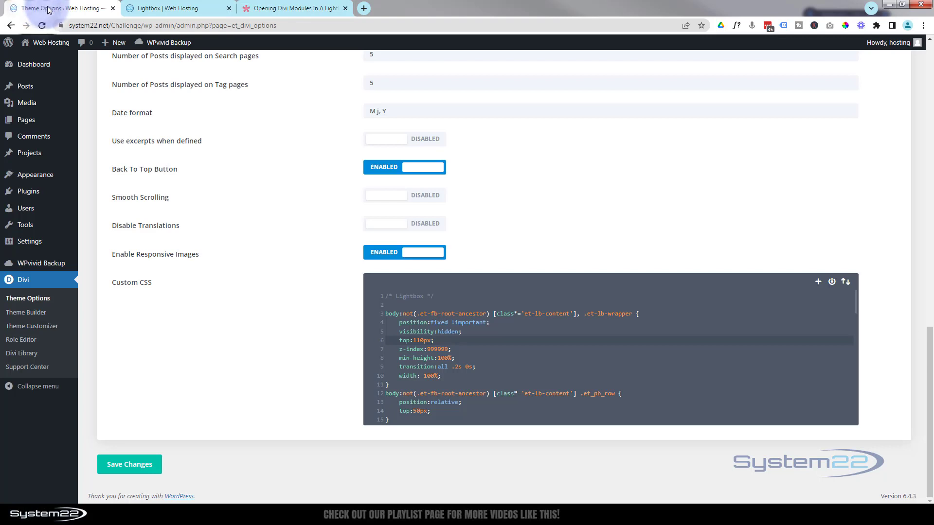
{"action": "mouse_move", "coordinate": [28, 298]}
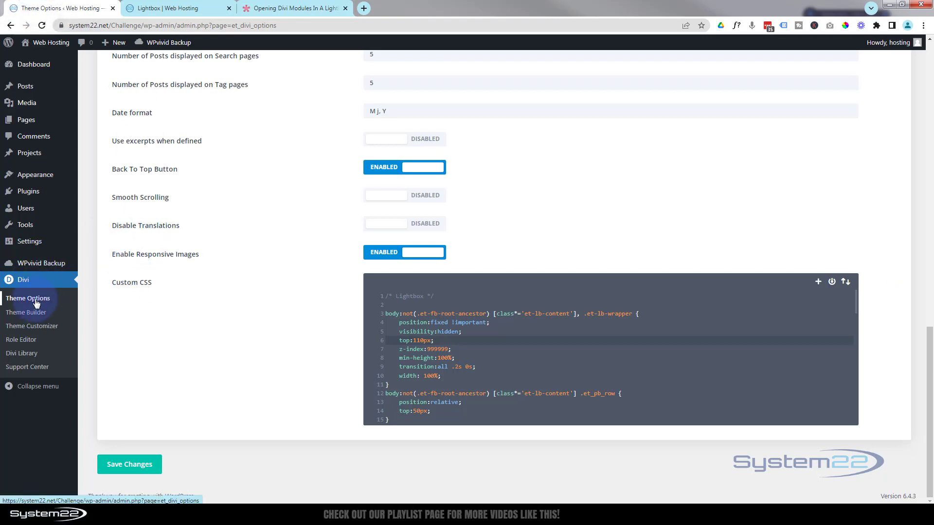
{"action": "scroll", "scroll_direction": "up", "scroll_amount": 3}
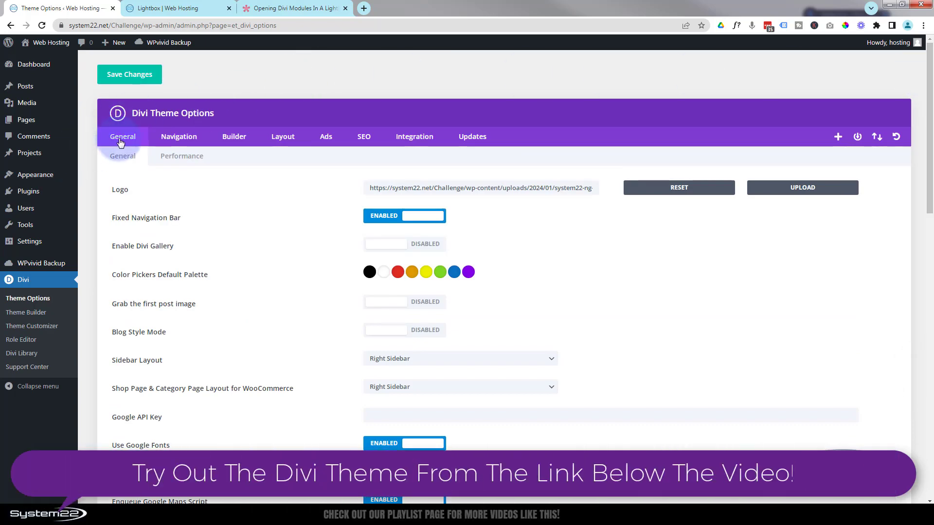
{"action": "scroll", "scroll_direction": "down", "scroll_amount": 3}
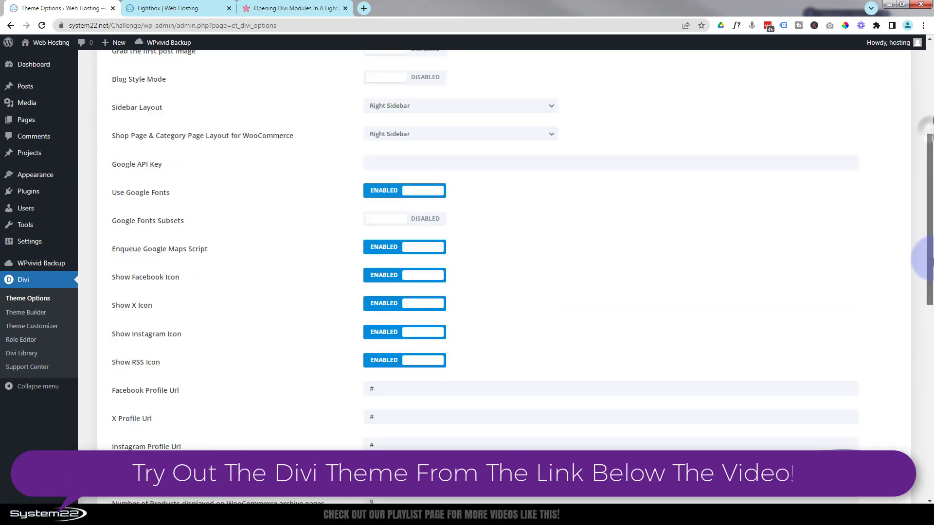
{"action": "scroll", "scroll_direction": "down", "scroll_amount": 3}
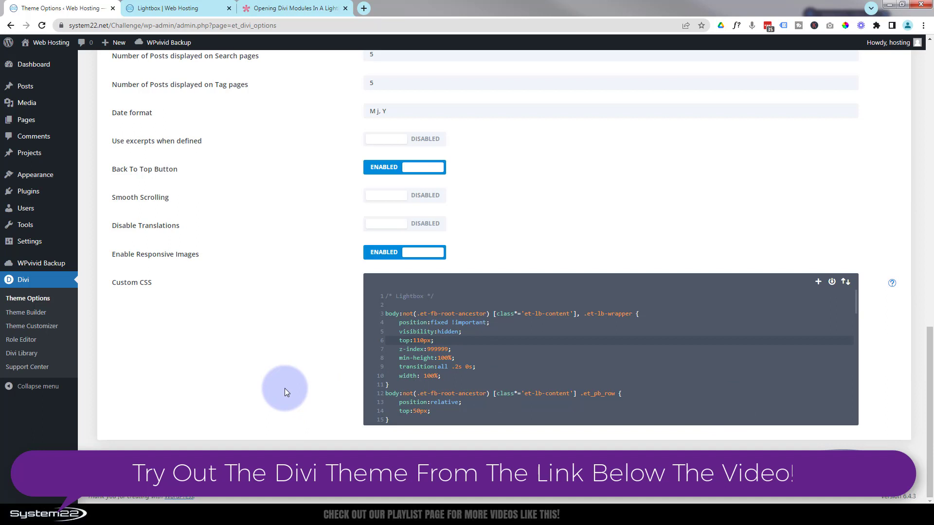
{"action": "mouse_move", "coordinate": [250, 326]}
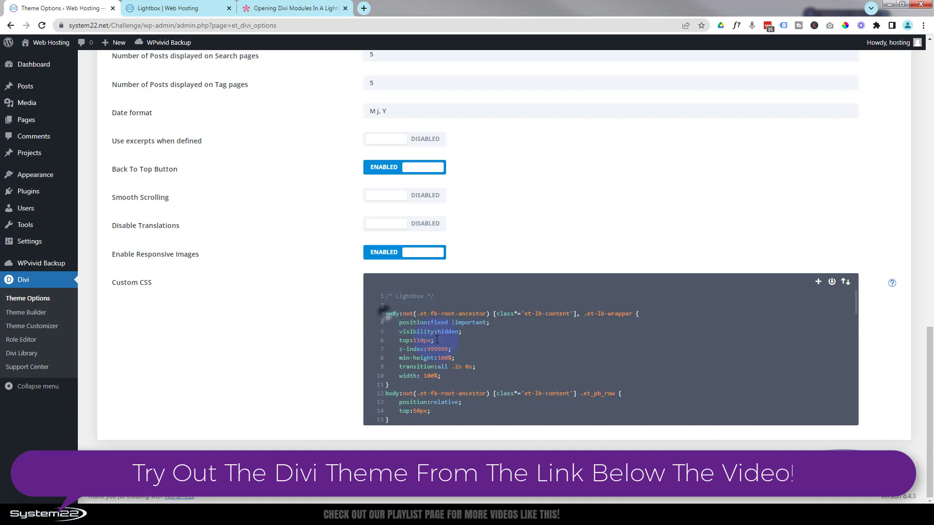
{"action": "left_click", "coordinate": [445, 305]}
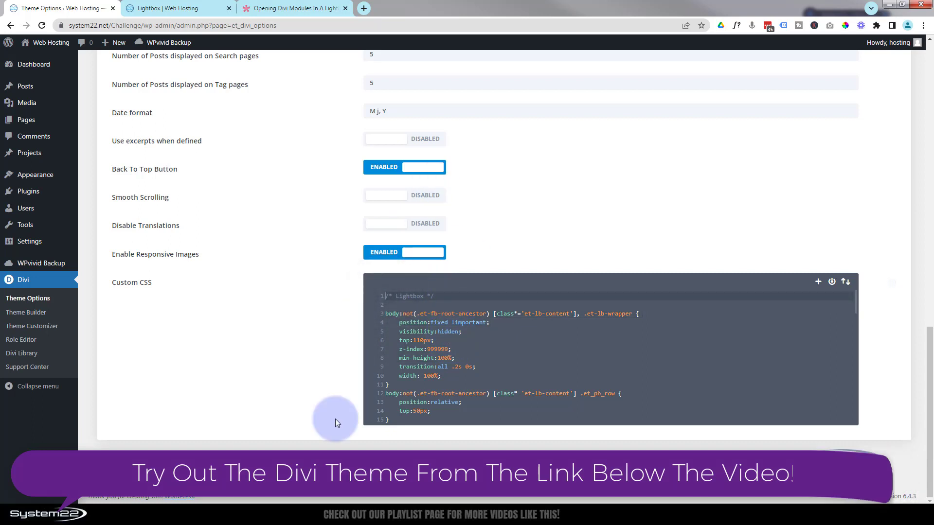
{"action": "left_click", "coordinate": [129, 464]}
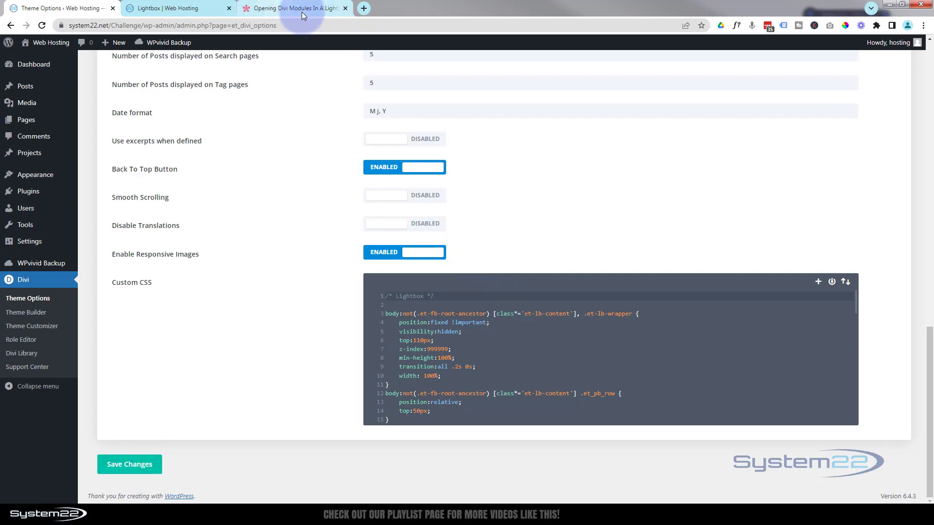
- Bring the article's JavaScript snippet for the head section into view and copy it
{"action": "left_click", "coordinate": [173, 9]}
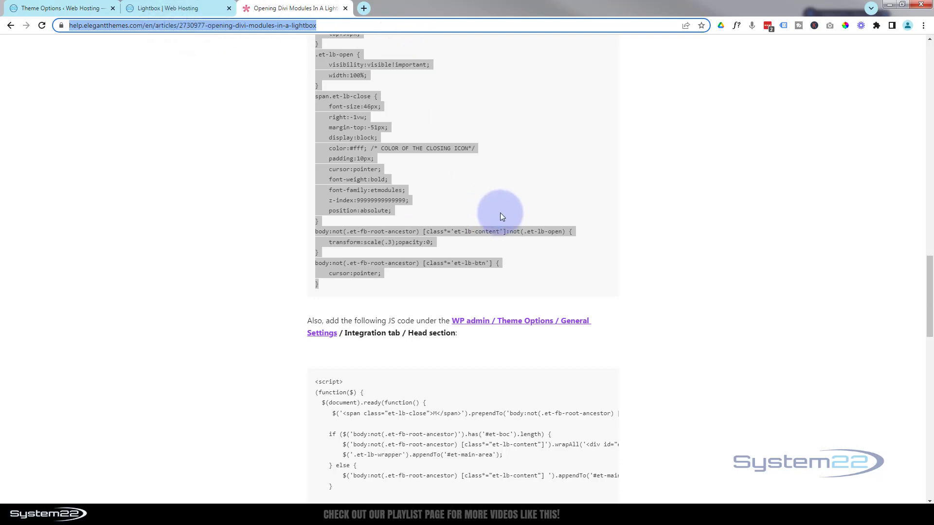
{"action": "scroll", "scroll_direction": "down", "scroll_amount": 3}
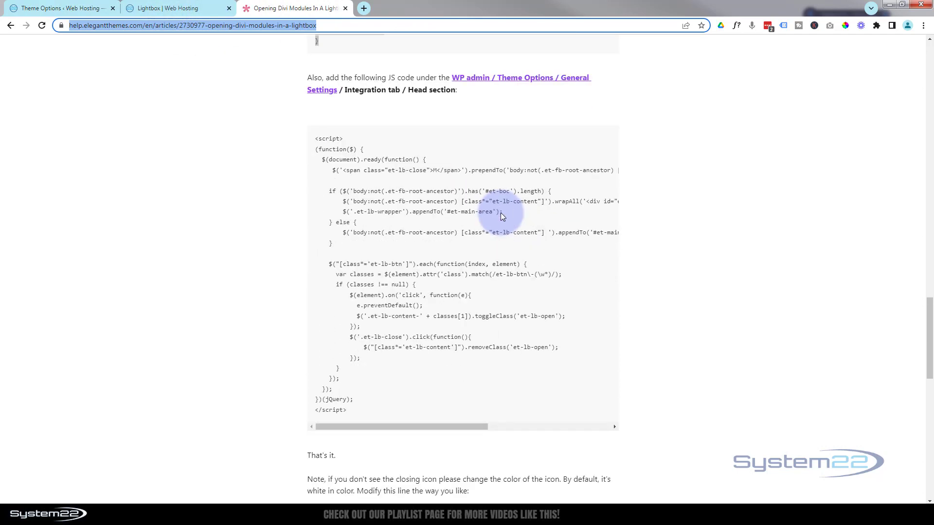
{"action": "mouse_move", "coordinate": [314, 143]}
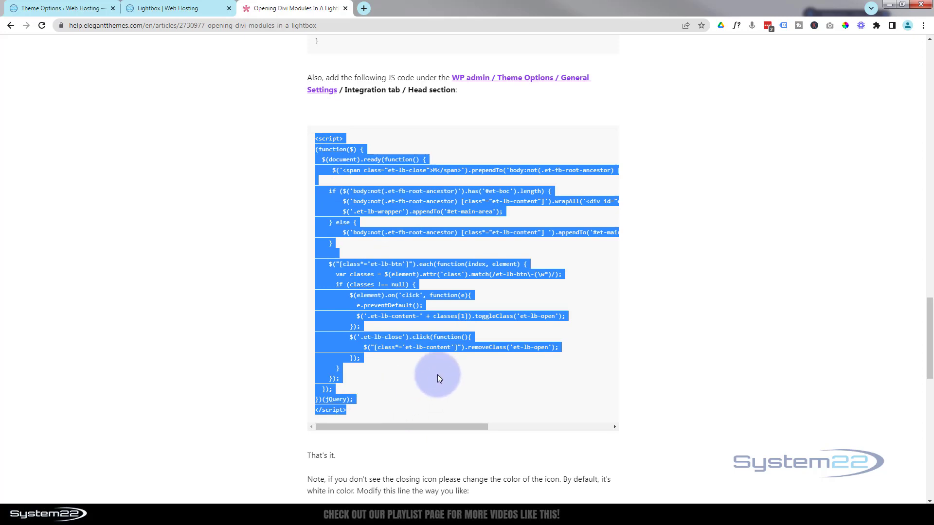
- Paste the lightbox script into Integration's head code field and save the theme options
{"action": "left_click", "coordinate": [59, 8]}
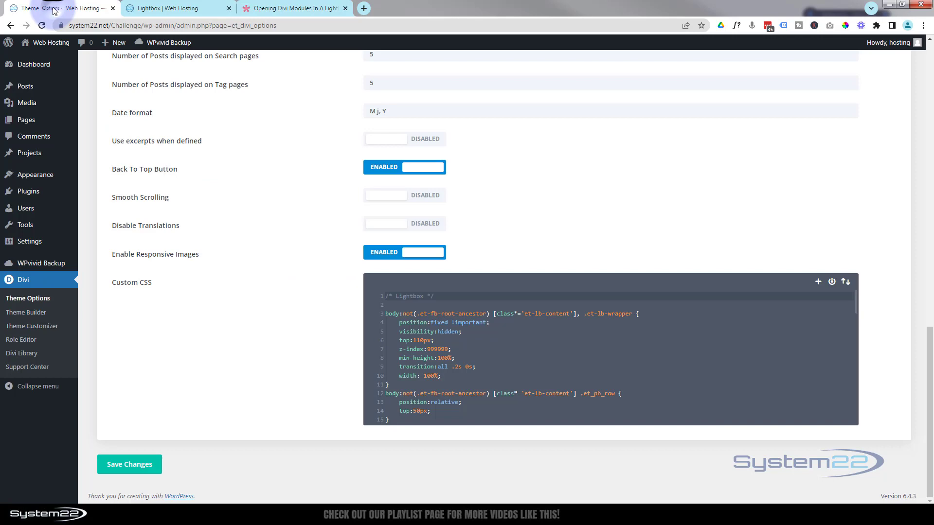
{"action": "scroll", "scroll_direction": "up", "scroll_amount": 3}
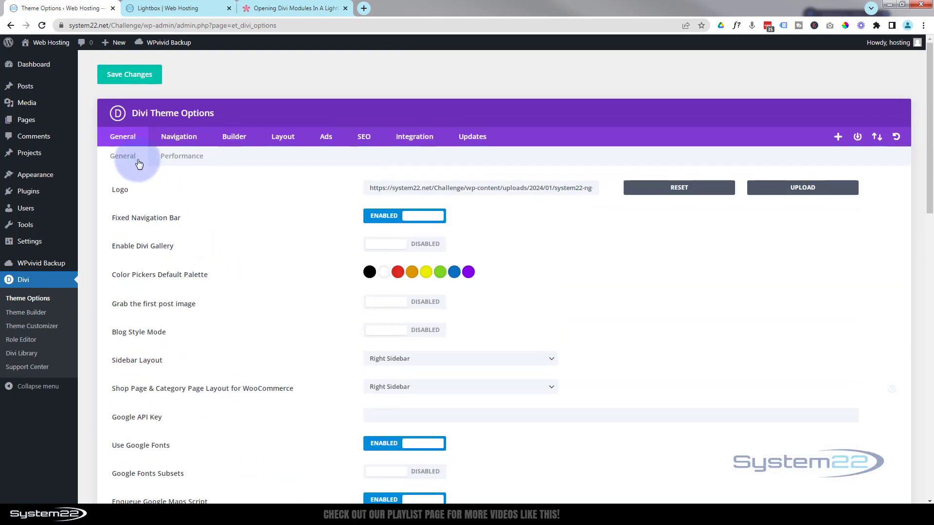
{"action": "mouse_move", "coordinate": [379, 119]}
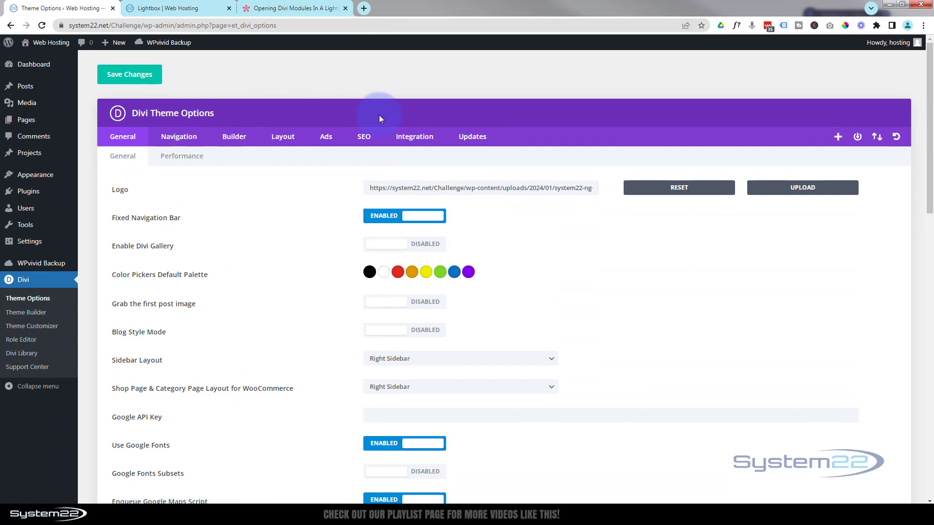
{"action": "left_click", "coordinate": [414, 136]}
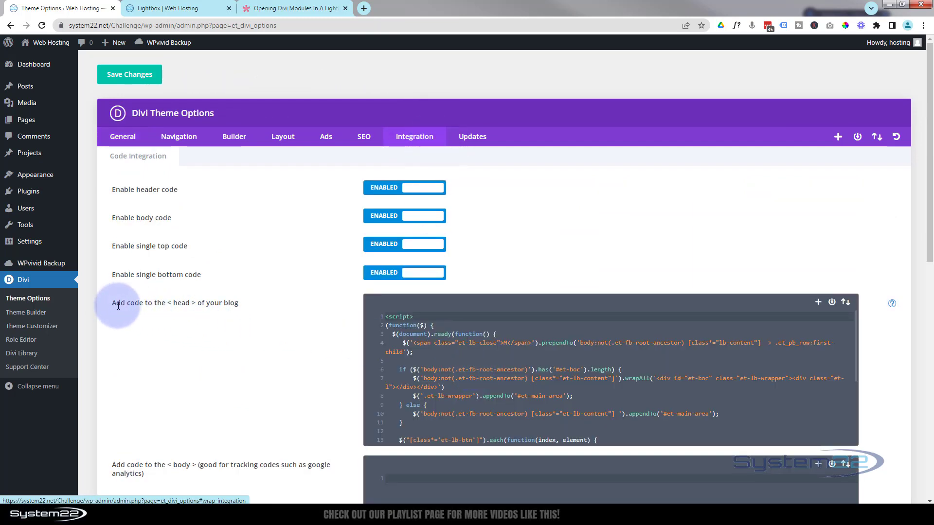
{"action": "mouse_move", "coordinate": [182, 303]}
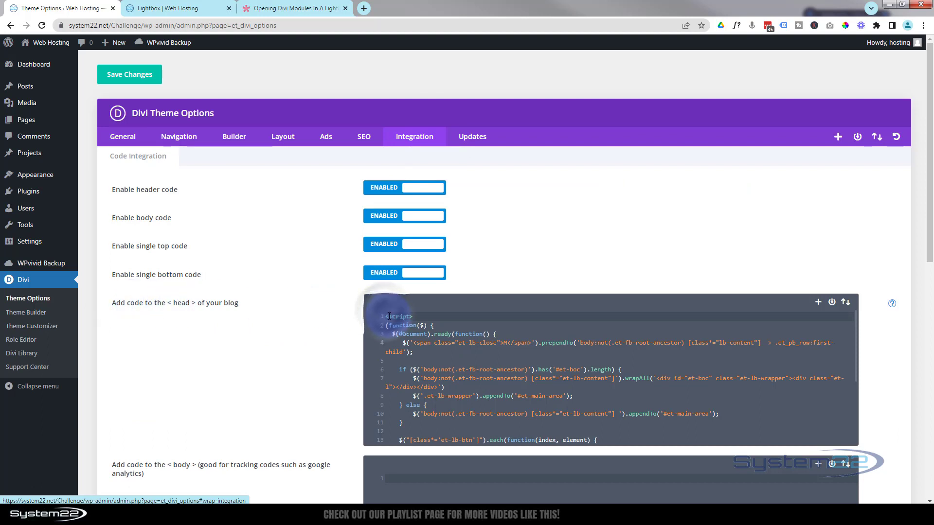
{"action": "mouse_move", "coordinate": [371, 333]}
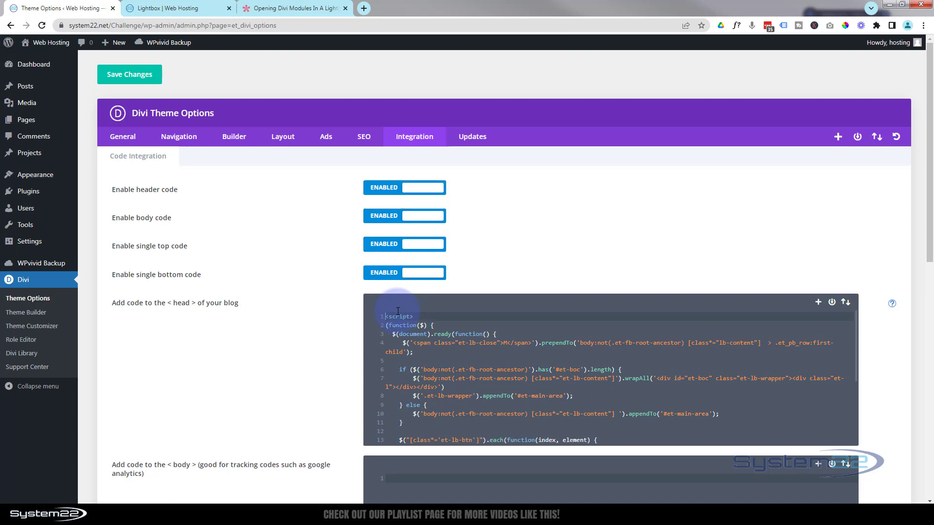
{"action": "scroll", "scroll_direction": "down", "scroll_amount": 3}
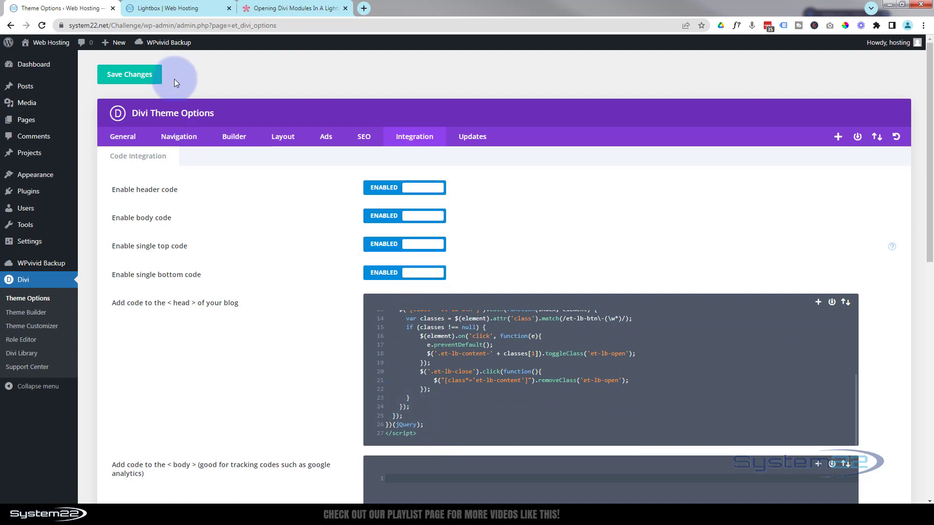
{"action": "left_click", "coordinate": [130, 74]}
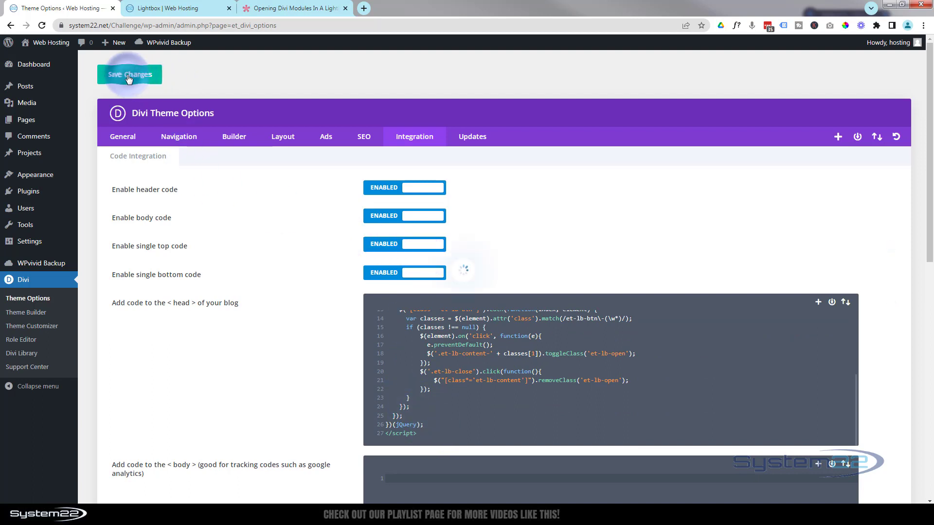
{"action": "left_click", "coordinate": [129, 74]}
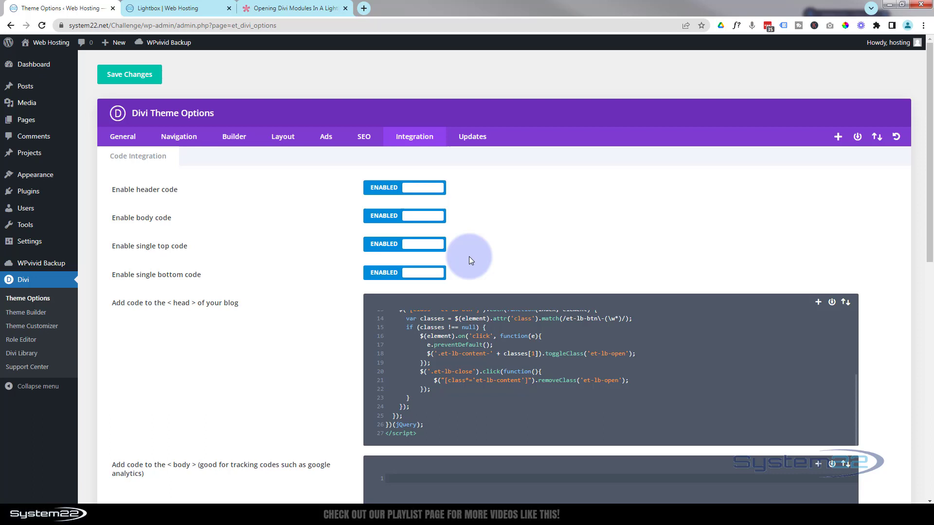
{"action": "mouse_move", "coordinate": [174, 8]}
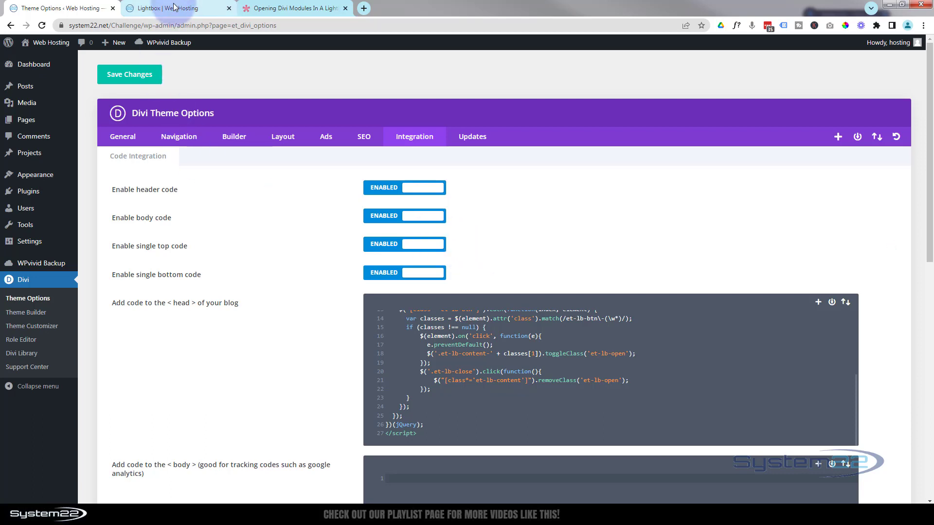
- Review the article's section and button class step, copy et-lb-btn-1, and return to the Lightbox page
{"action": "left_click", "coordinate": [173, 8]}
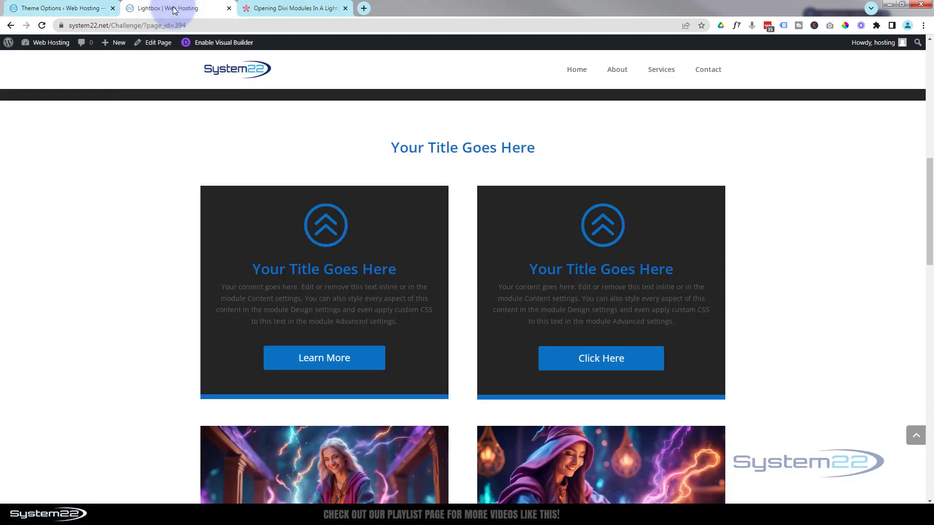
{"action": "left_click", "coordinate": [292, 7]}
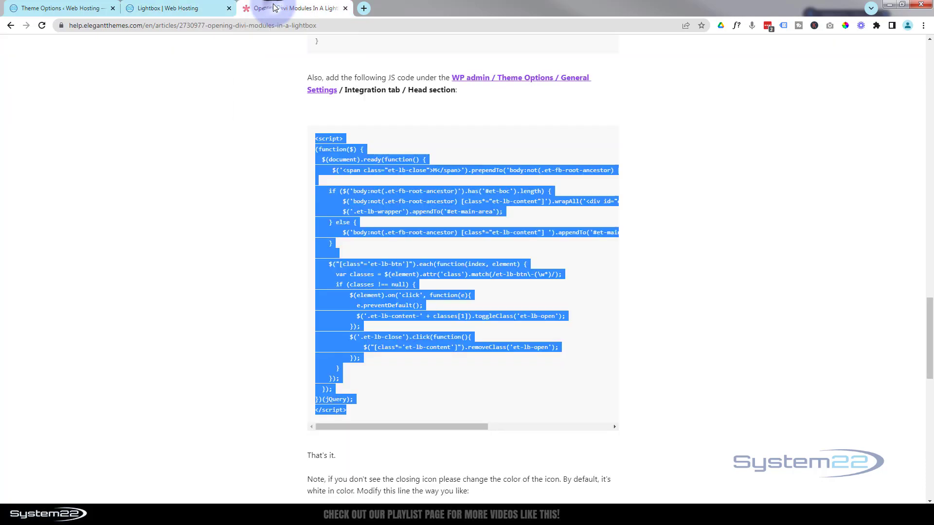
{"action": "scroll", "scroll_direction": "down", "scroll_amount": 3}
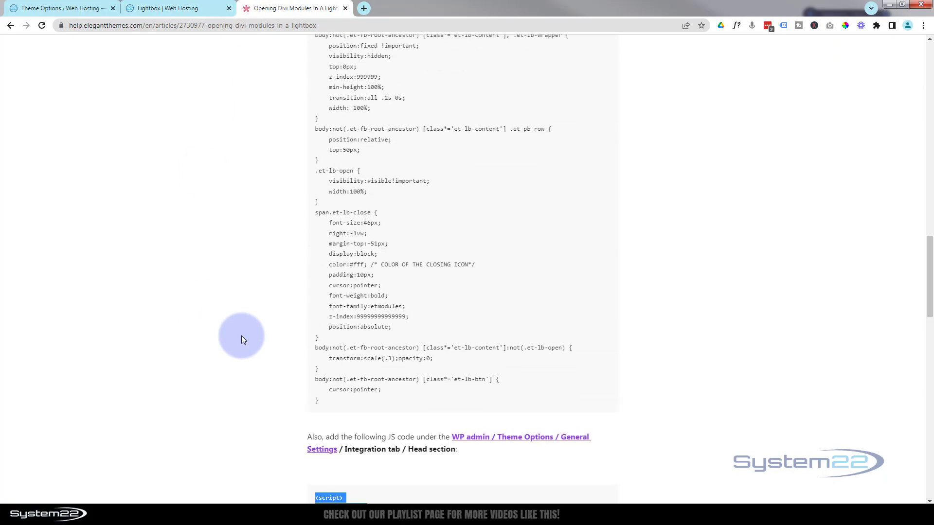
{"action": "scroll", "scroll_direction": "up", "scroll_amount": 3}
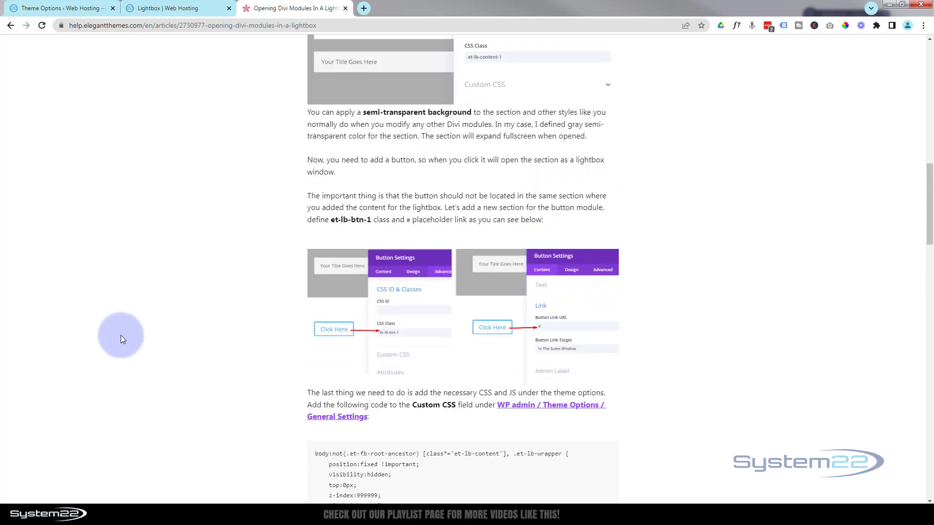
{"action": "mouse_move", "coordinate": [337, 227]}
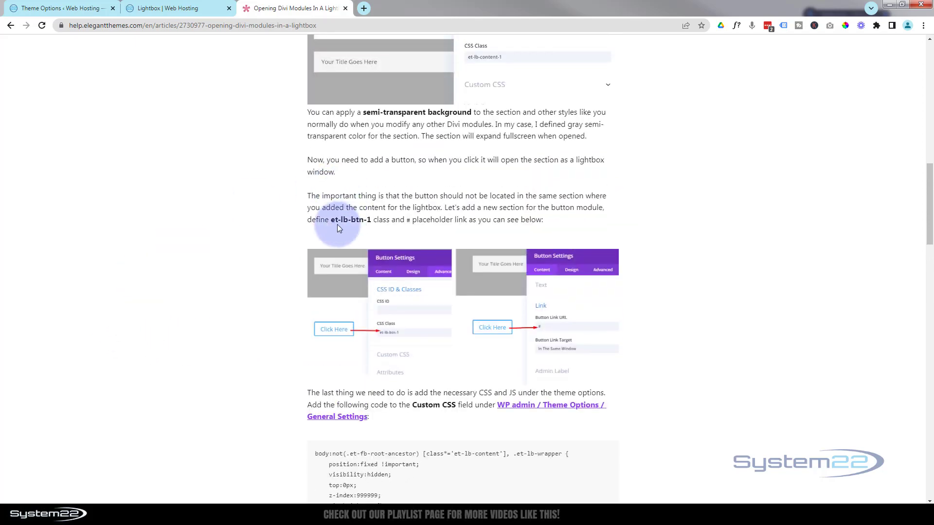
{"action": "scroll", "scroll_direction": "up", "scroll_amount": 3}
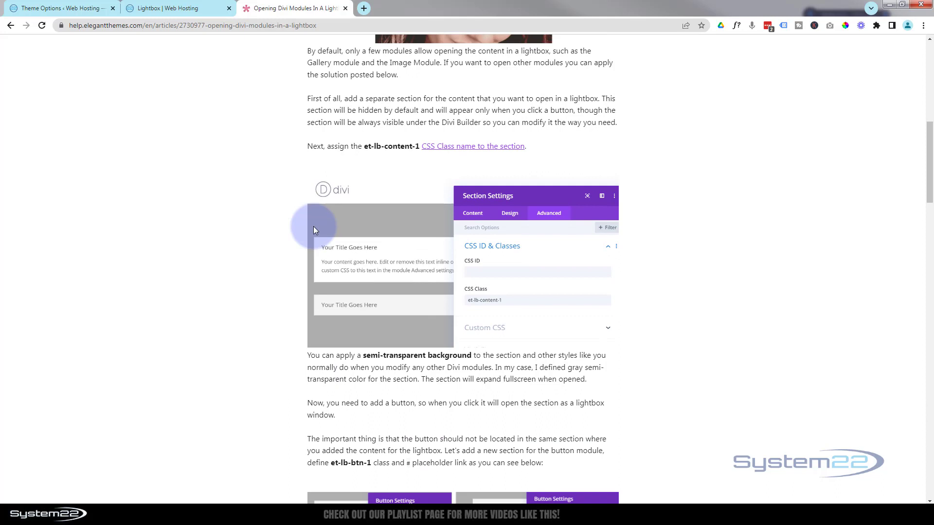
{"action": "mouse_move", "coordinate": [428, 150]}
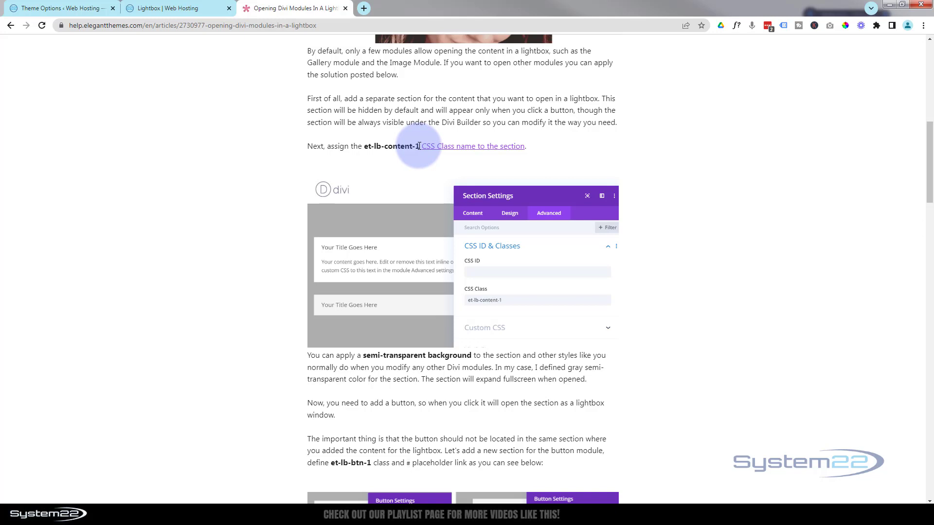
{"action": "mouse_move", "coordinate": [417, 150]}
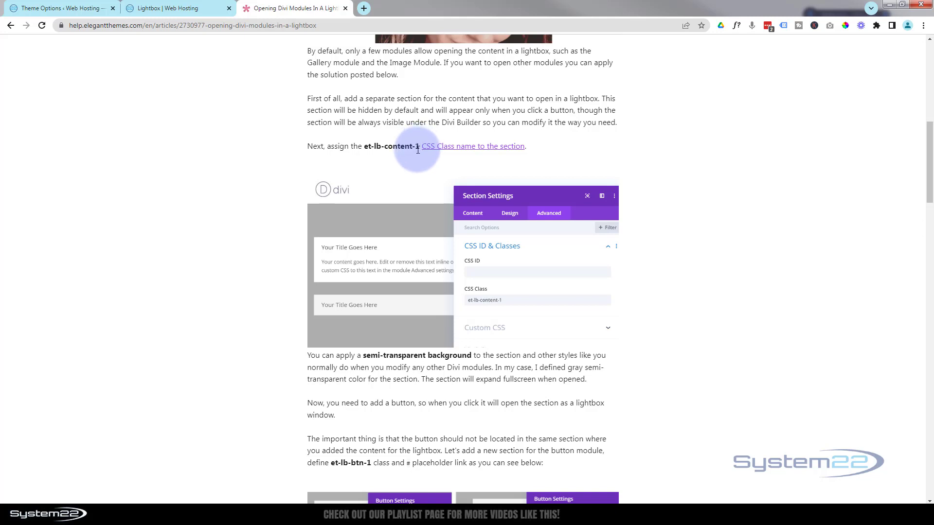
{"action": "mouse_move", "coordinate": [242, 225]}
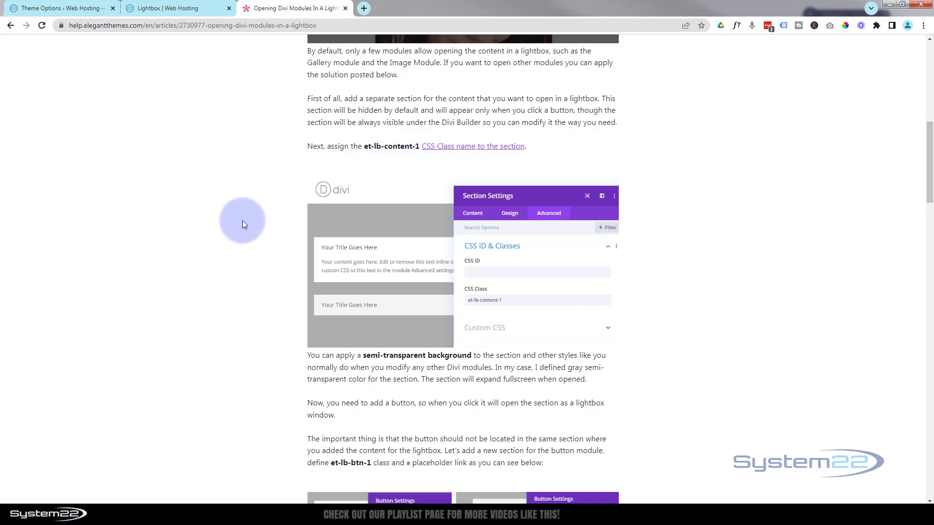
{"action": "scroll", "scroll_direction": "down", "scroll_amount": 3}
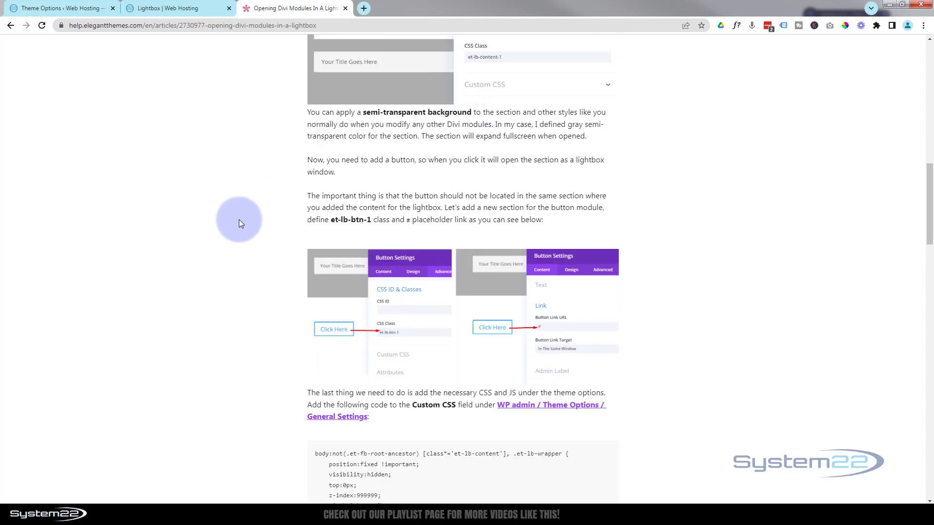
{"action": "mouse_move", "coordinate": [123, 217]}
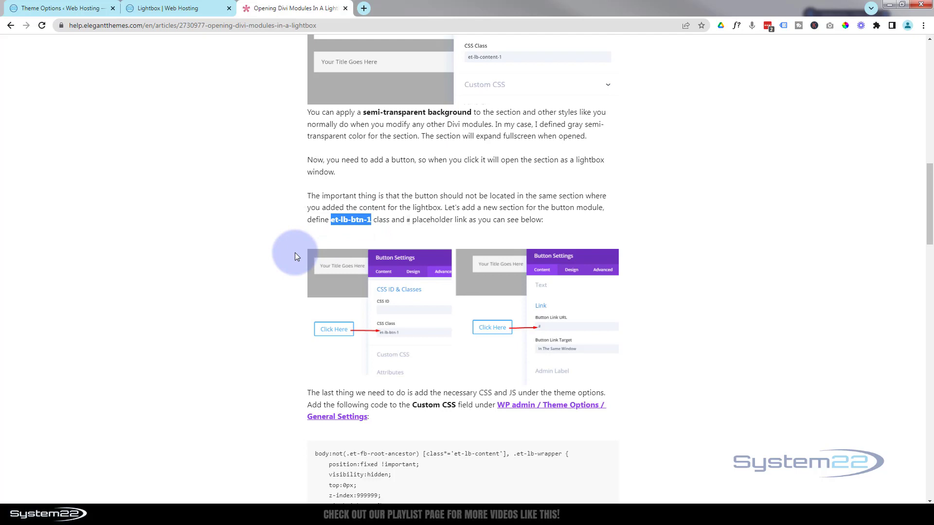
{"action": "mouse_move", "coordinate": [187, 204]}
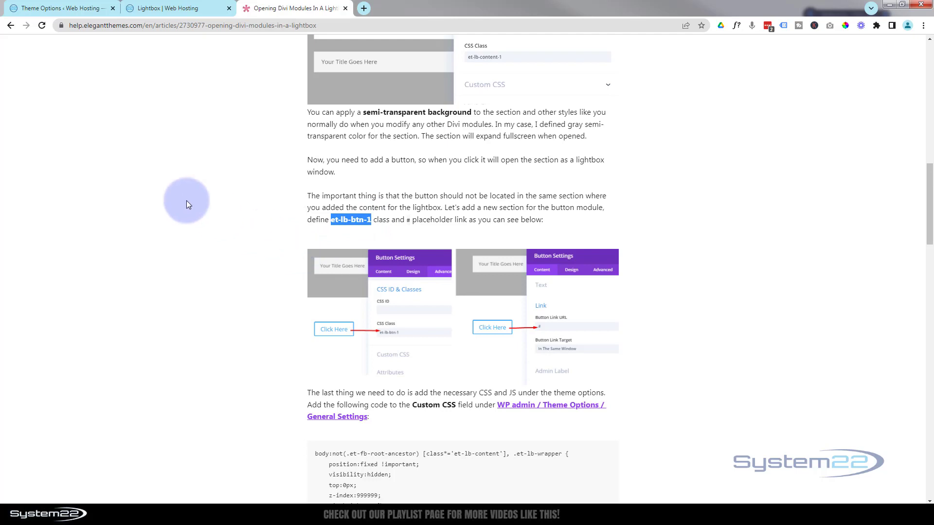
{"action": "left_click", "coordinate": [167, 8]}
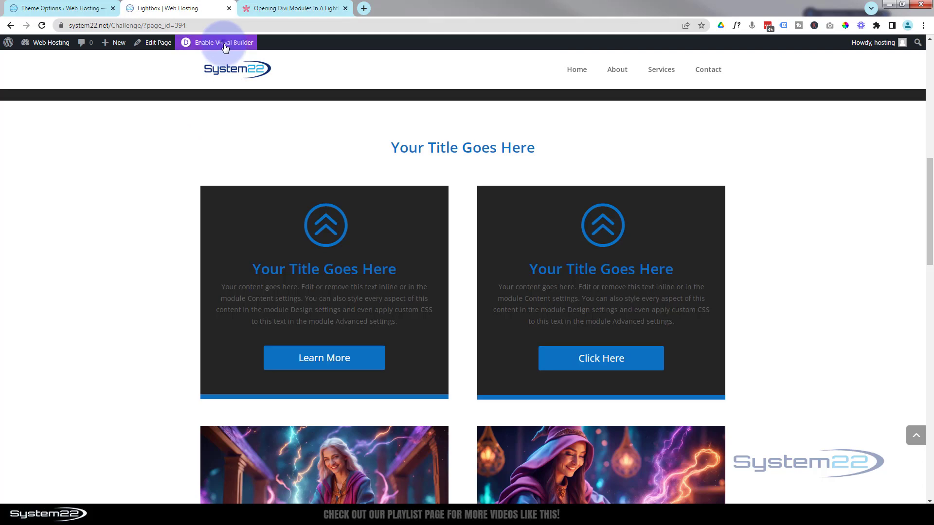
- Enable the Visual Builder and scroll down to the blue title boxes
{"action": "left_click", "coordinate": [222, 41]}
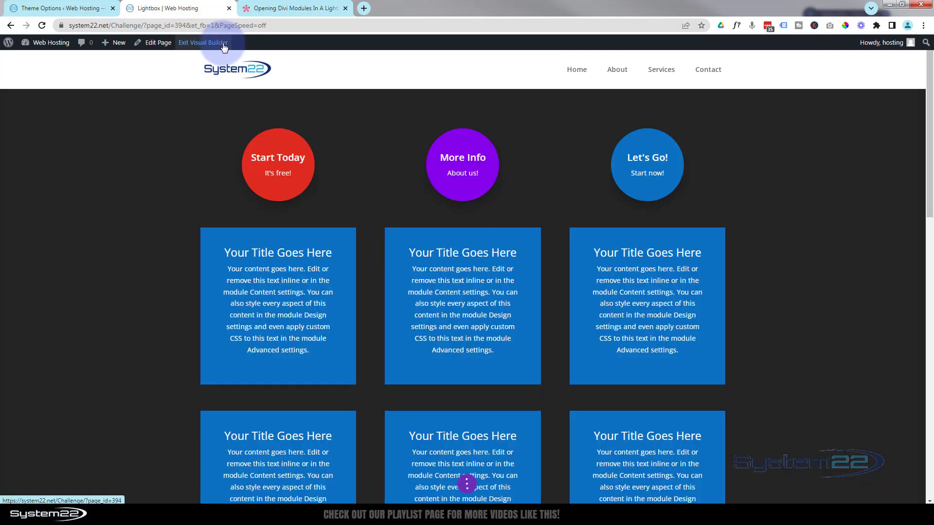
{"action": "scroll", "scroll_direction": "down", "scroll_amount": 3}
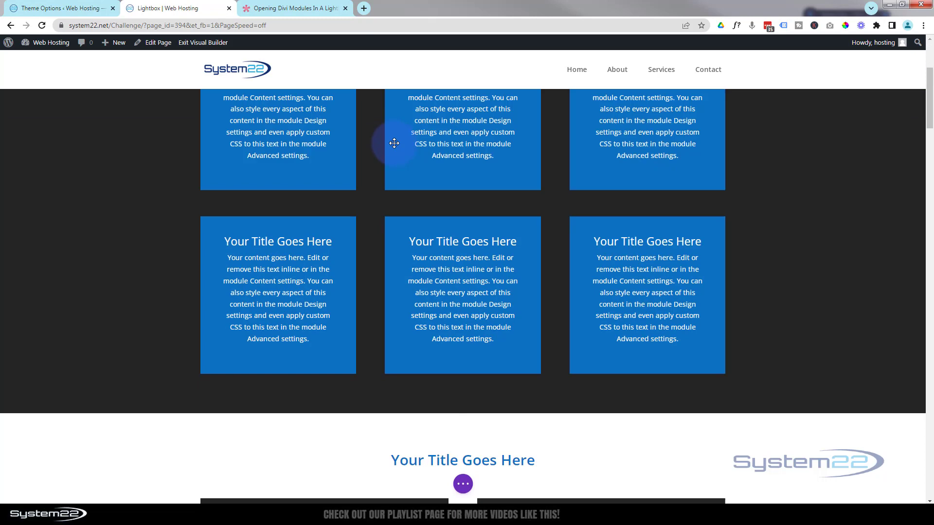
{"action": "scroll", "scroll_direction": "down", "scroll_amount": 3}
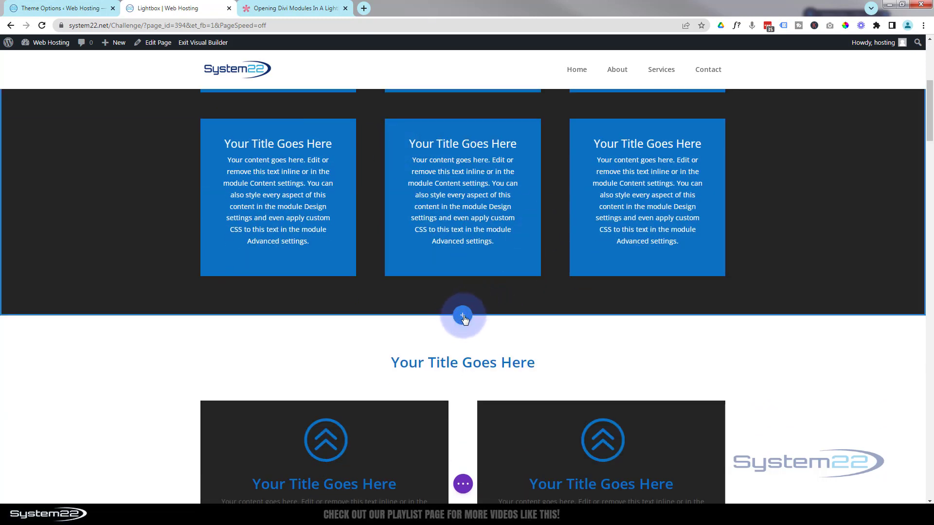
{"action": "mouse_move", "coordinate": [463, 315]}
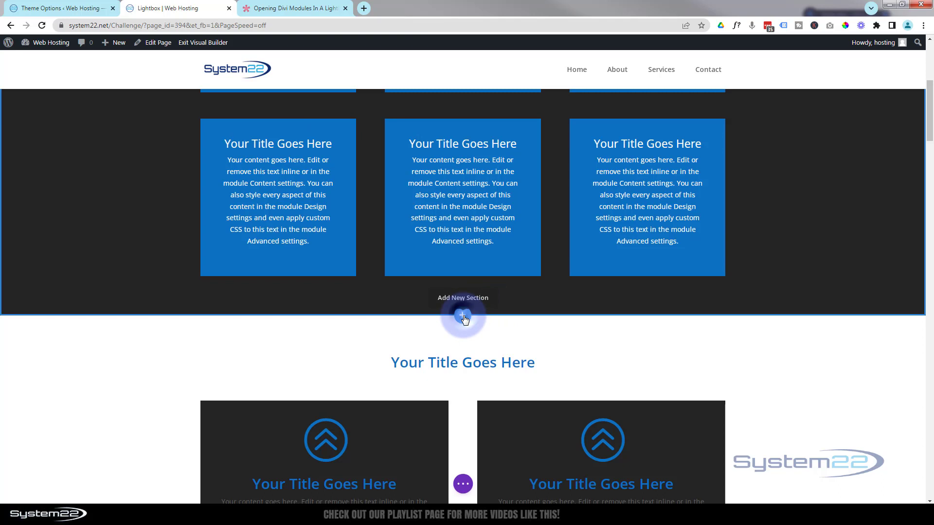
- Insert a regular section below the blue boxes and browse the module list toward Gallery
{"action": "left_click", "coordinate": [461, 317]}
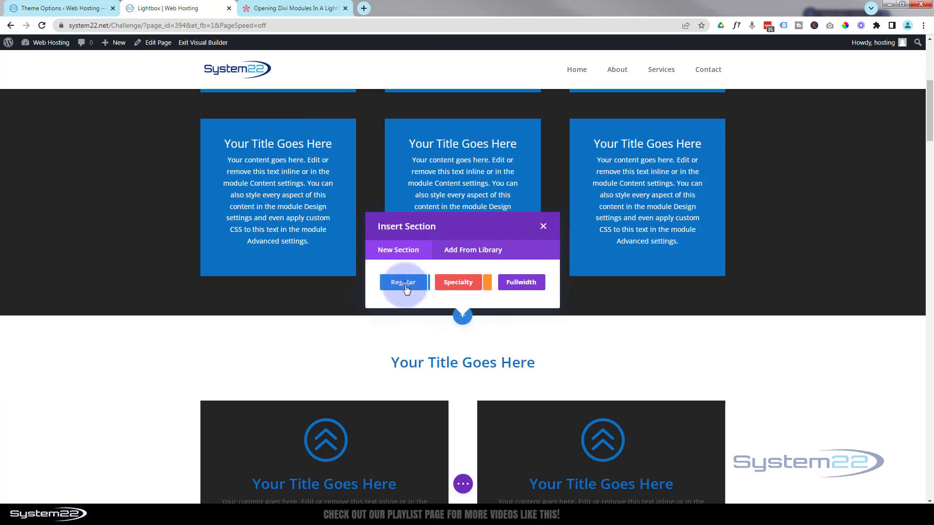
{"action": "left_click", "coordinate": [403, 282]}
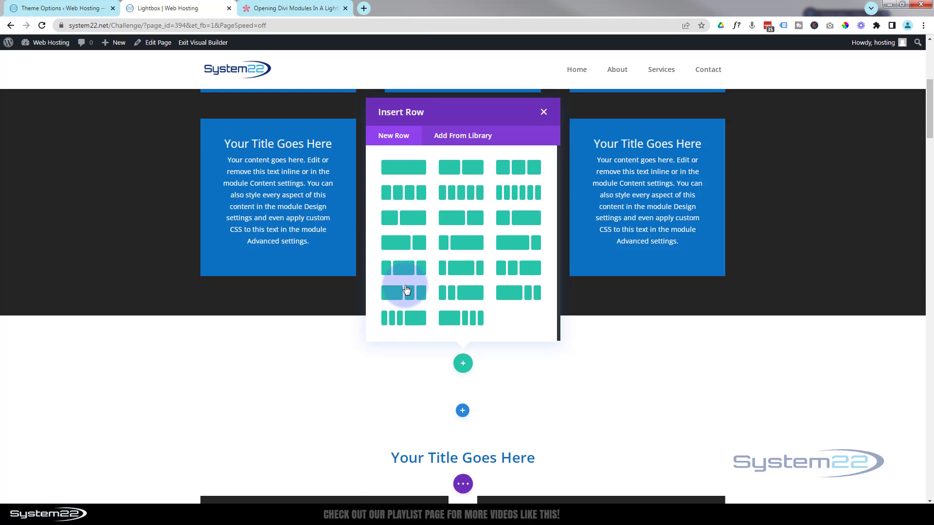
{"action": "mouse_move", "coordinate": [403, 166]}
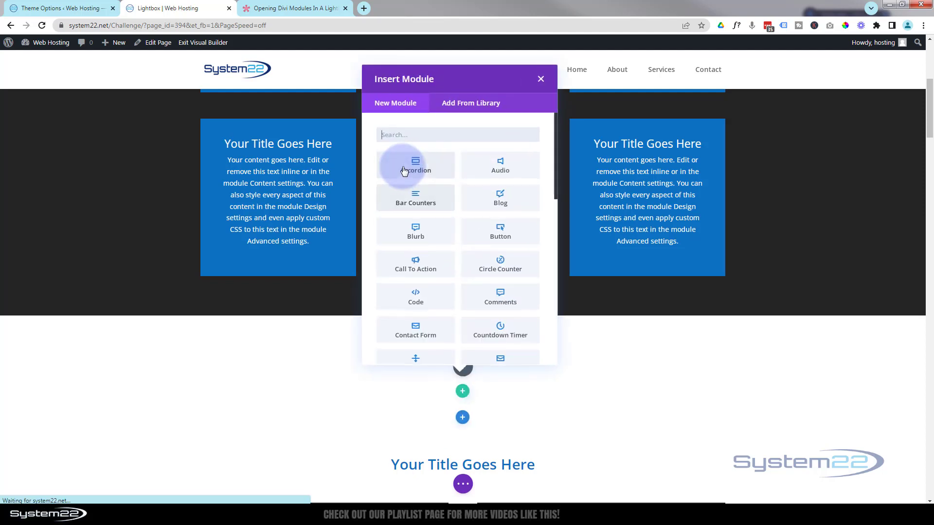
{"action": "scroll", "scroll_direction": "down", "scroll_amount": 3}
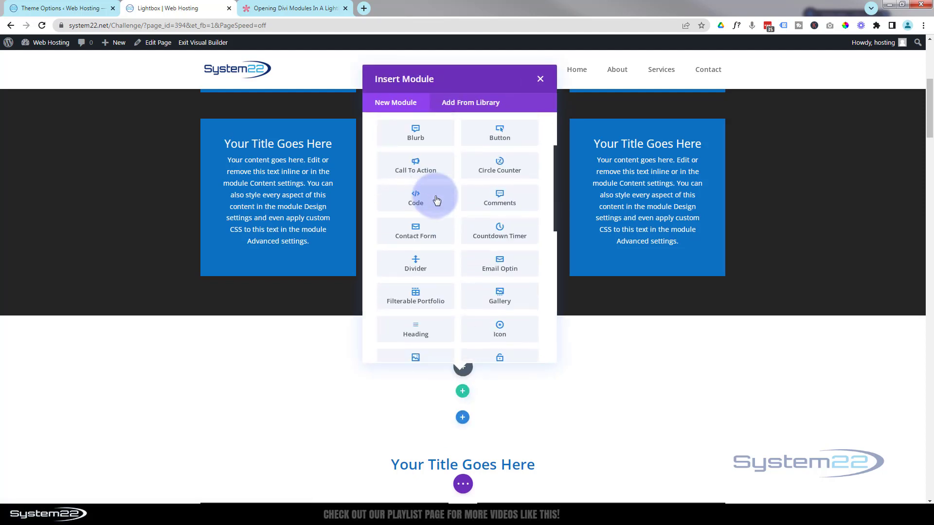
{"action": "scroll", "scroll_direction": "down", "scroll_amount": 3}
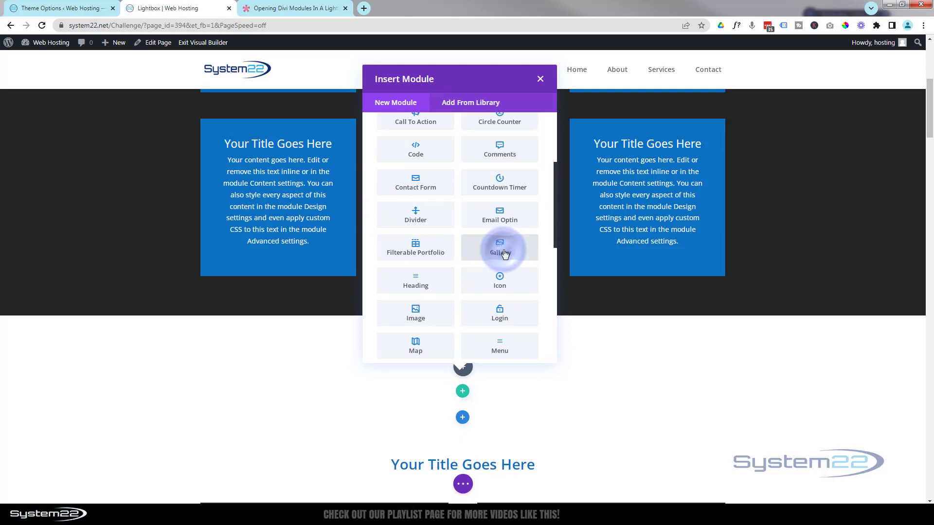
- Add a Gallery module filled with the first three rows of media library images
{"action": "left_click", "coordinate": [499, 248]}
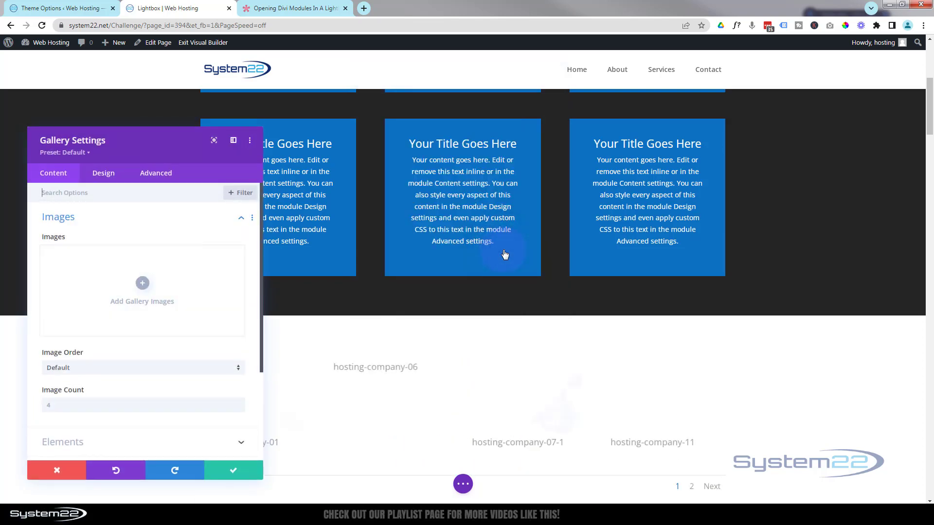
{"action": "left_click", "coordinate": [142, 283]}
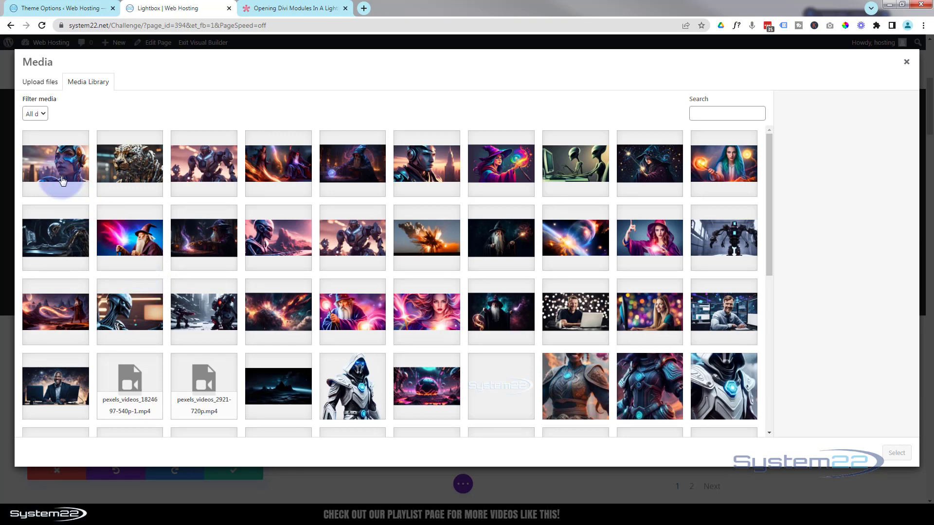
{"action": "left_click", "coordinate": [54, 163]}
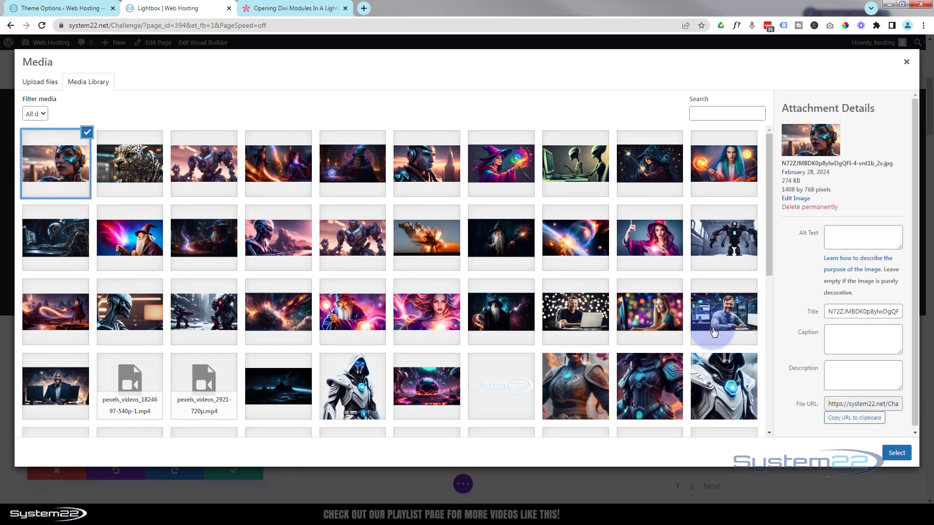
{"action": "left_click", "coordinate": [723, 312]}
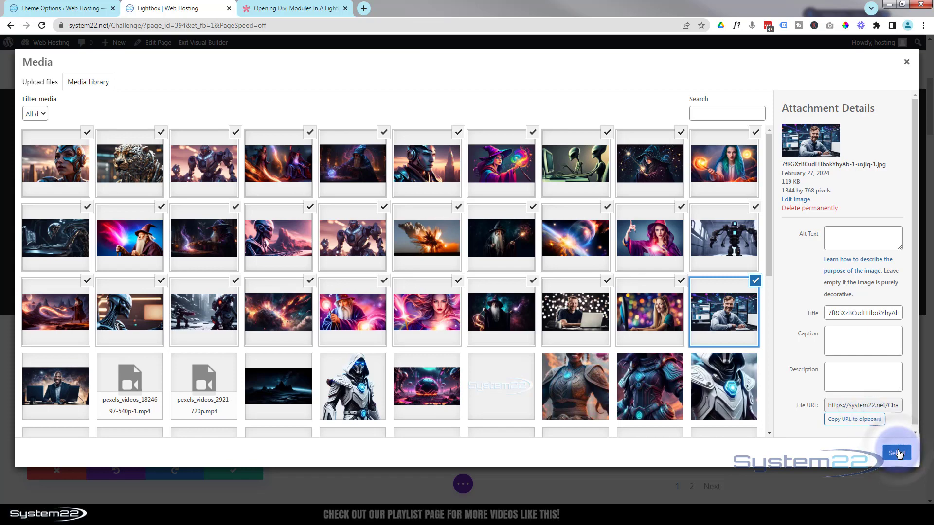
{"action": "left_click", "coordinate": [896, 452]}
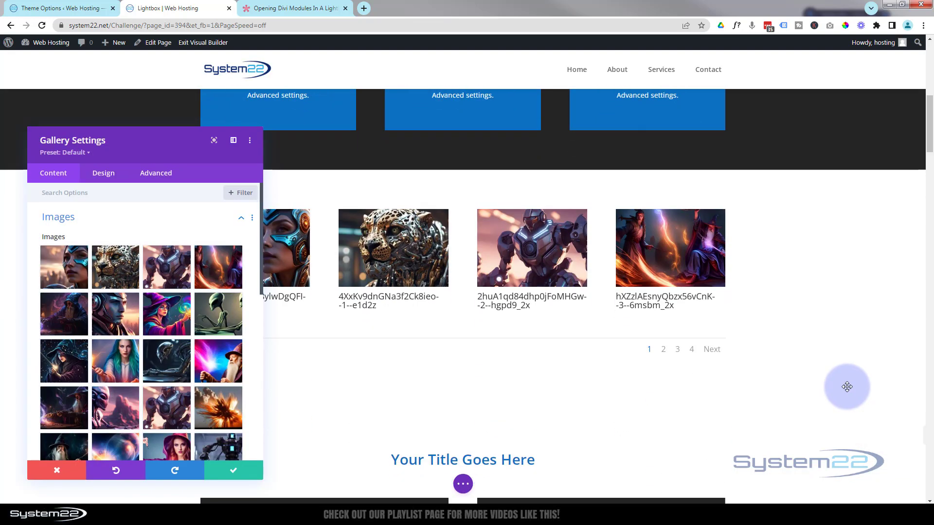
{"action": "scroll", "scroll_direction": "down", "scroll_amount": 3}
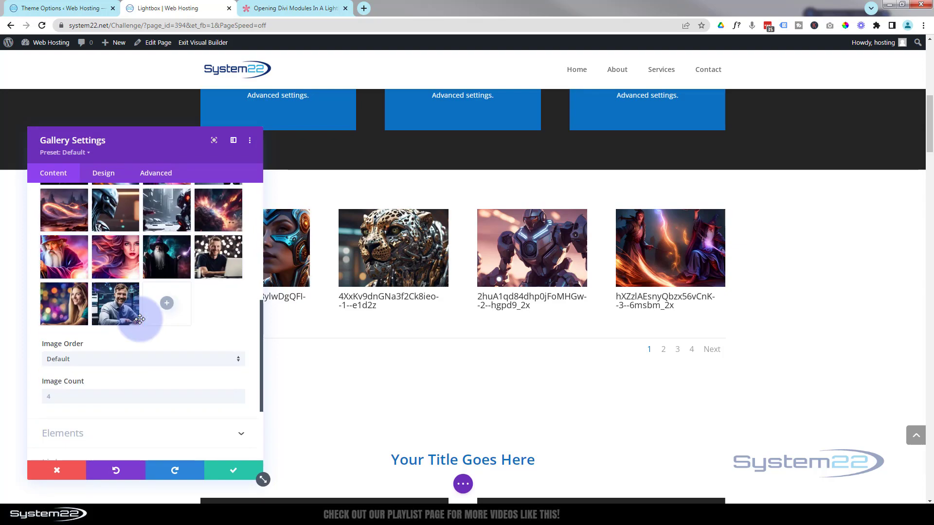
{"action": "scroll", "scroll_direction": "down", "scroll_amount": 3}
{"action": "type", "text": "1"}
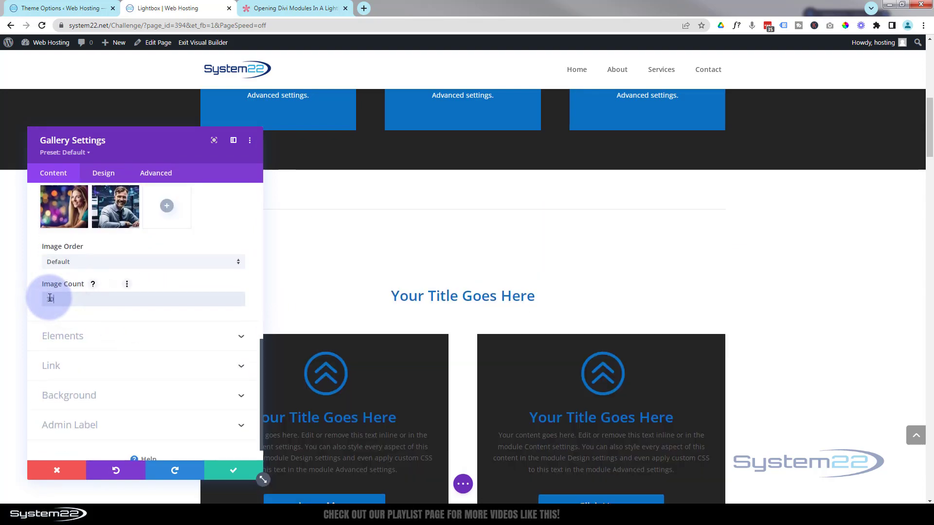
- Set Image Count to 30 and turn off titles, captions and pagination
{"action": "type", "text": "30"}
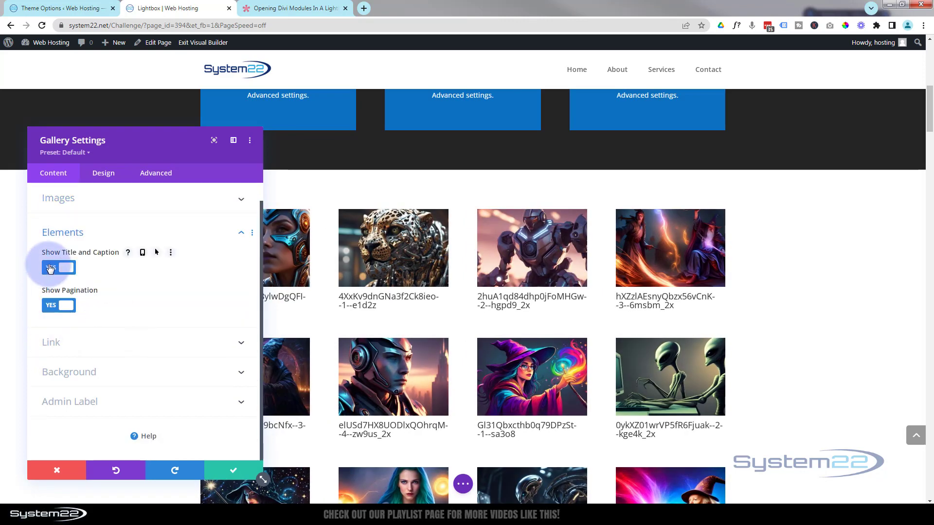
{"action": "left_click", "coordinate": [57, 268]}
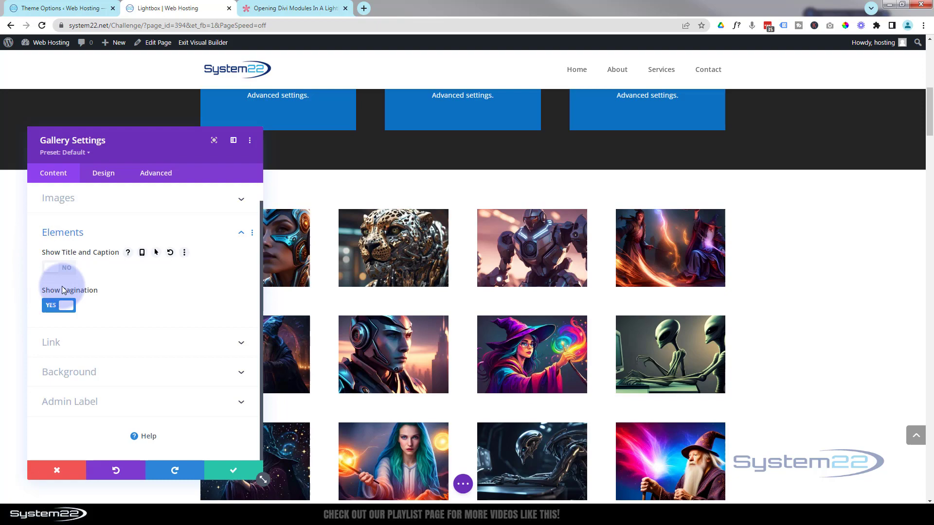
{"action": "left_click", "coordinate": [58, 304]}
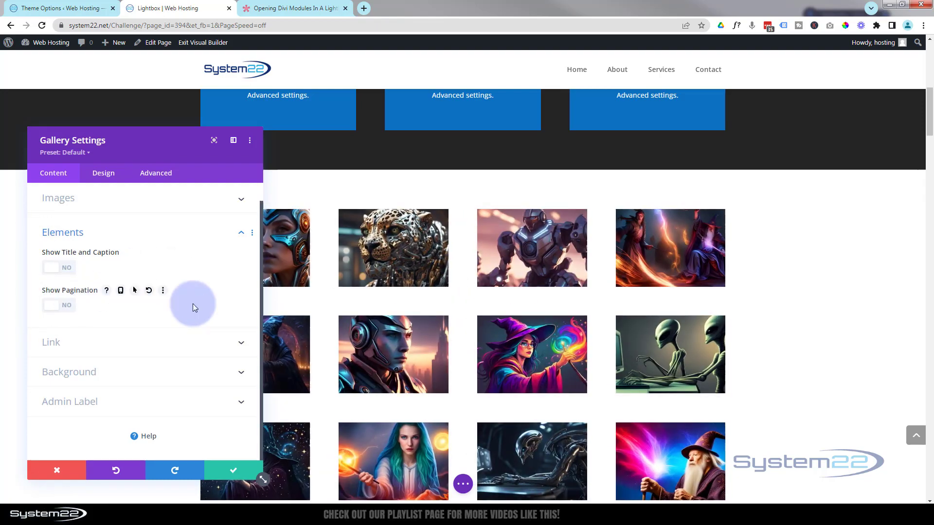
{"action": "scroll", "scroll_direction": "down", "scroll_amount": 3}
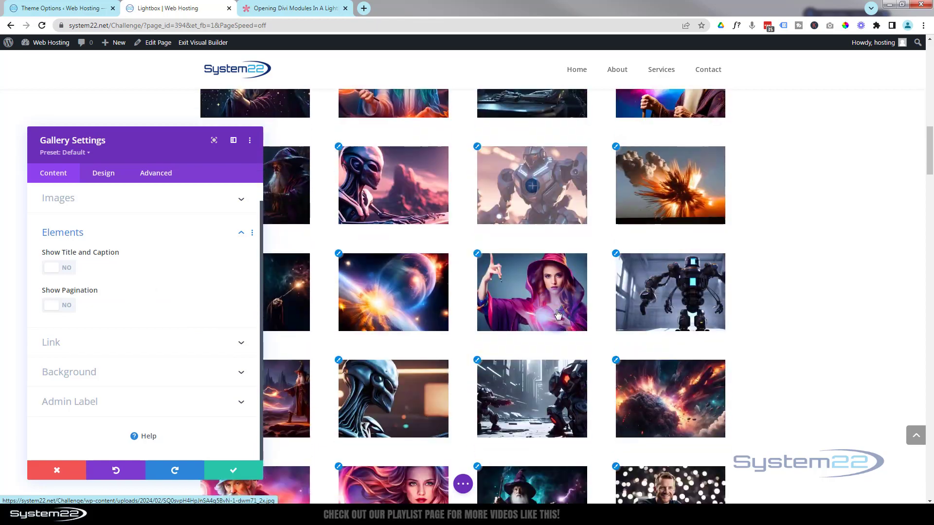
{"action": "scroll", "scroll_direction": "down", "scroll_amount": 3}
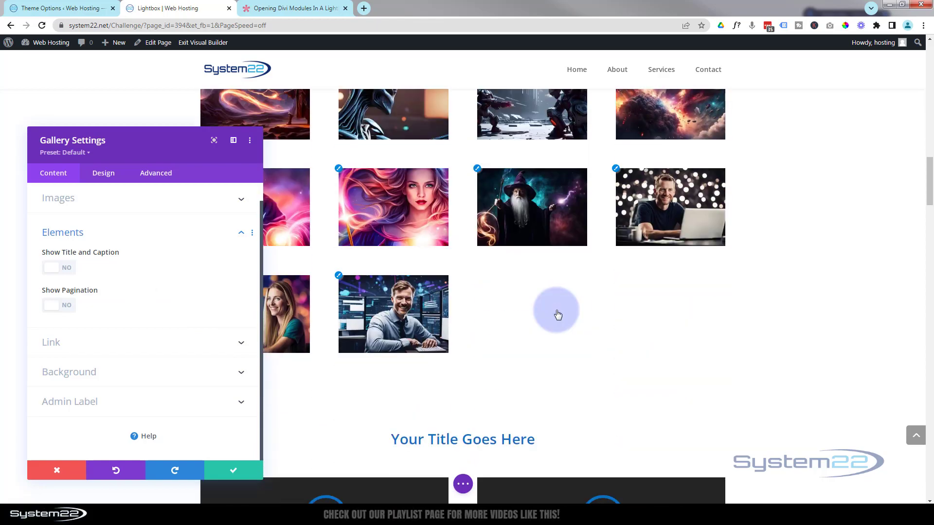
{"action": "scroll", "scroll_direction": "up", "scroll_amount": 3}
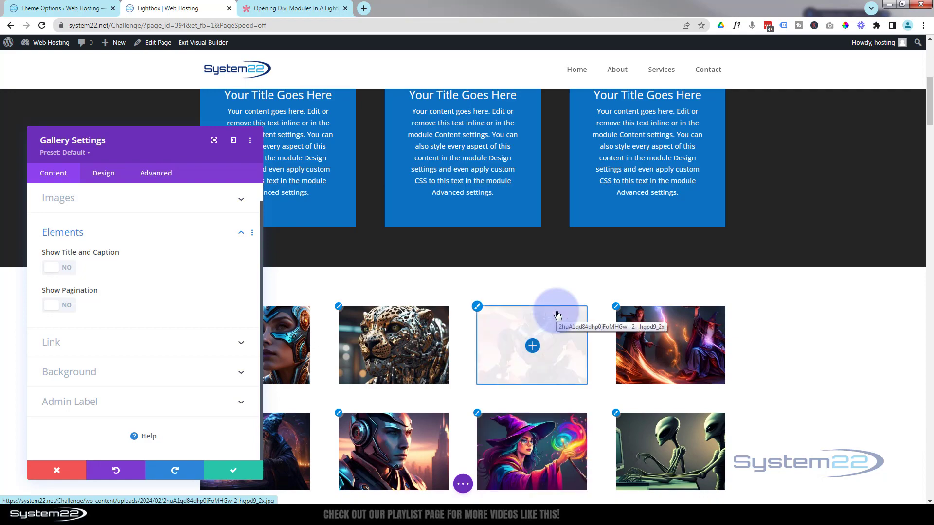
- Close the gallery settings and start inserting a row beneath it
{"action": "left_click", "coordinate": [57, 471]}
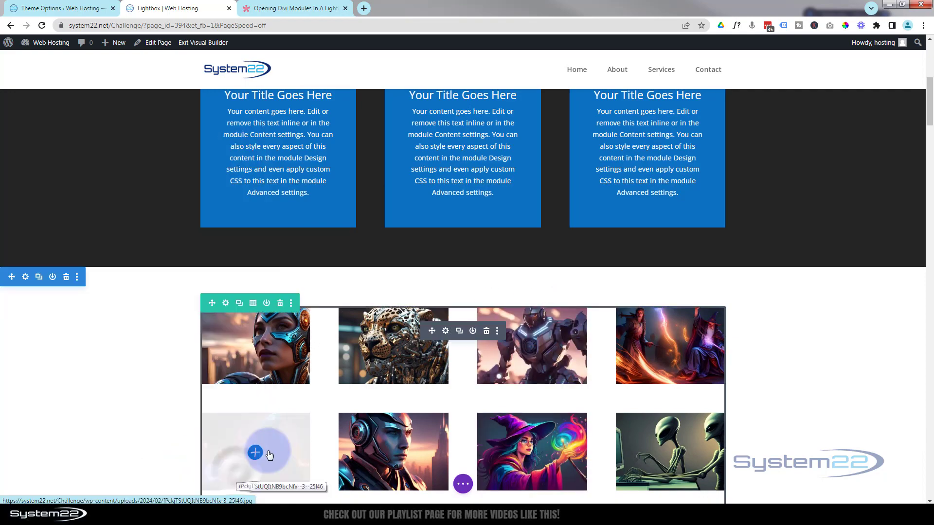
{"action": "scroll", "scroll_direction": "down", "scroll_amount": 3}
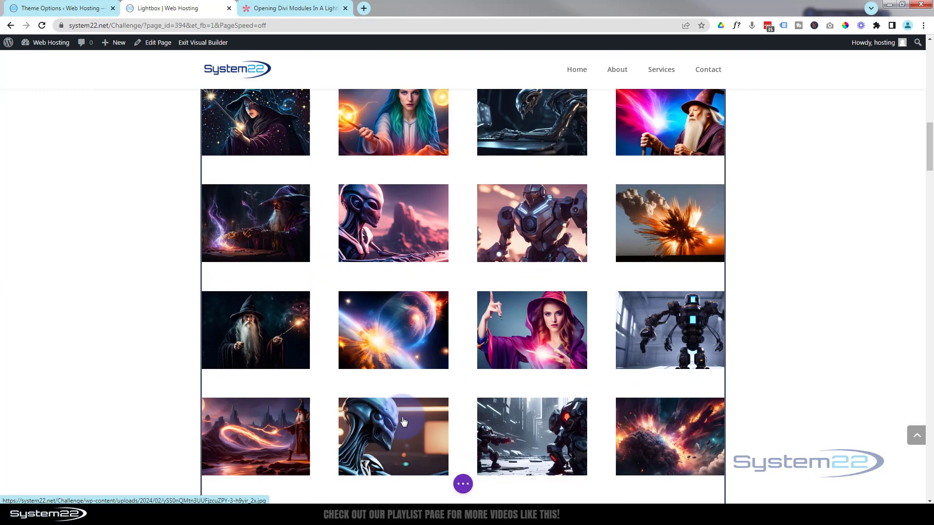
{"action": "scroll", "scroll_direction": "down", "scroll_amount": 3}
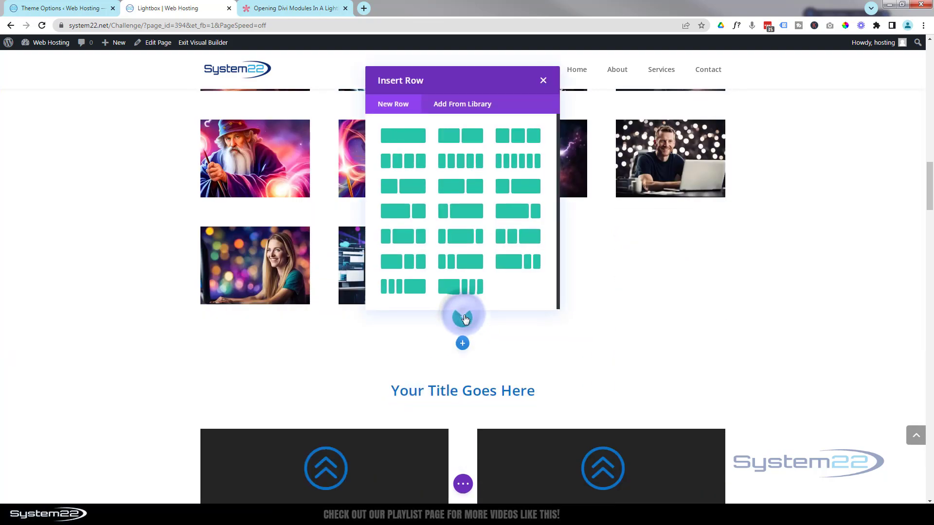
- Add a single-column row with a Heading module reading 'Gallery'
{"action": "left_click", "coordinate": [542, 80]}
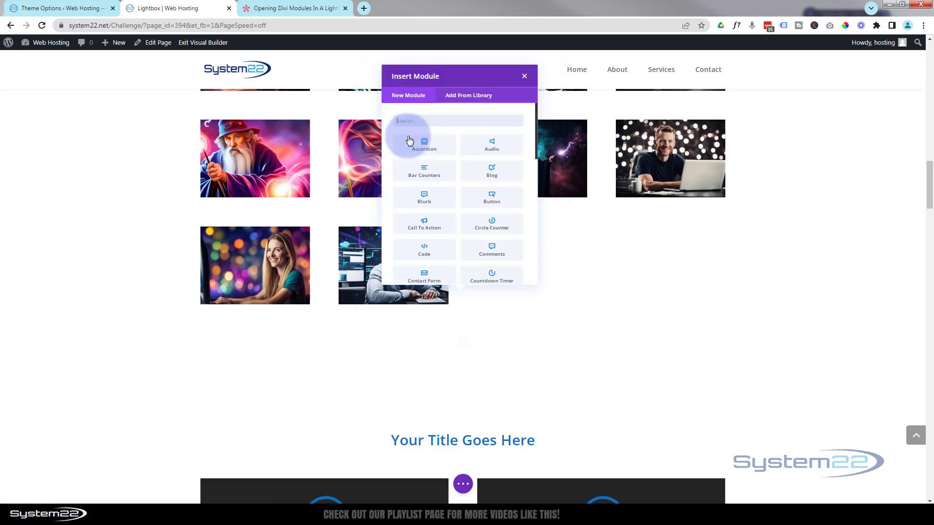
{"action": "scroll", "scroll_direction": "down", "scroll_amount": 3}
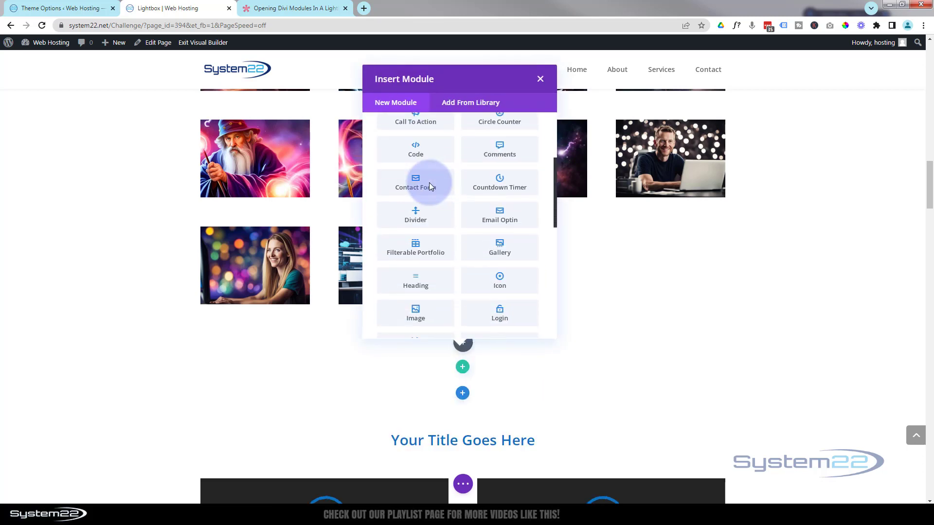
{"action": "mouse_move", "coordinate": [415, 280]}
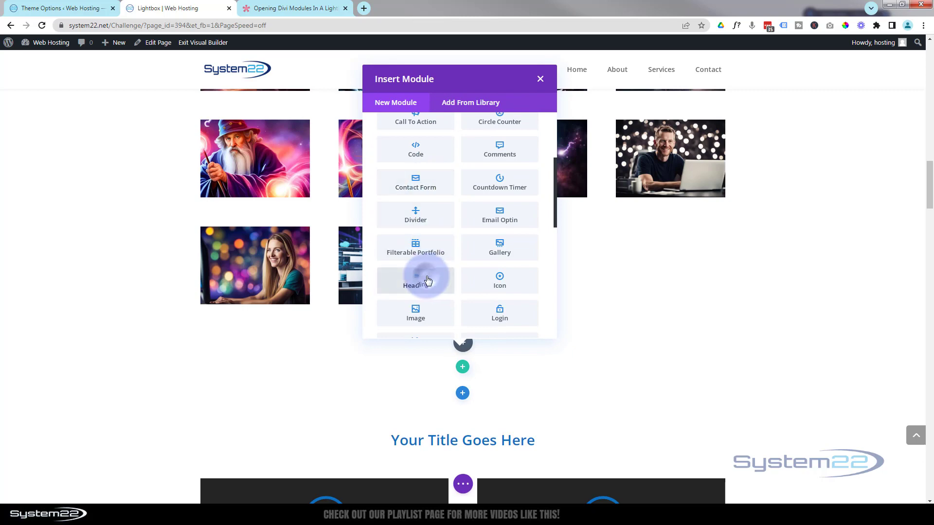
{"action": "left_click", "coordinate": [416, 280]}
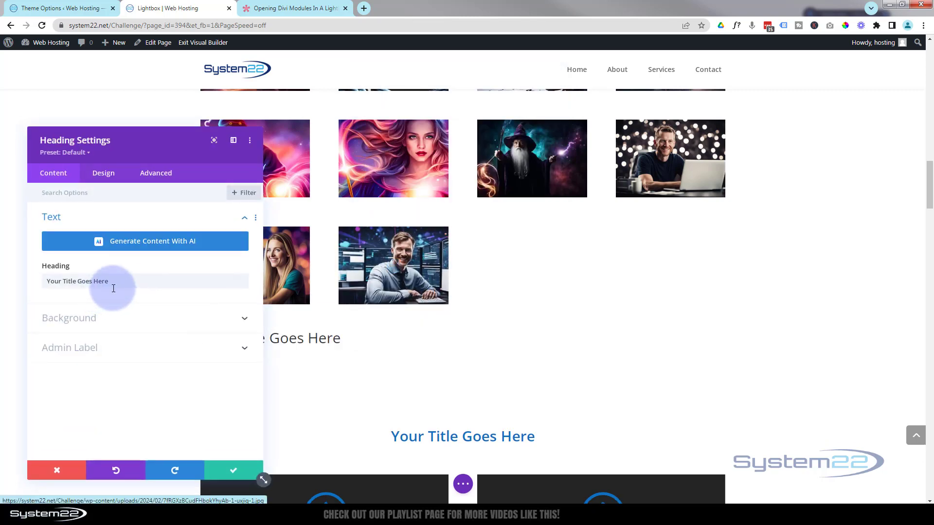
{"action": "triple_click", "coordinate": [78, 281]}
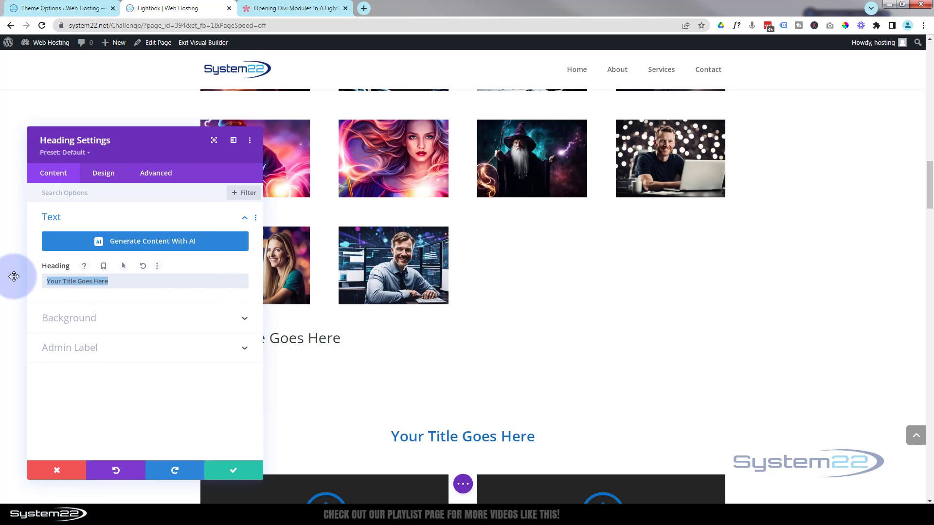
{"action": "type", "text": "Gallery"}
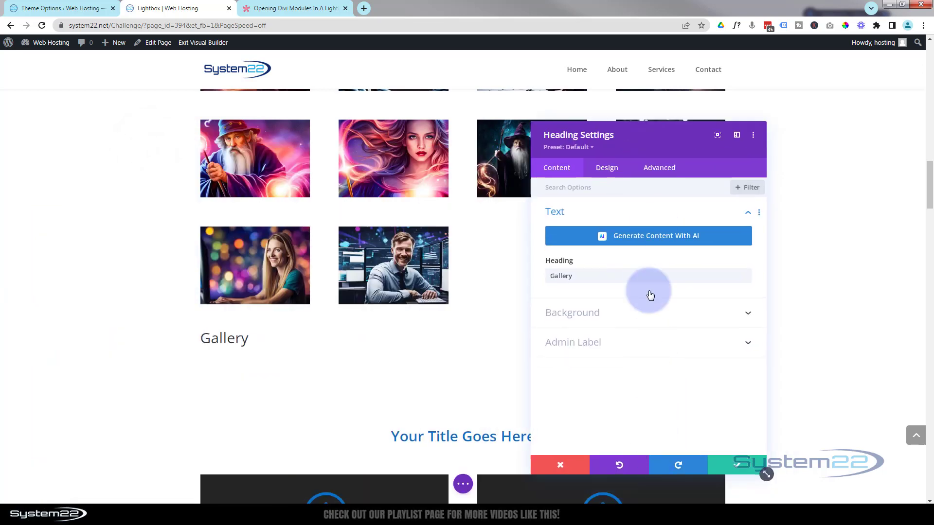
- Style the heading uppercase, semi-bold and centred
{"action": "left_click", "coordinate": [605, 167]}
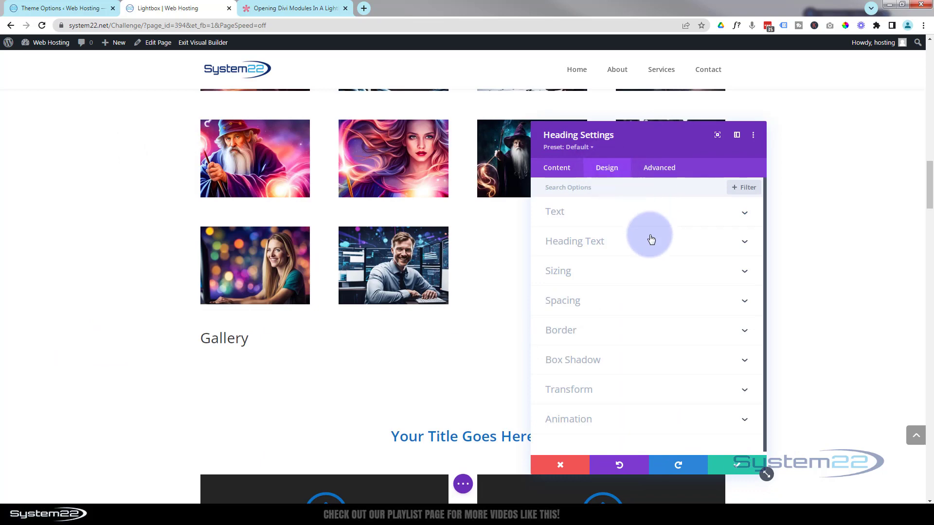
{"action": "mouse_move", "coordinate": [648, 241]}
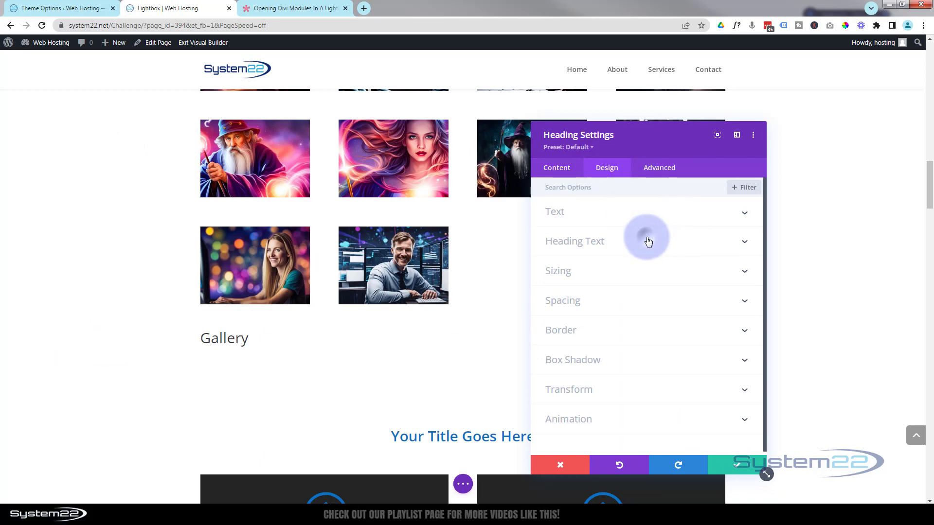
{"action": "left_click", "coordinate": [573, 241]}
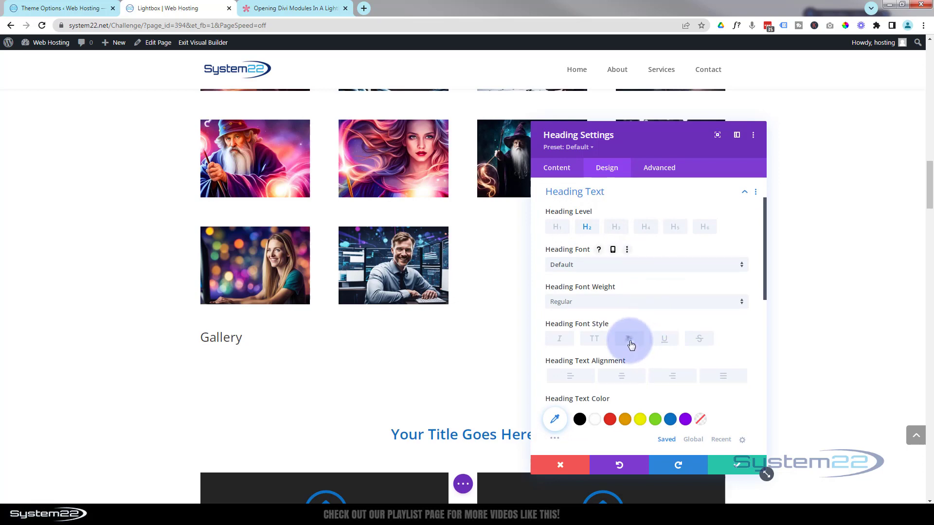
{"action": "left_click", "coordinate": [594, 338]}
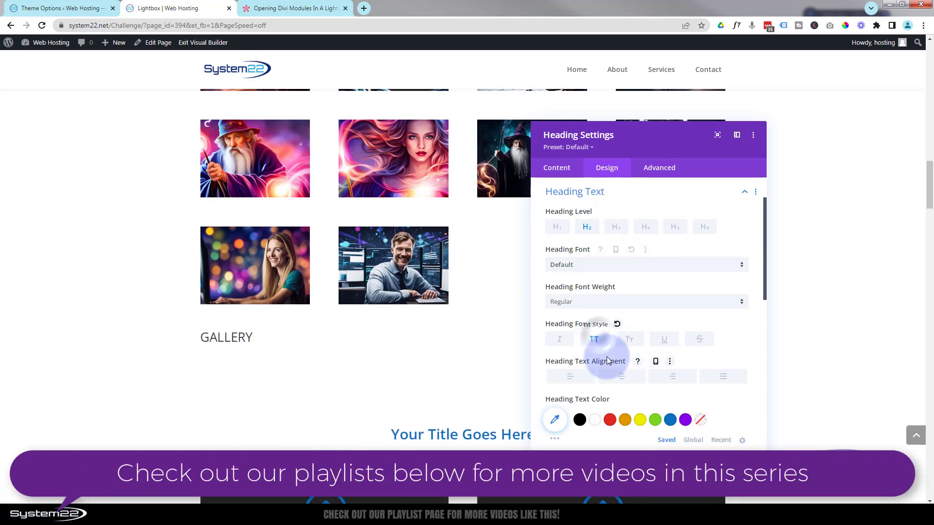
{"action": "left_click", "coordinate": [645, 302]}
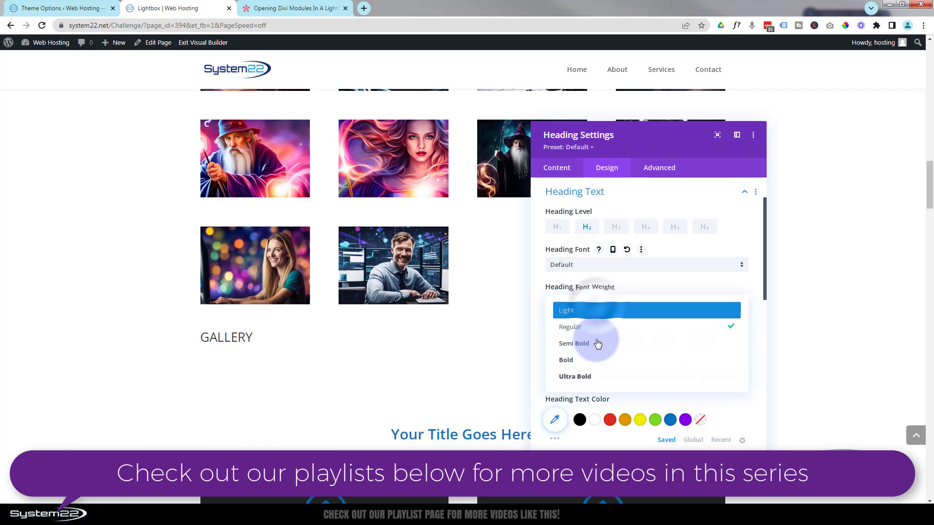
{"action": "left_click", "coordinate": [574, 343]}
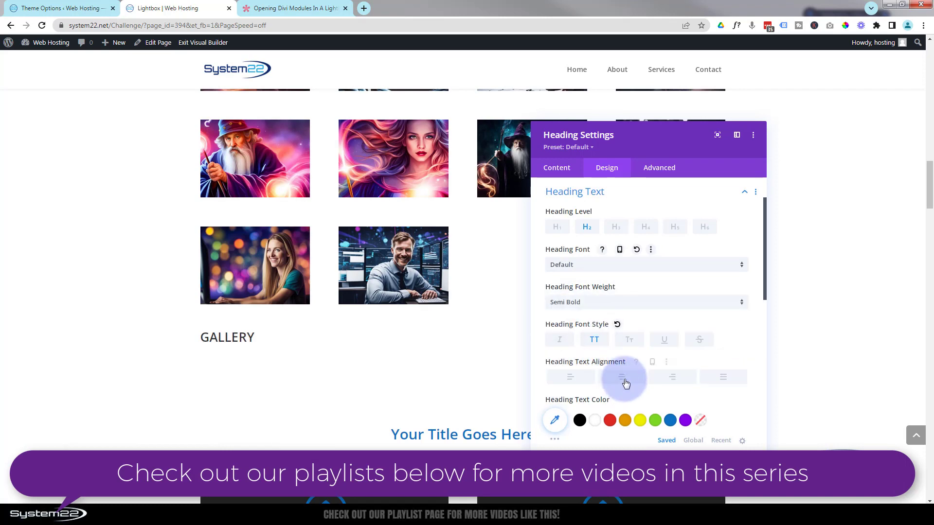
{"action": "left_click", "coordinate": [620, 377]}
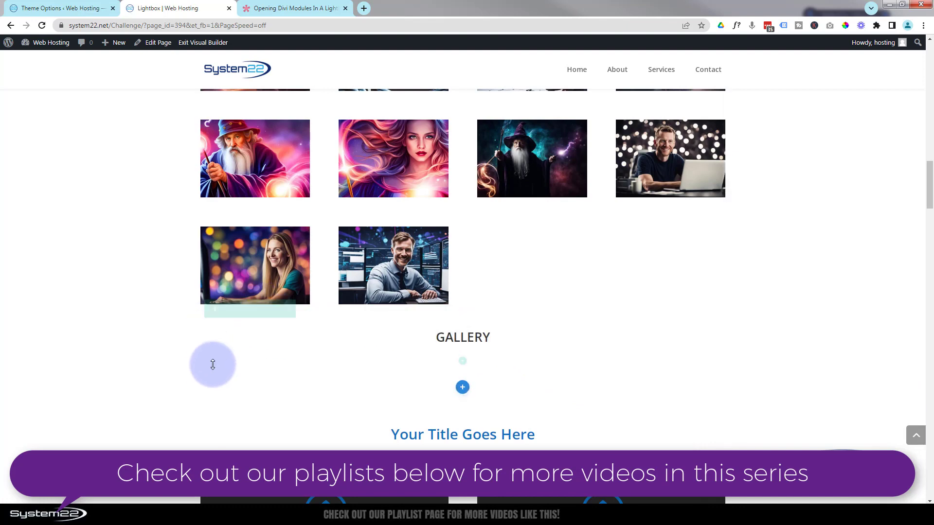
- Scroll the section to check the GALLERY heading now sits above the image grid
{"action": "scroll", "scroll_direction": "down", "scroll_amount": 3}
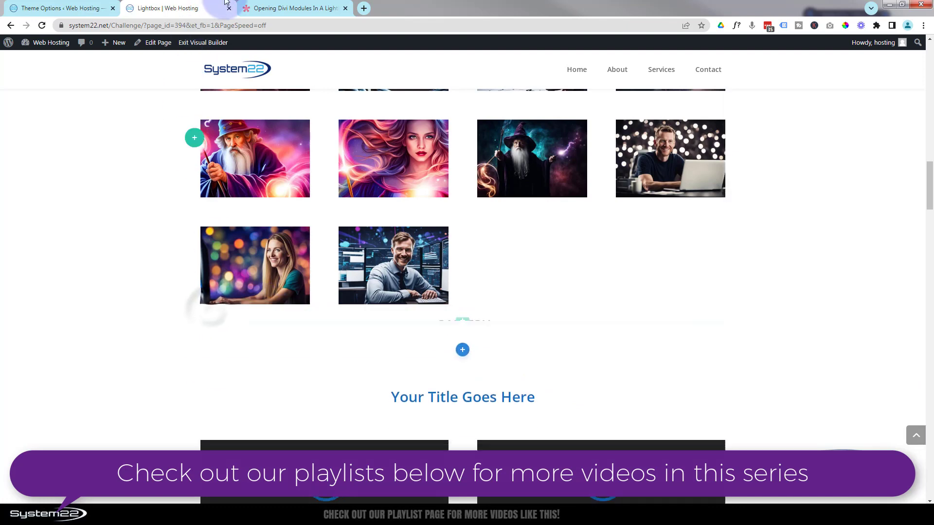
{"action": "scroll", "scroll_direction": "up", "scroll_amount": 3}
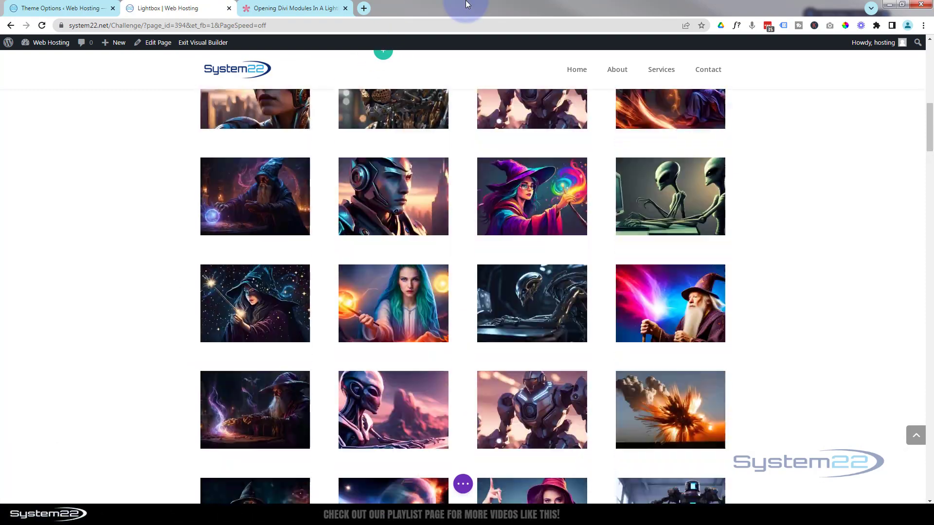
{"action": "scroll", "scroll_direction": "up", "scroll_amount": 3}
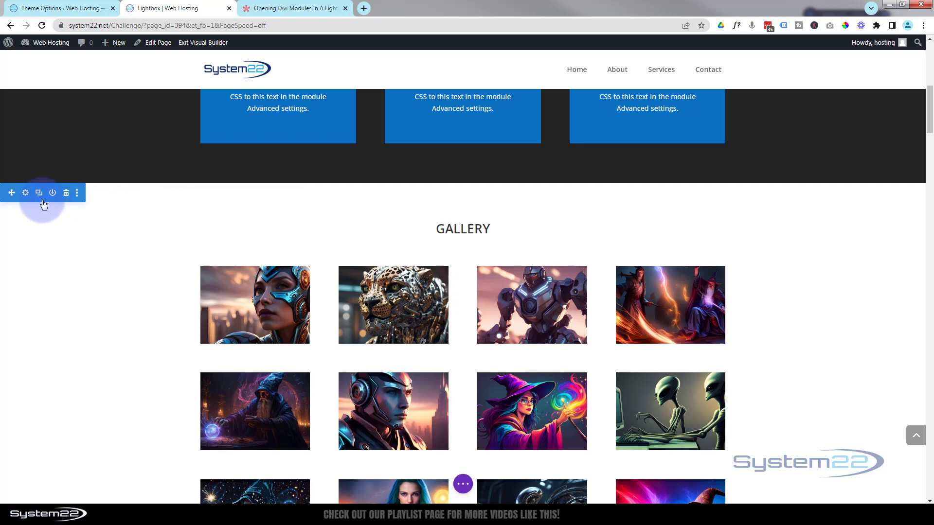
- Look up the lightbox content CSS class in the help article for the gallery section
{"action": "left_click", "coordinate": [26, 193]}
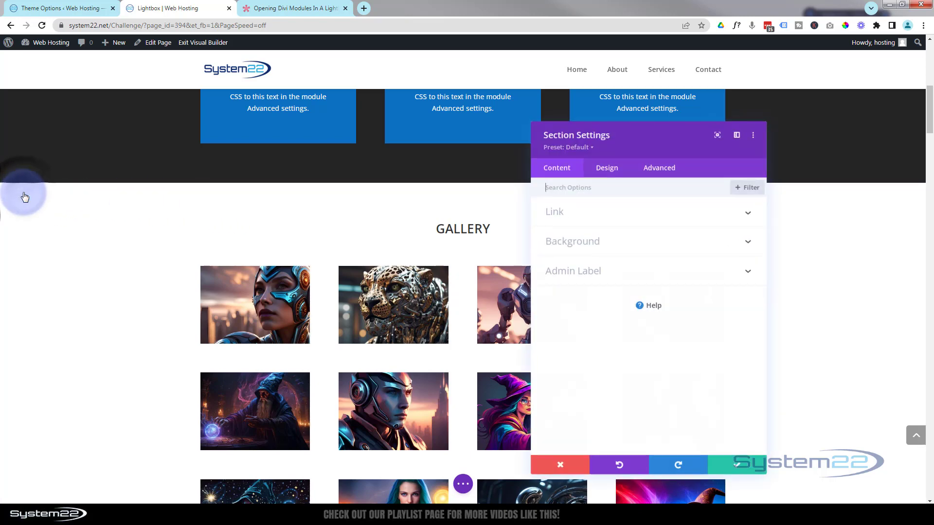
{"action": "left_click", "coordinate": [292, 8]}
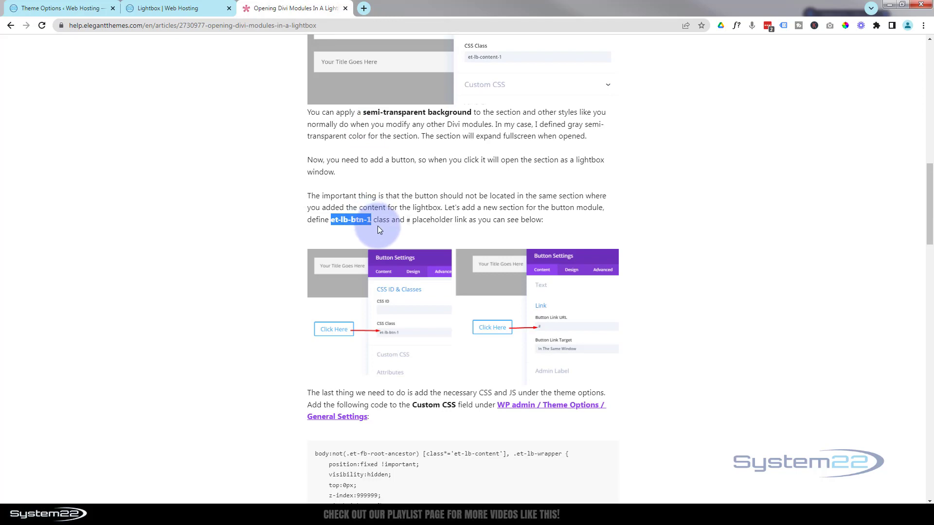
{"action": "scroll", "scroll_direction": "up", "scroll_amount": 3}
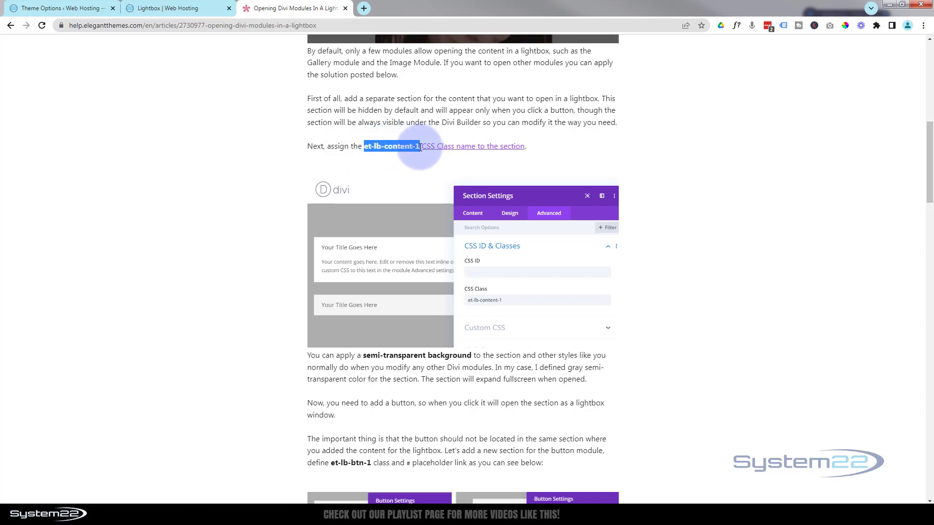
{"action": "mouse_move", "coordinate": [419, 250]}
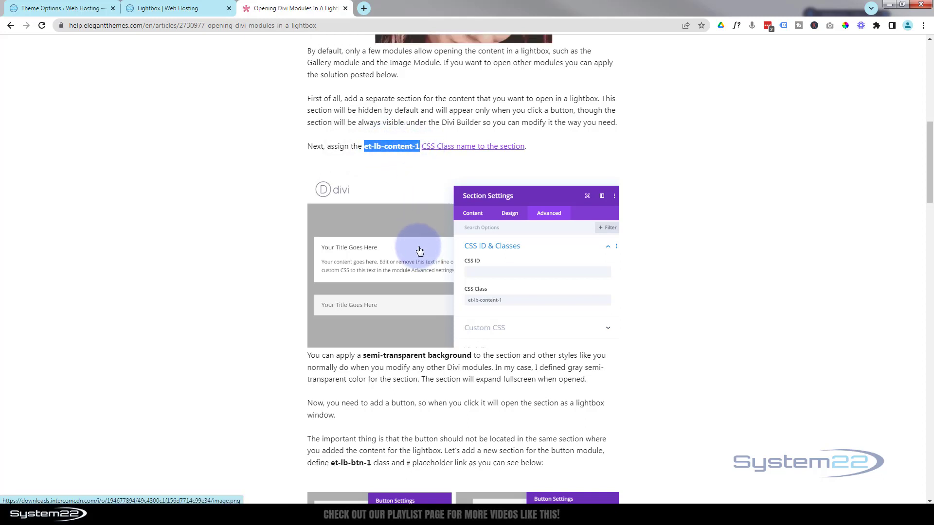
{"action": "mouse_move", "coordinate": [345, 231]}
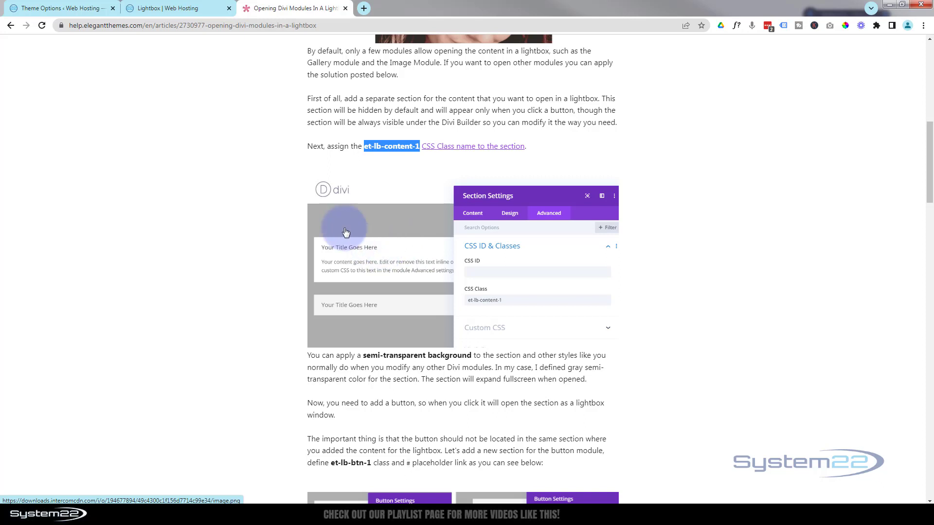
{"action": "left_click", "coordinate": [177, 7]}
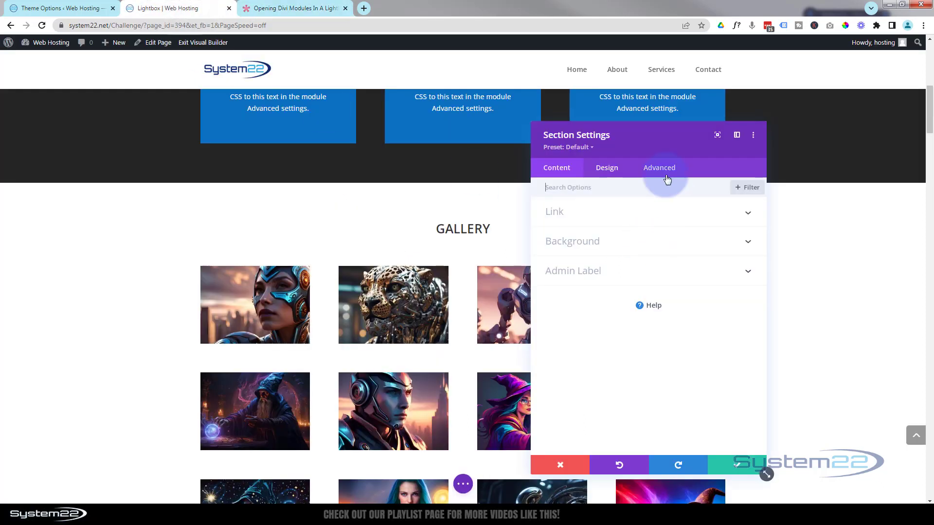
- Set the gallery section's CSS Class to et-lb-content-1 under Advanced settings and save it
{"action": "left_click", "coordinate": [659, 167]}
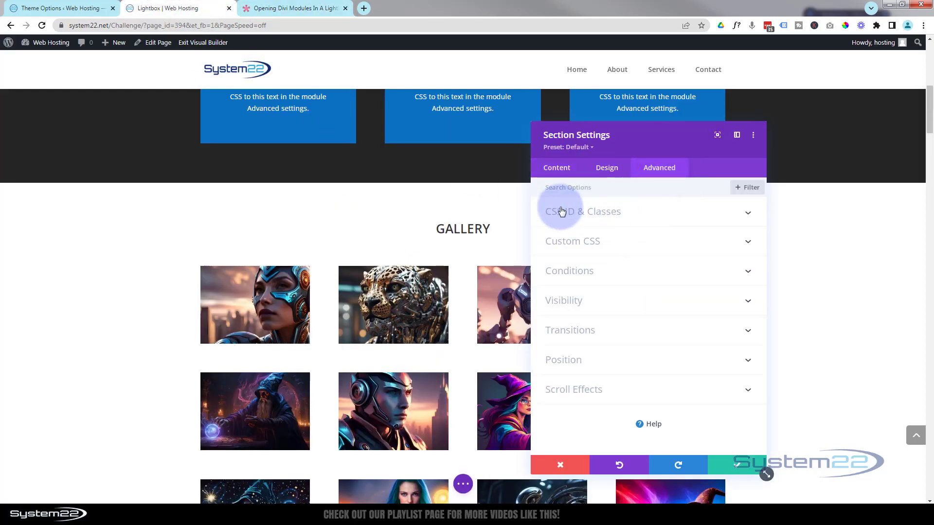
{"action": "mouse_move", "coordinate": [668, 219]}
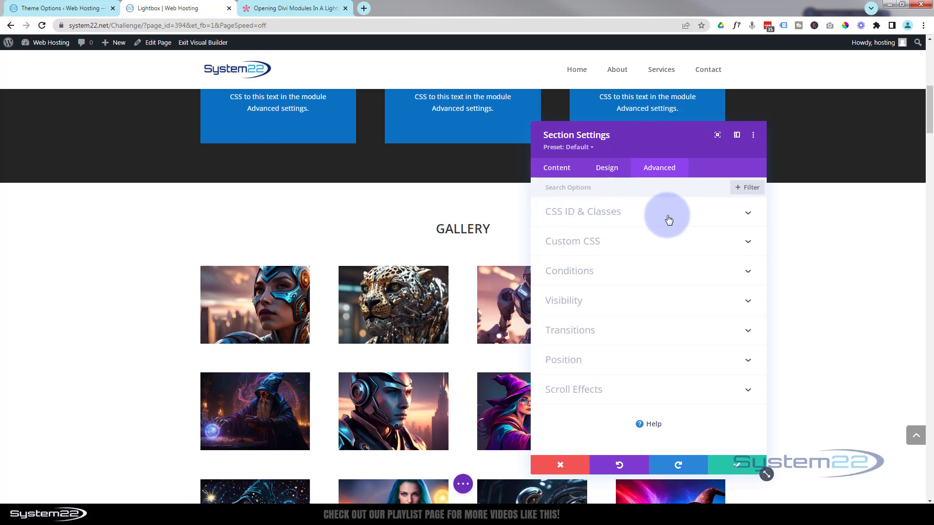
{"action": "left_click", "coordinate": [582, 211]}
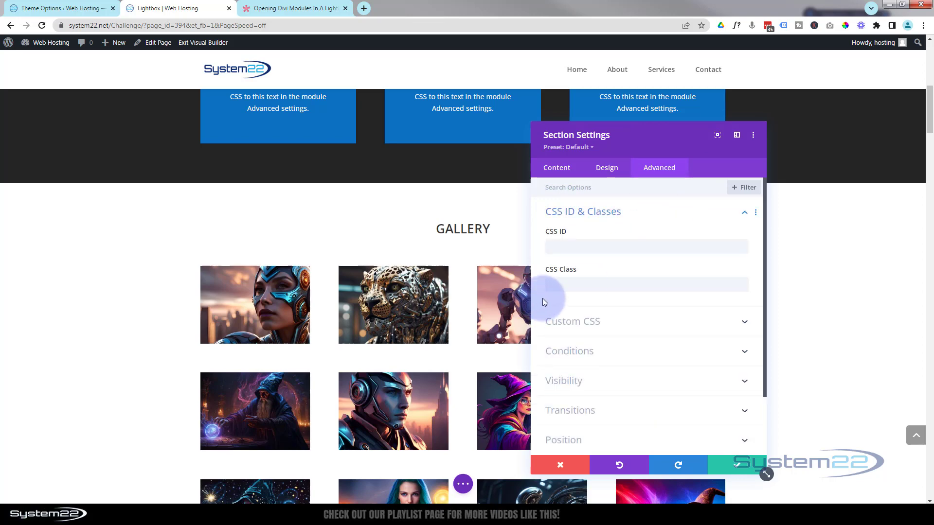
{"action": "left_click", "coordinate": [645, 285]}
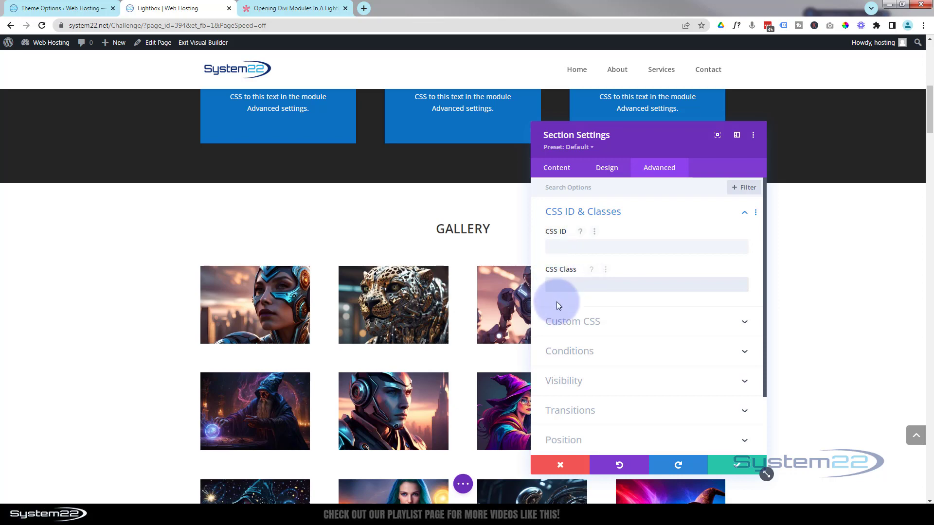
{"action": "type", "text": "et-lb-content-1"}
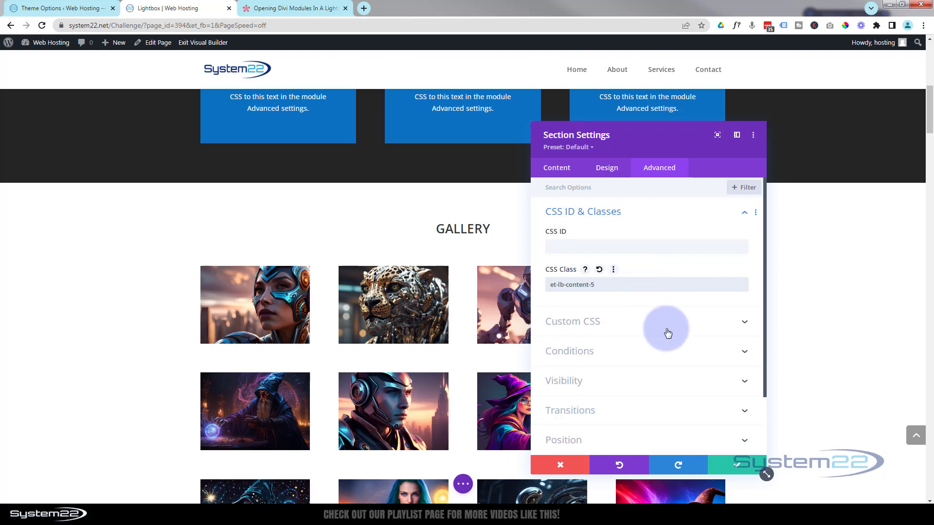
{"action": "left_click", "coordinate": [558, 465]}
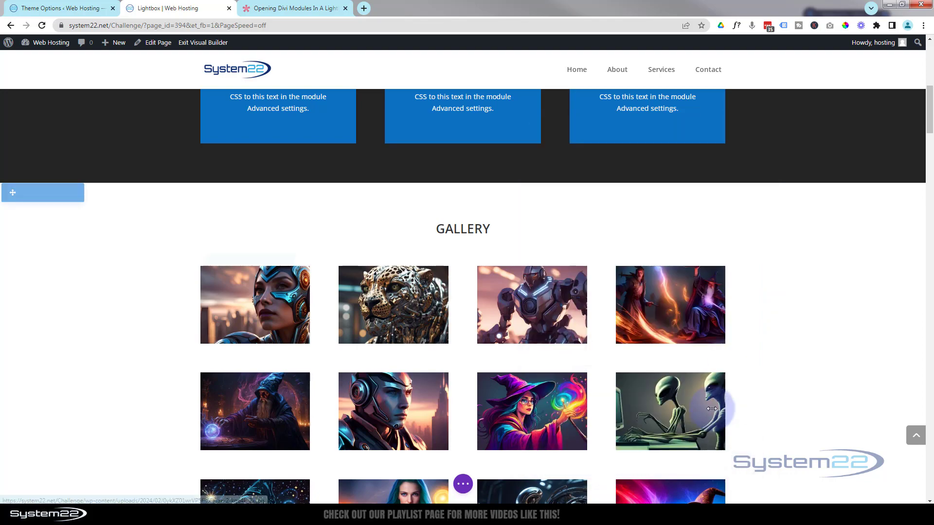
{"action": "scroll", "scroll_direction": "down", "scroll_amount": 3}
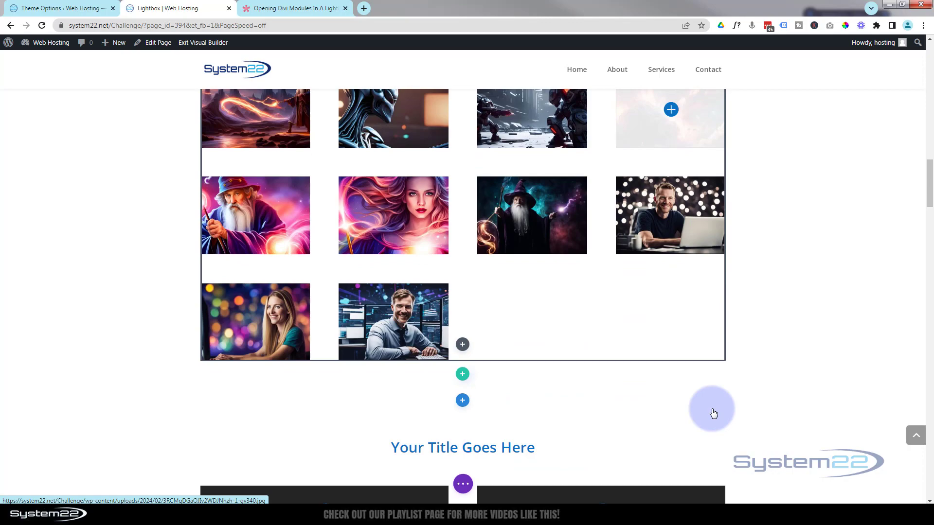
{"action": "scroll", "scroll_direction": "up", "scroll_amount": 3}
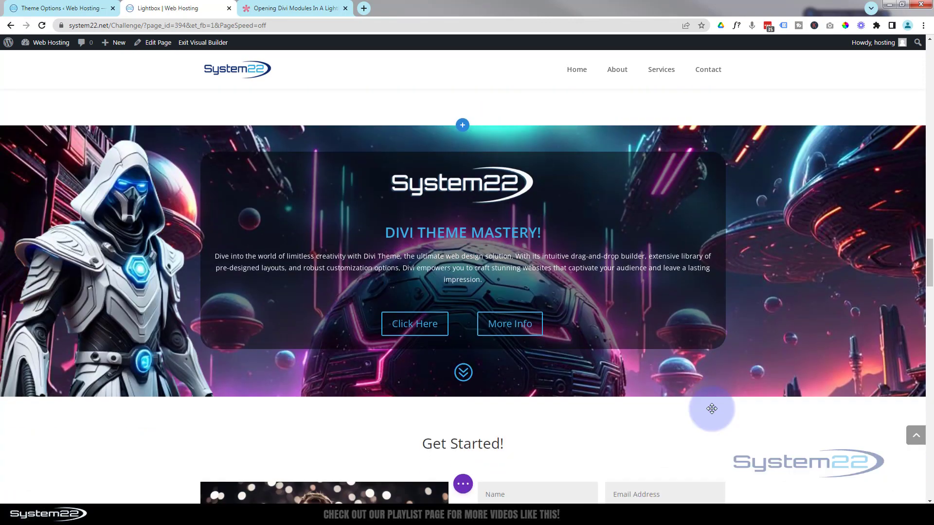
{"action": "scroll", "scroll_direction": "down", "scroll_amount": 3}
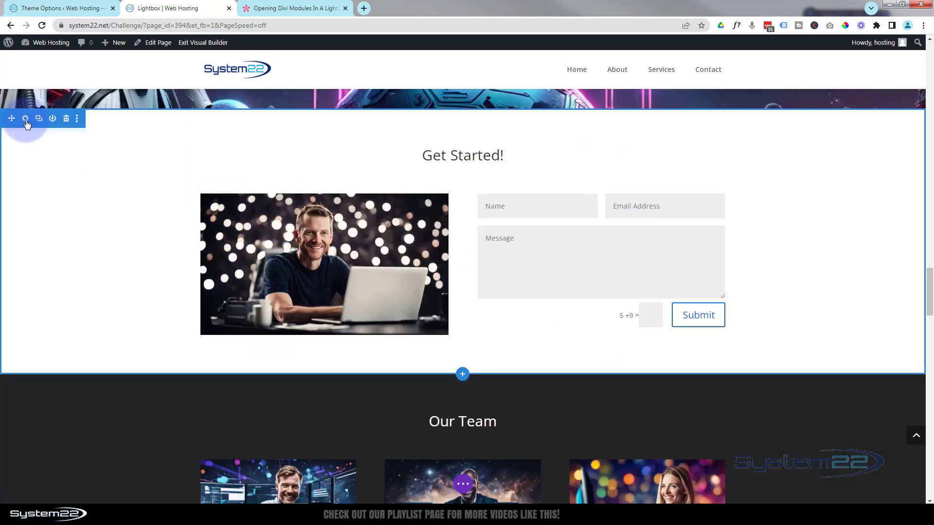
{"action": "left_click", "coordinate": [25, 117]}
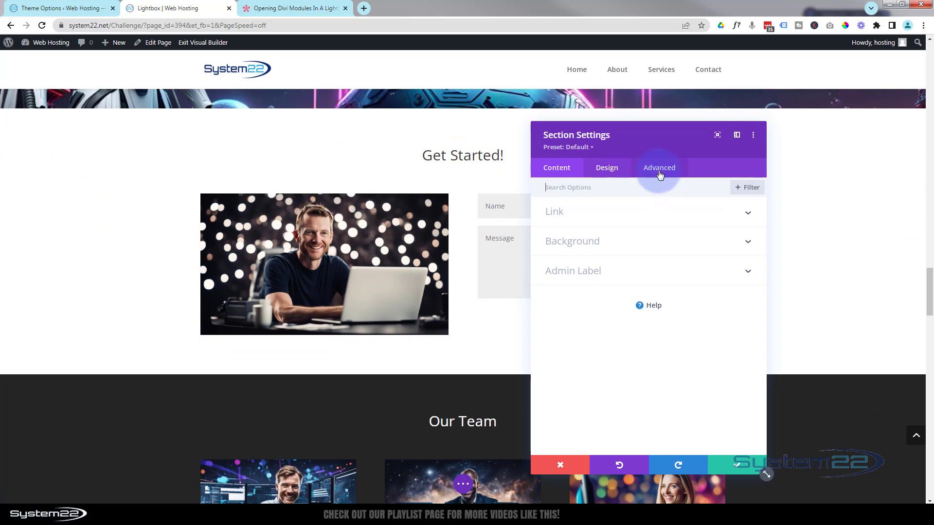
{"action": "left_click", "coordinate": [658, 167]}
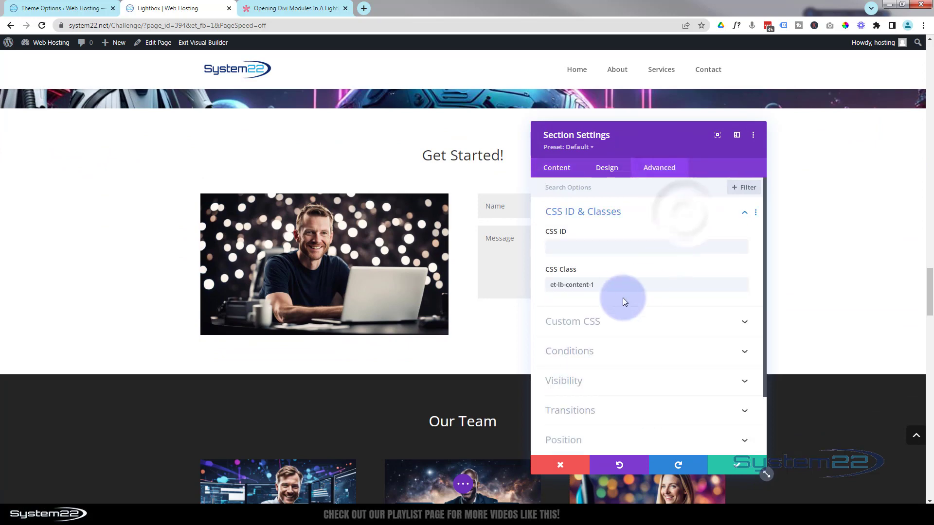
{"action": "scroll", "scroll_direction": "down", "scroll_amount": 3}
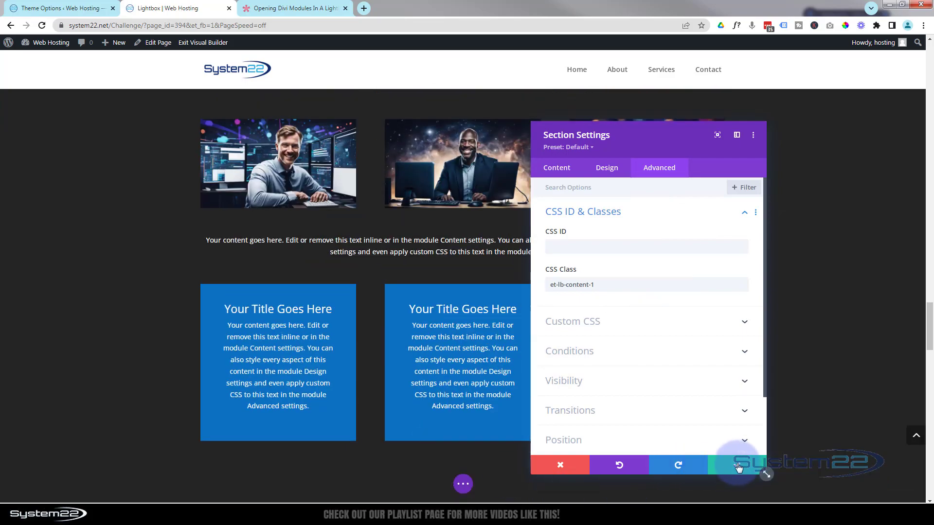
{"action": "left_click", "coordinate": [737, 465]}
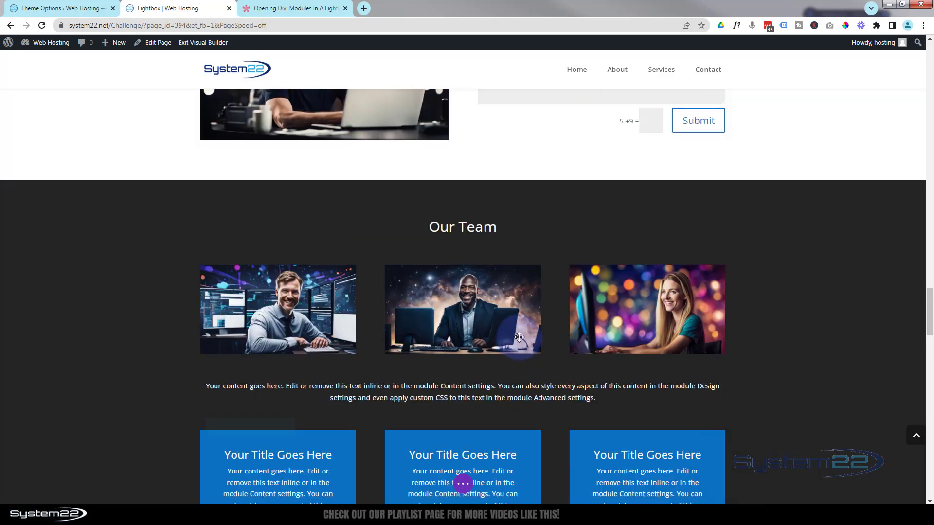
{"action": "scroll", "scroll_direction": "down", "scroll_amount": 3}
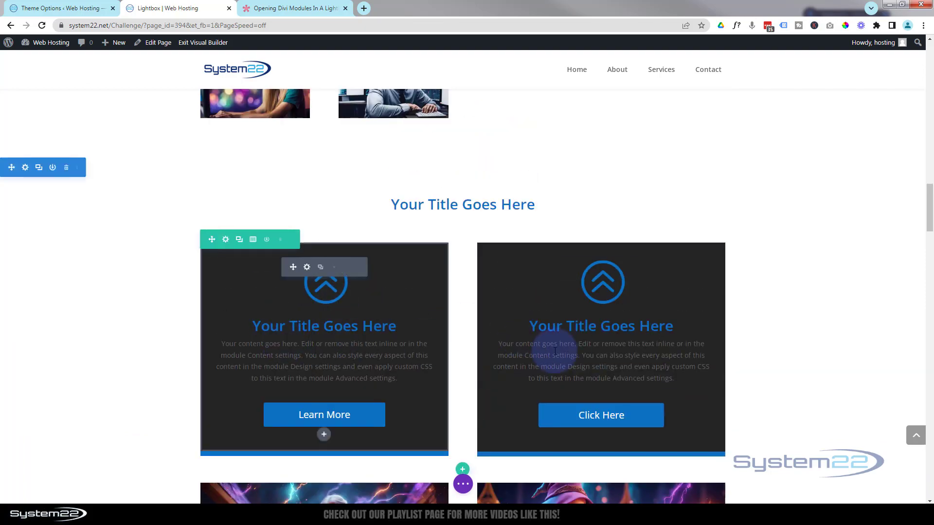
- Insert a new Button module with the text 'Gallery'
{"action": "scroll", "scroll_direction": "up", "scroll_amount": 3}
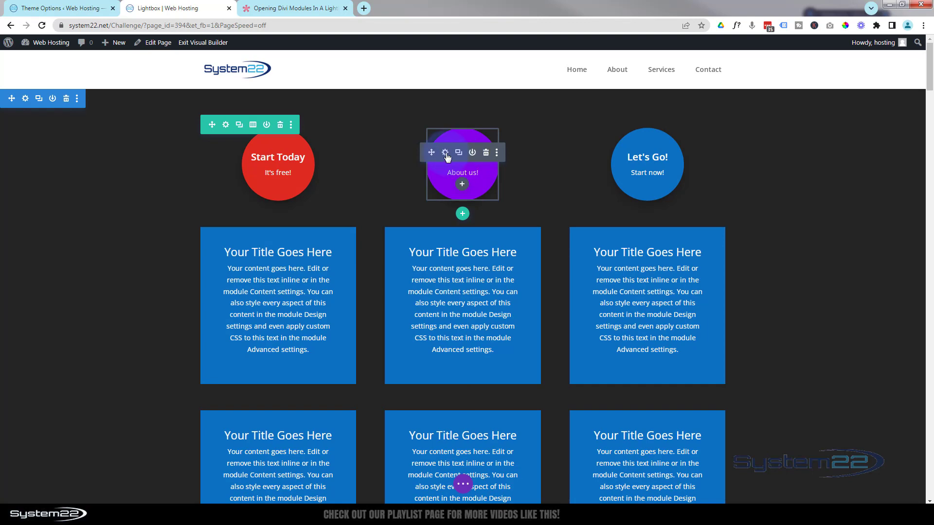
{"action": "left_click", "coordinate": [461, 184]}
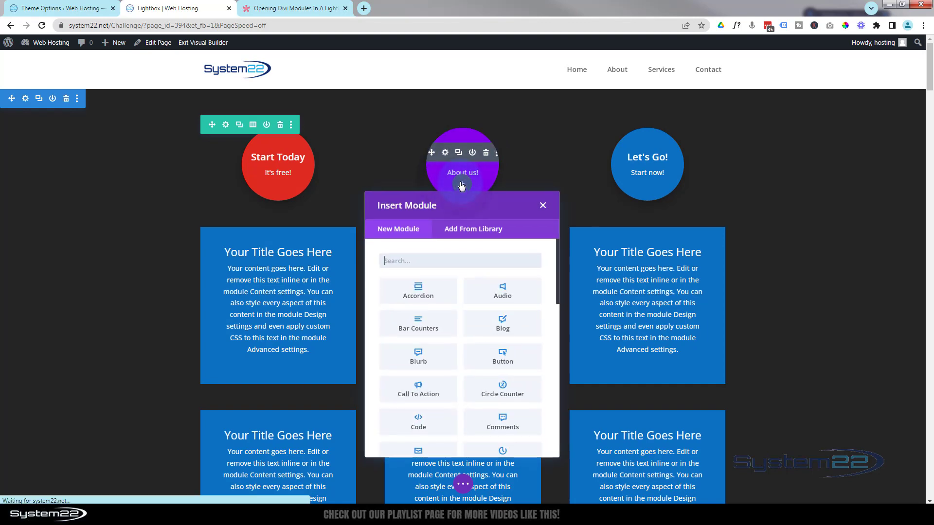
{"action": "left_click", "coordinate": [502, 356]}
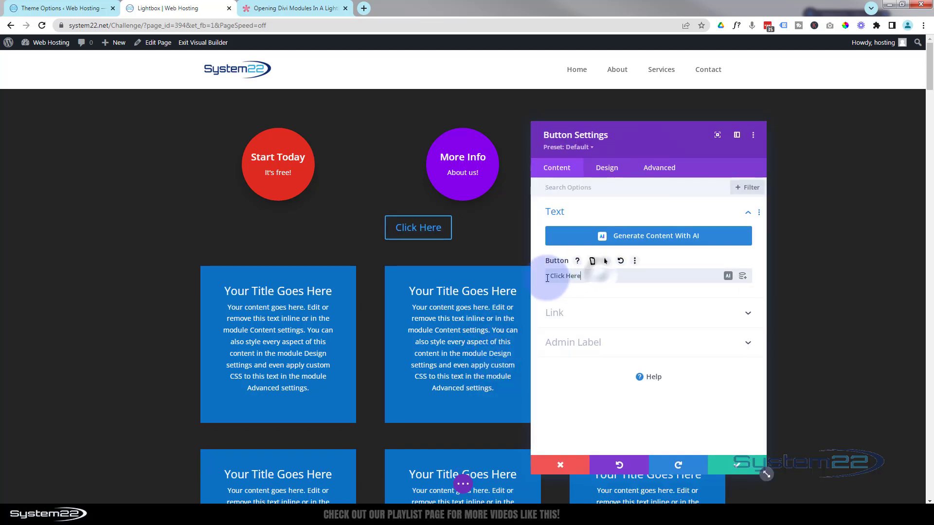
{"action": "type", "text": "Gal"}
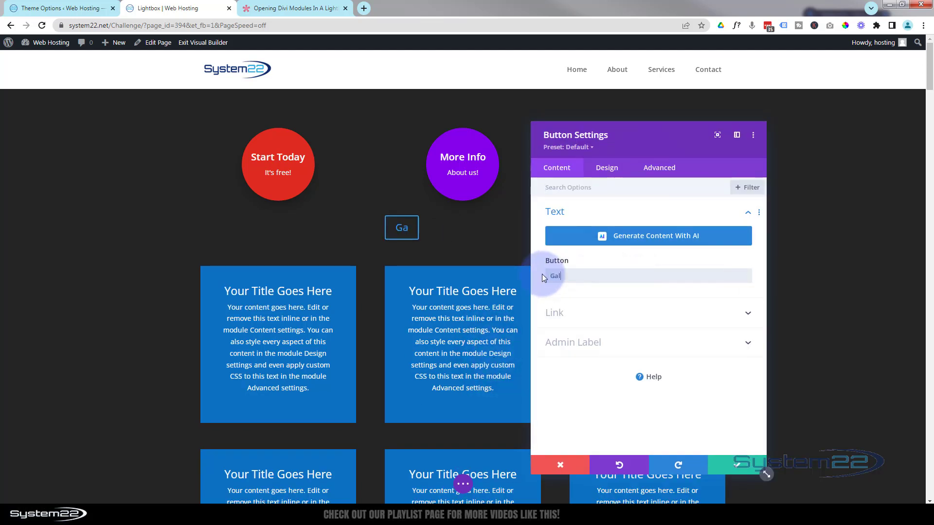
{"action": "type", "text": "lery"}
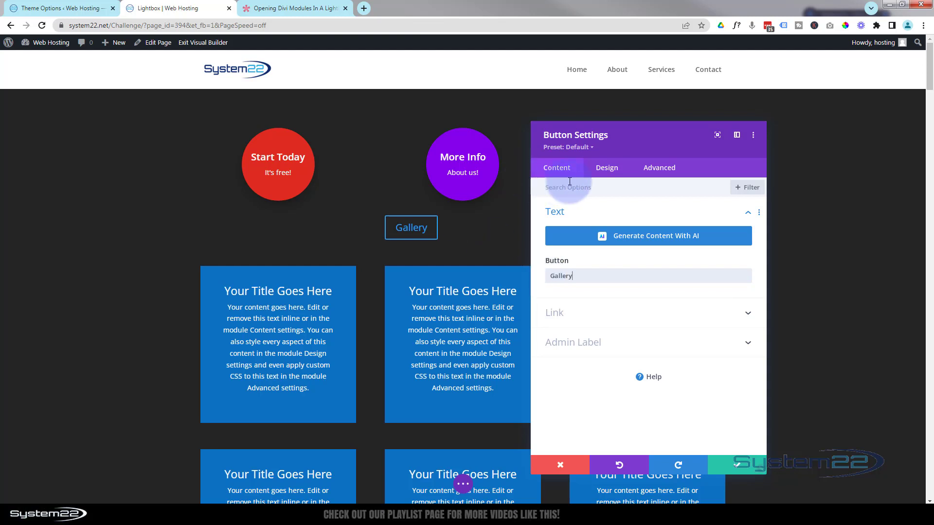
- Centre the Gallery button via its Design alignment options and move on to its Advanced settings
{"action": "left_click", "coordinate": [606, 167]}
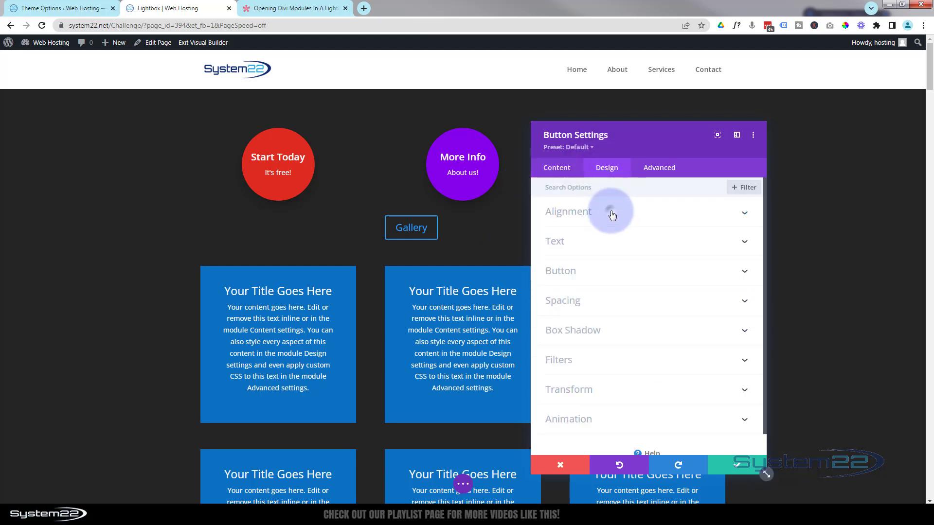
{"action": "left_click", "coordinate": [567, 212]}
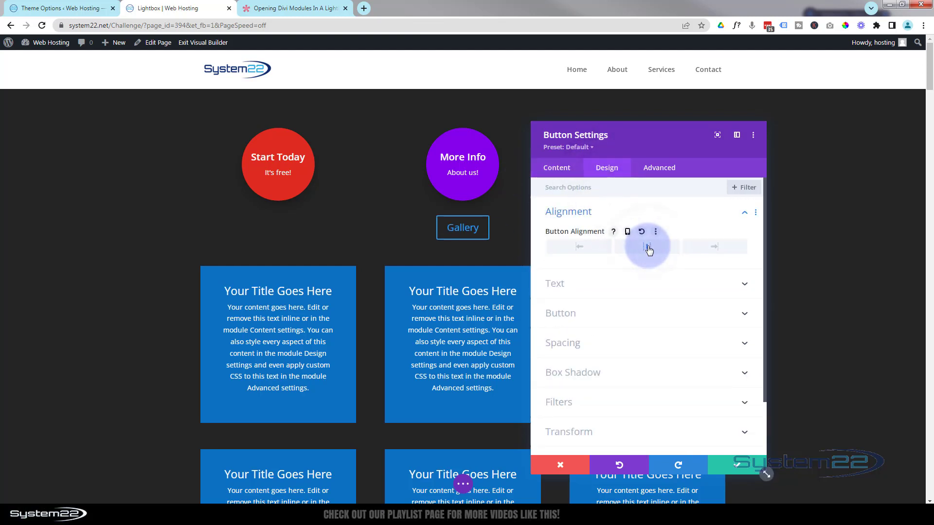
{"action": "left_click", "coordinate": [556, 168]}
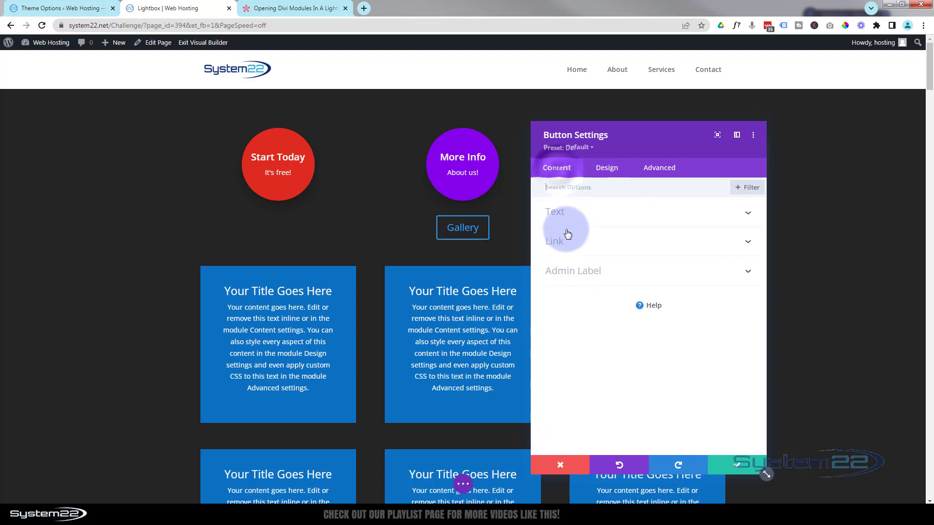
{"action": "mouse_move", "coordinate": [571, 220]}
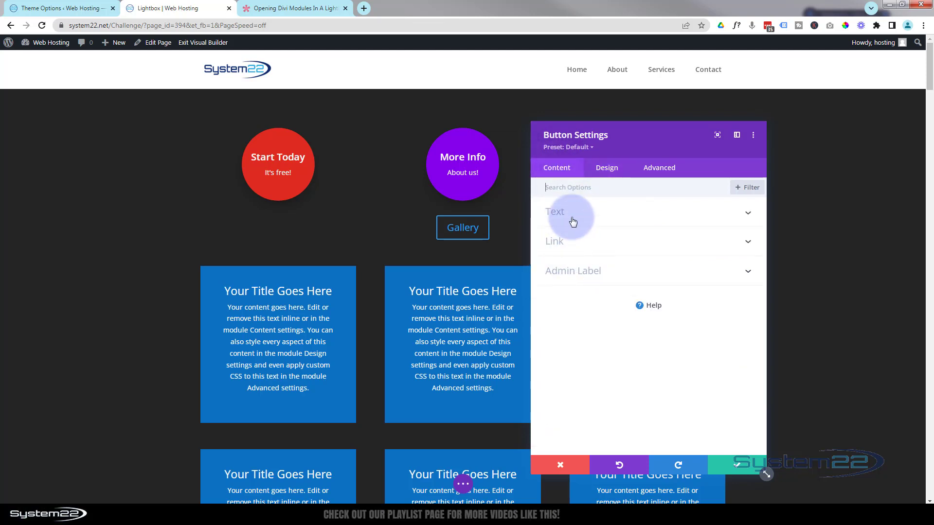
{"action": "left_click", "coordinate": [658, 168]}
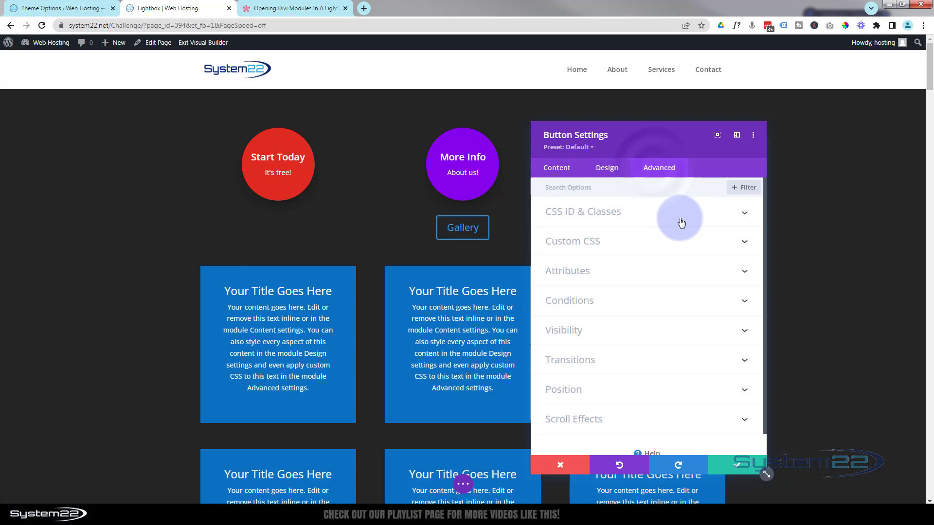
- Copy the lightbox trigger class et-lb-btn-1 from the Help Center article for the button's CSS Class
{"action": "left_click", "coordinate": [582, 211]}
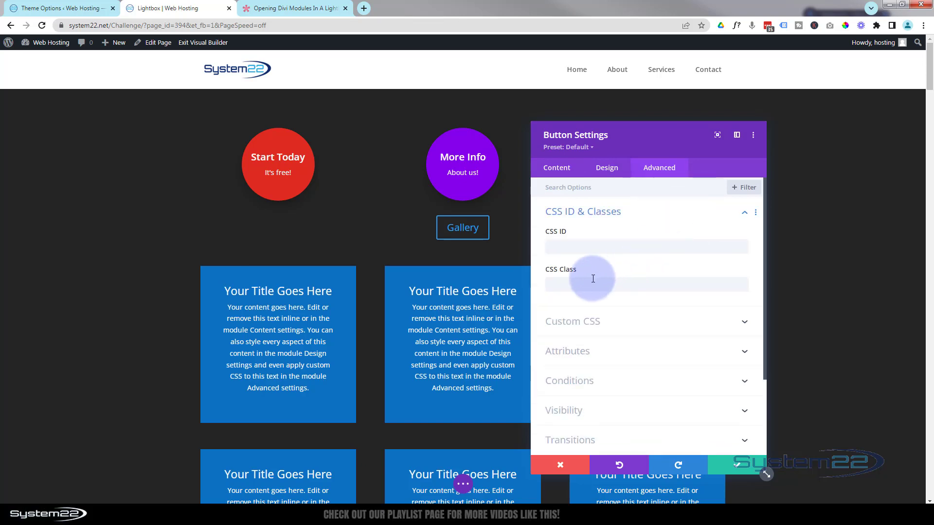
{"action": "left_click", "coordinate": [646, 284]}
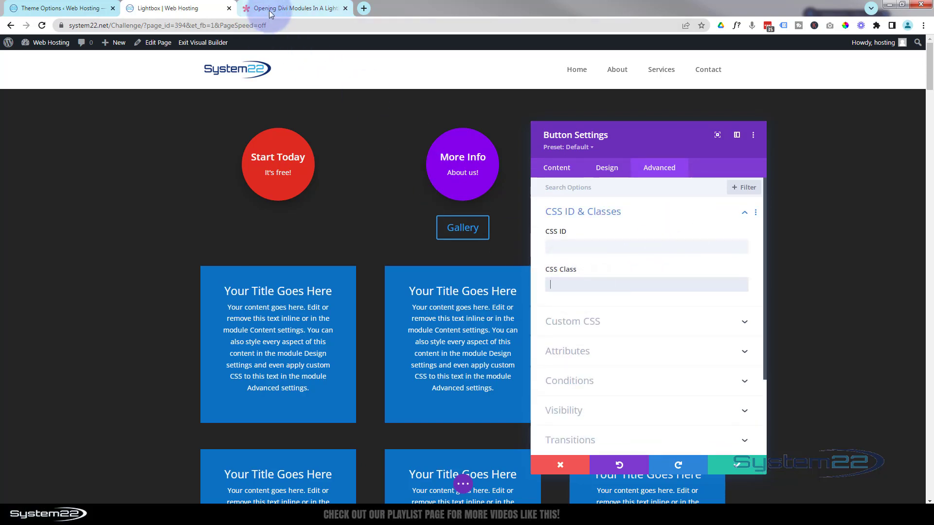
{"action": "left_click", "coordinate": [291, 7]}
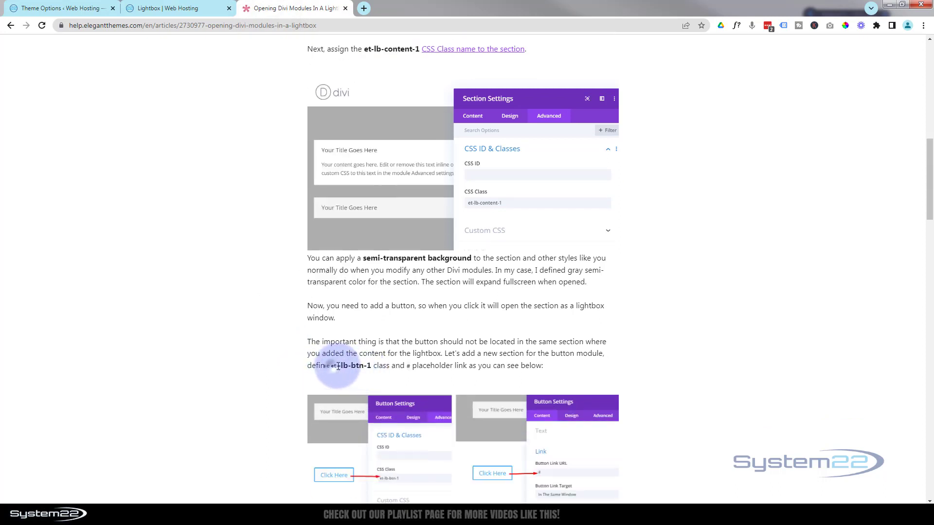
{"action": "double_click", "coordinate": [350, 366]}
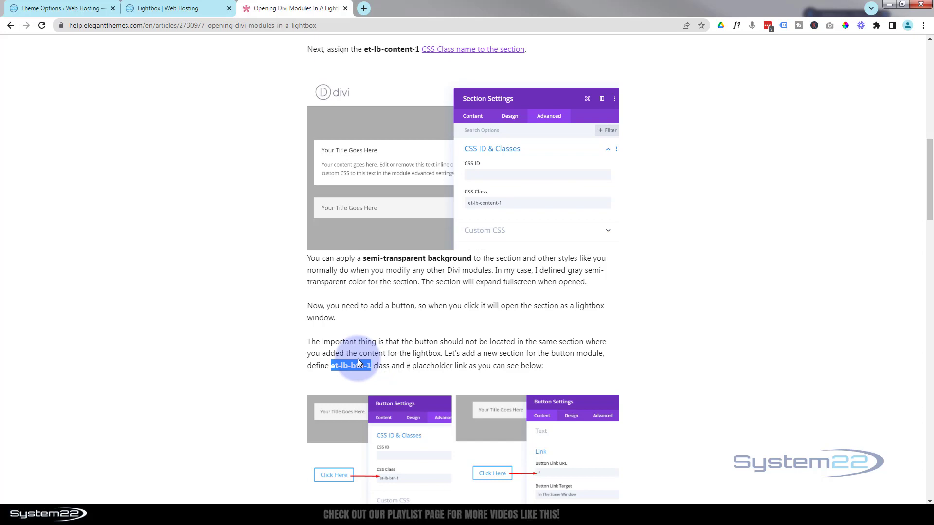
{"action": "left_click", "coordinate": [173, 8]}
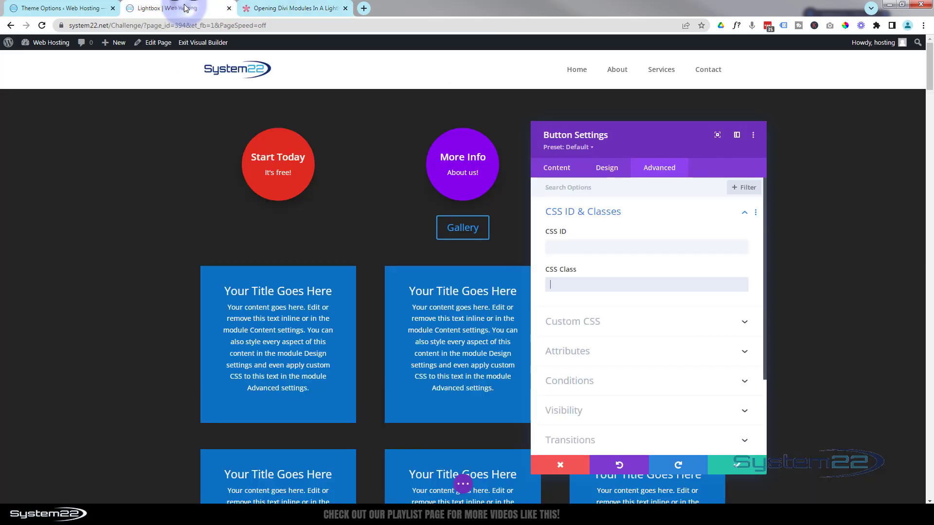
- Enter the et-lb-btn class in the button's CSS Class, adjust its number suffix, and finish editing
{"action": "type", "text": "et-lb-btn-1"}
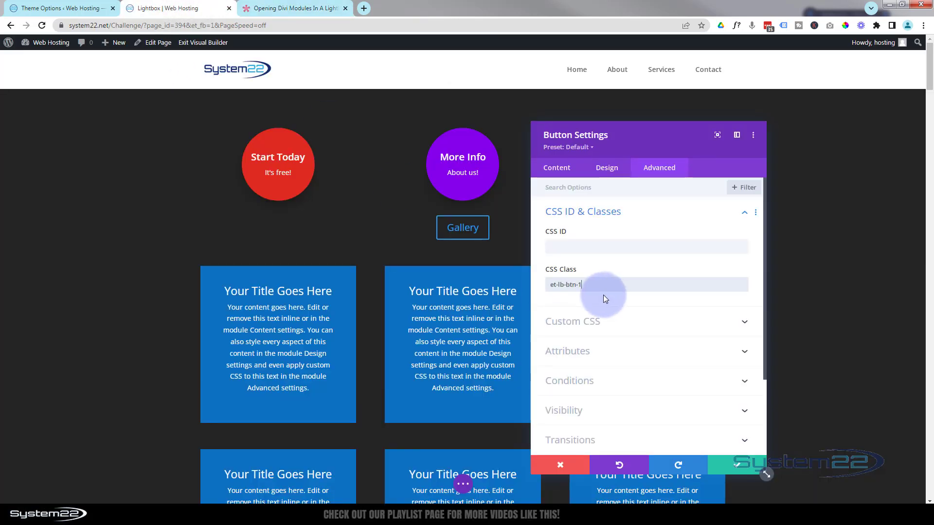
{"action": "left_click", "coordinate": [578, 285]}
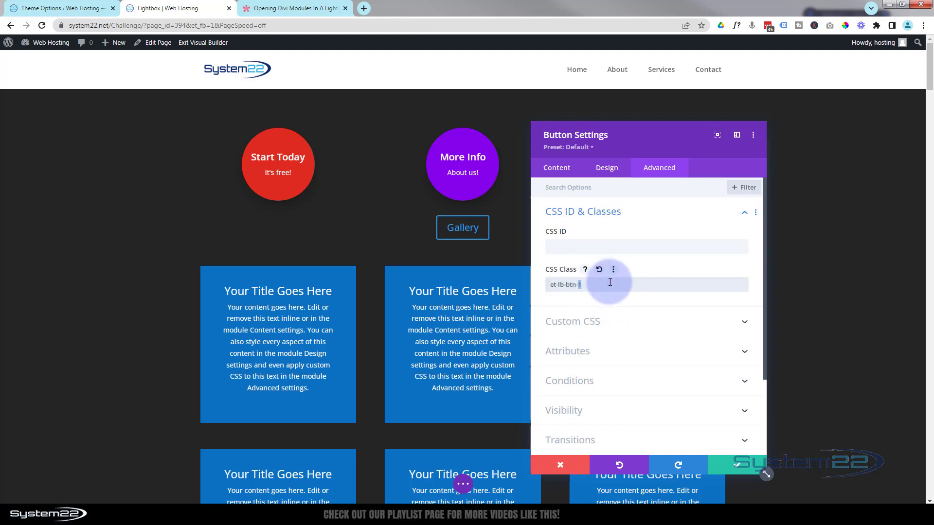
{"action": "type", "text": "5"}
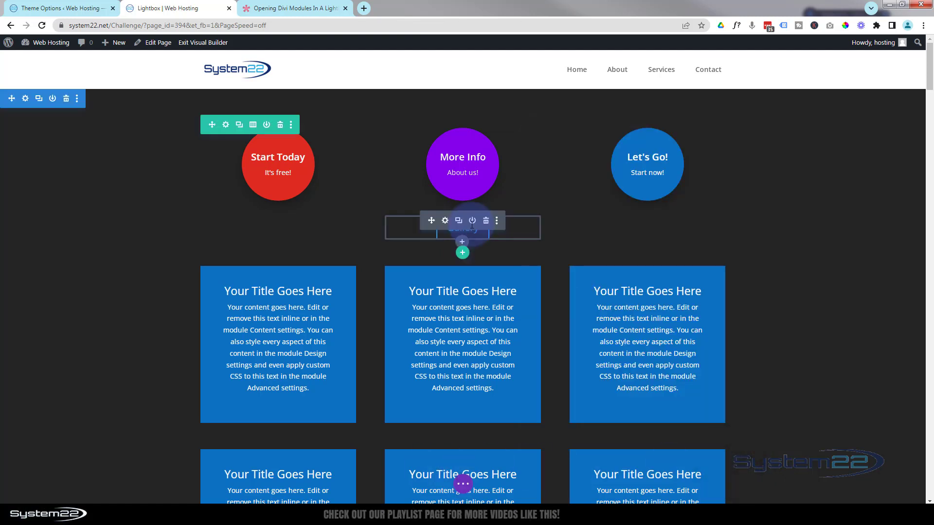
{"action": "mouse_move", "coordinate": [586, 235]}
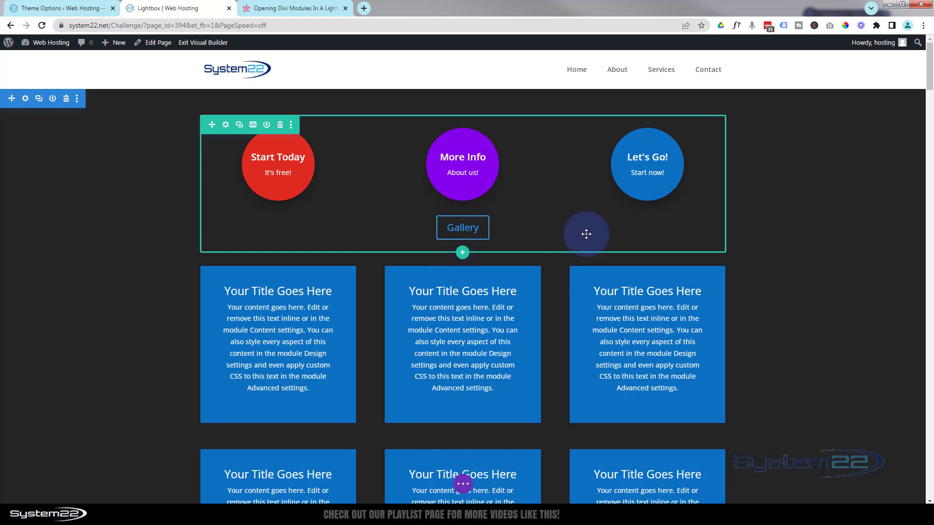
{"action": "scroll", "scroll_direction": "down", "scroll_amount": 3}
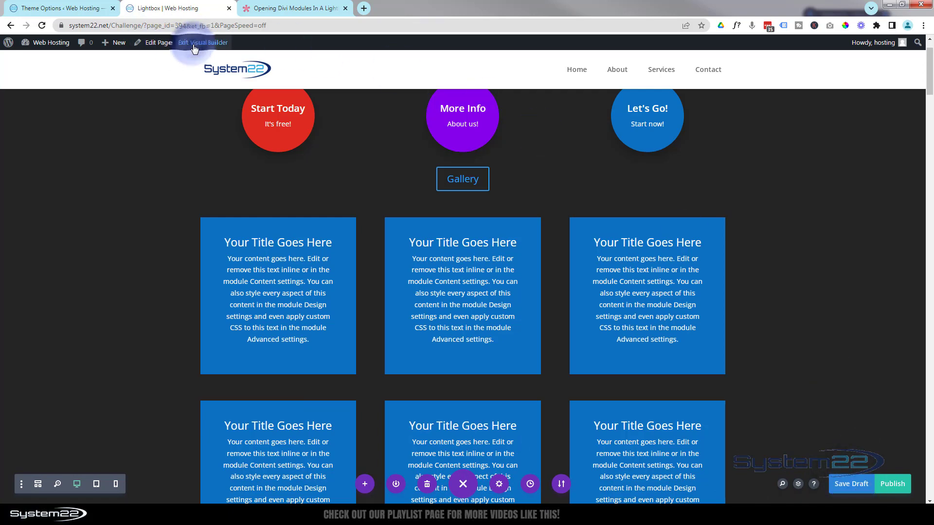
- Exit the Visual Builder and open the image gallery lightbox with the live page's Gallery button
{"action": "left_click", "coordinate": [203, 42]}
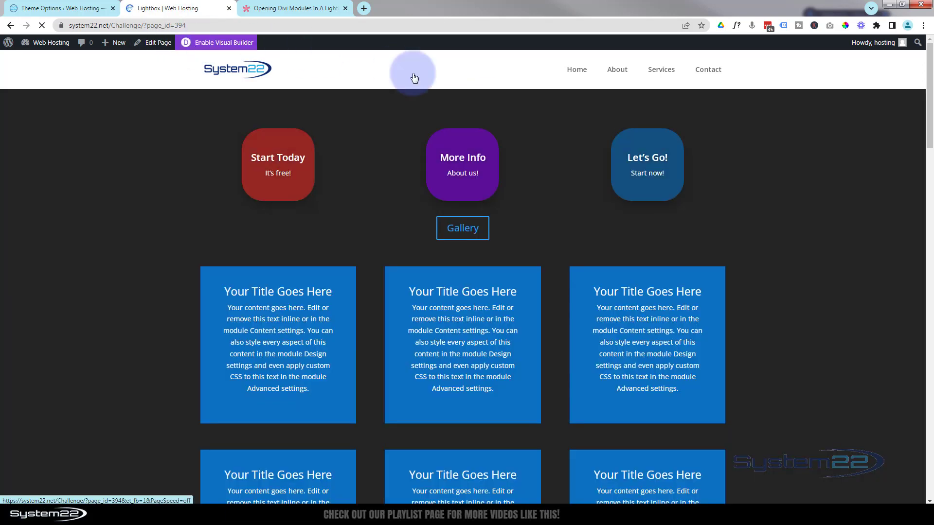
{"action": "left_click", "coordinate": [461, 227]}
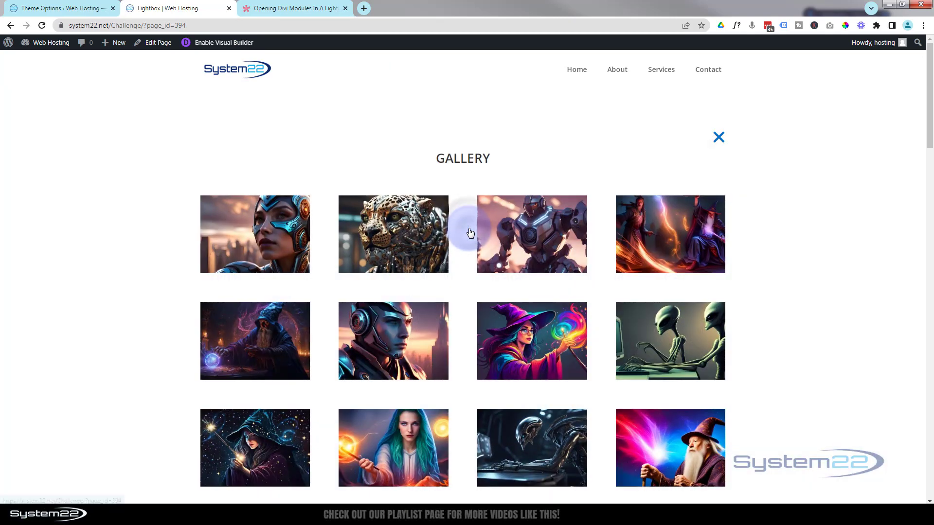
{"action": "mouse_move", "coordinate": [856, 308]}
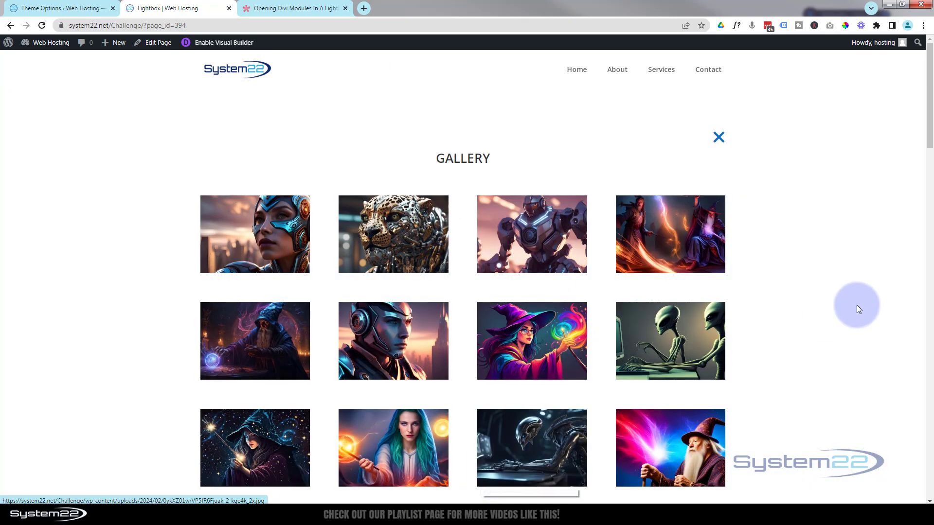
{"action": "mouse_move", "coordinate": [774, 243]}
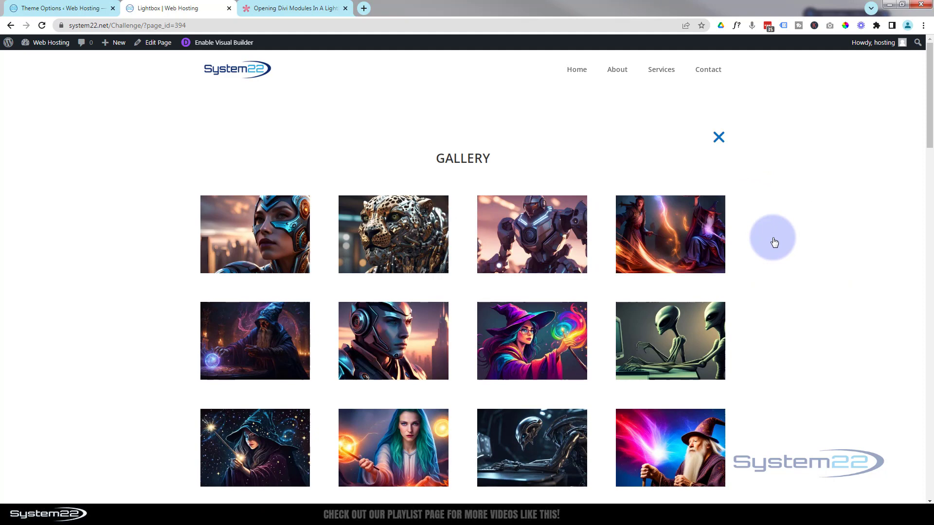
{"action": "mouse_move", "coordinate": [927, 255]}
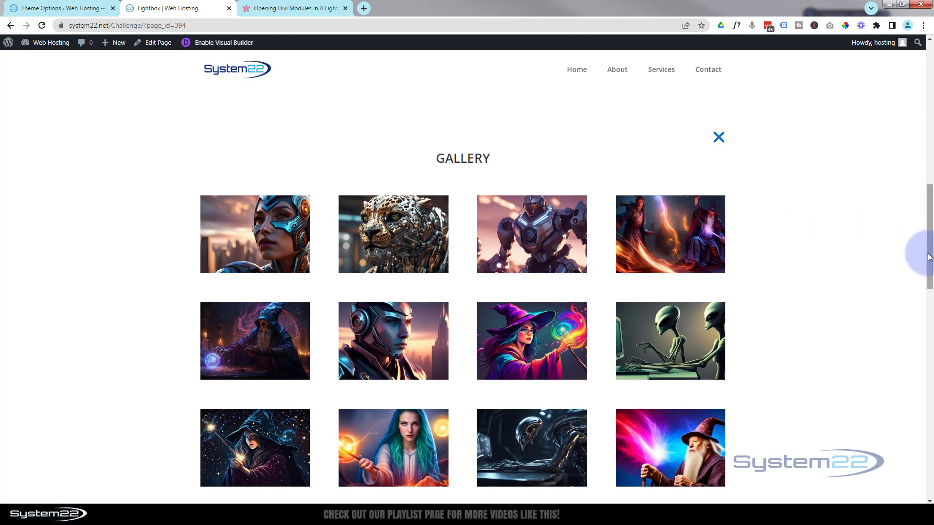
{"action": "mouse_move", "coordinate": [799, 266]}
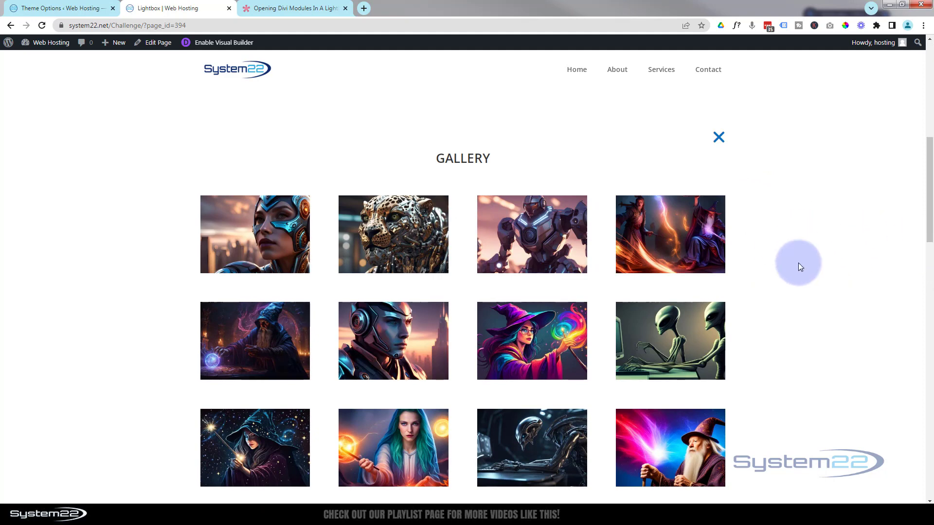
{"action": "mouse_move", "coordinate": [642, 303]}
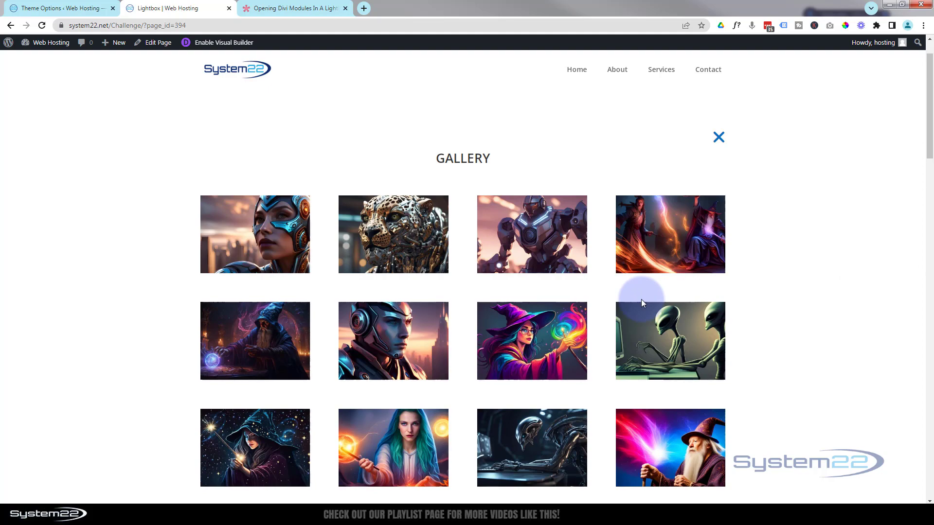
{"action": "mouse_move", "coordinate": [717, 140]}
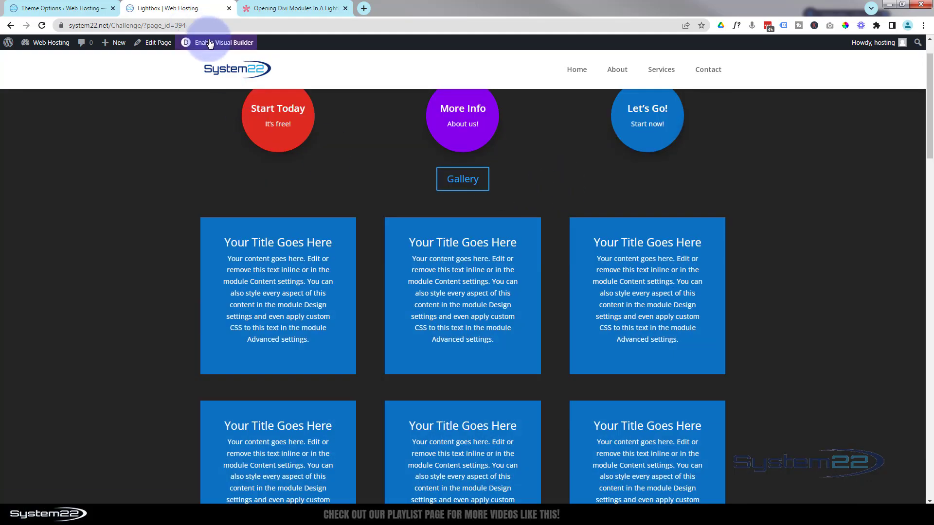
- Re-enable the Visual Builder and reopen the gallery section's settings
{"action": "left_click", "coordinate": [222, 42]}
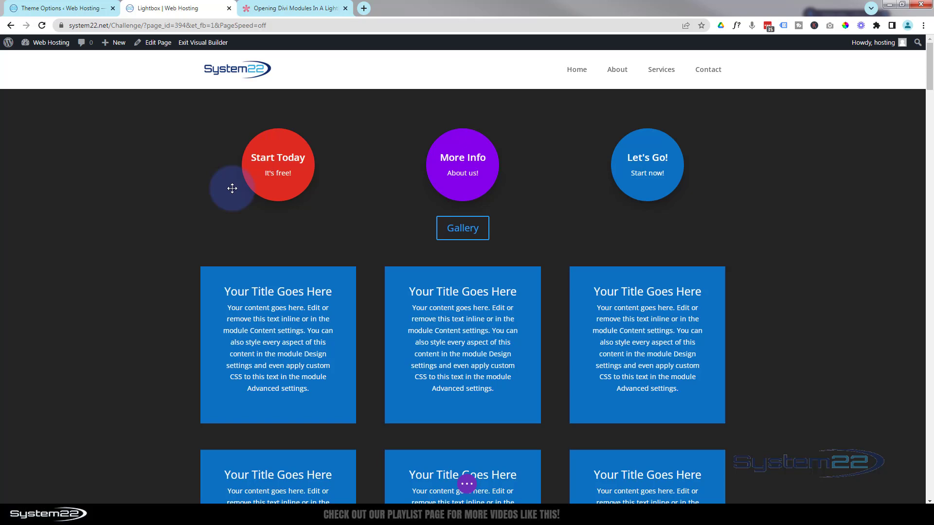
{"action": "scroll", "scroll_direction": "down", "scroll_amount": 3}
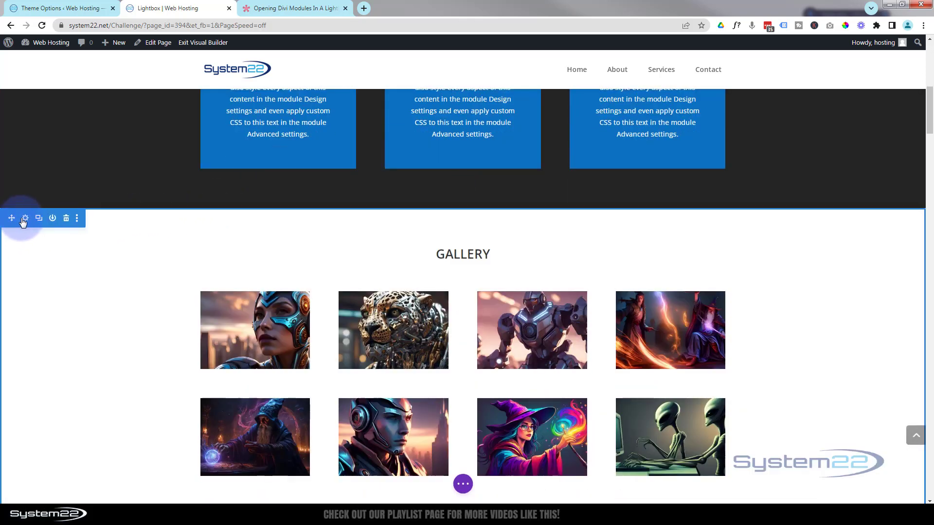
{"action": "left_click", "coordinate": [25, 217]}
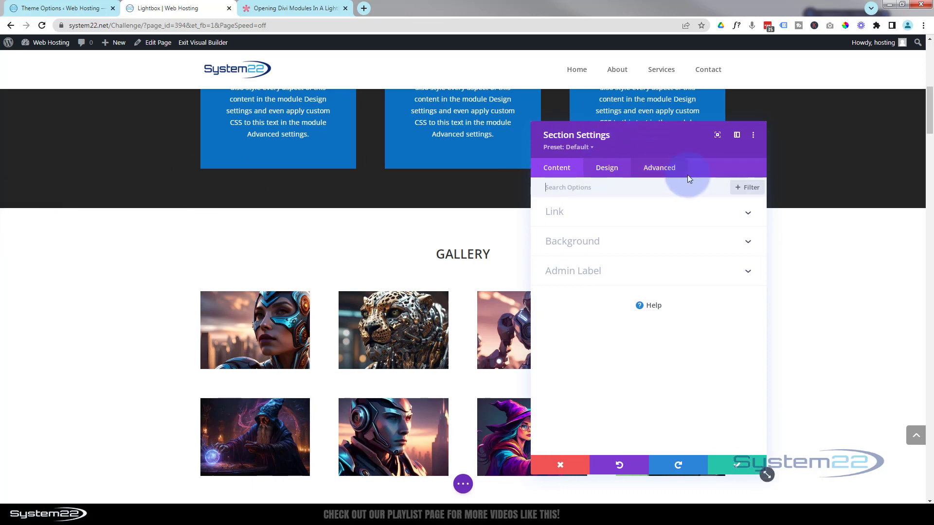
- Set the gallery section's Height to 100vh in its Design sizing options
{"action": "left_click", "coordinate": [606, 167]}
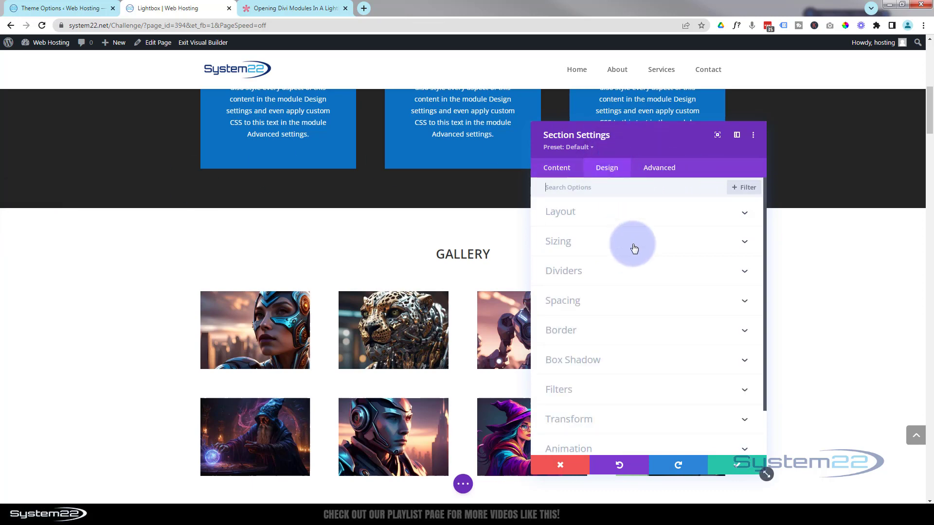
{"action": "left_click", "coordinate": [557, 241]}
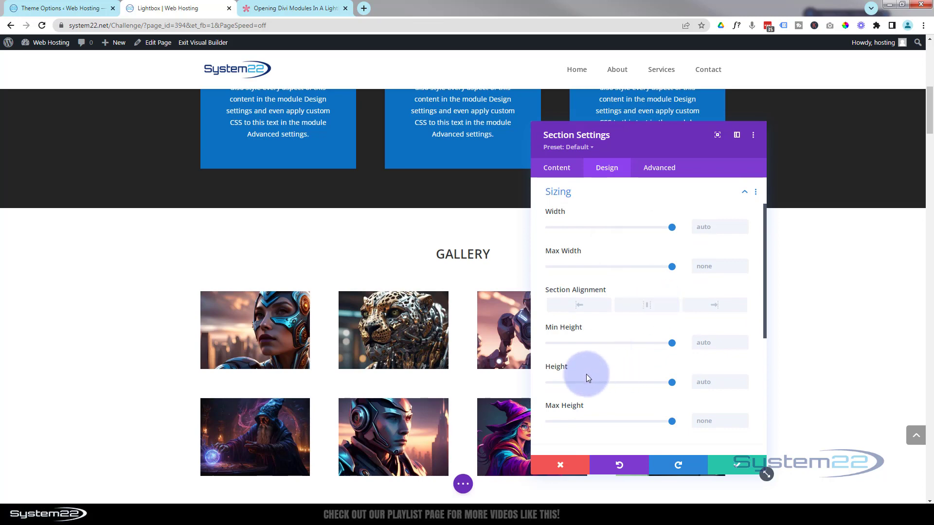
{"action": "mouse_move", "coordinate": [689, 336]}
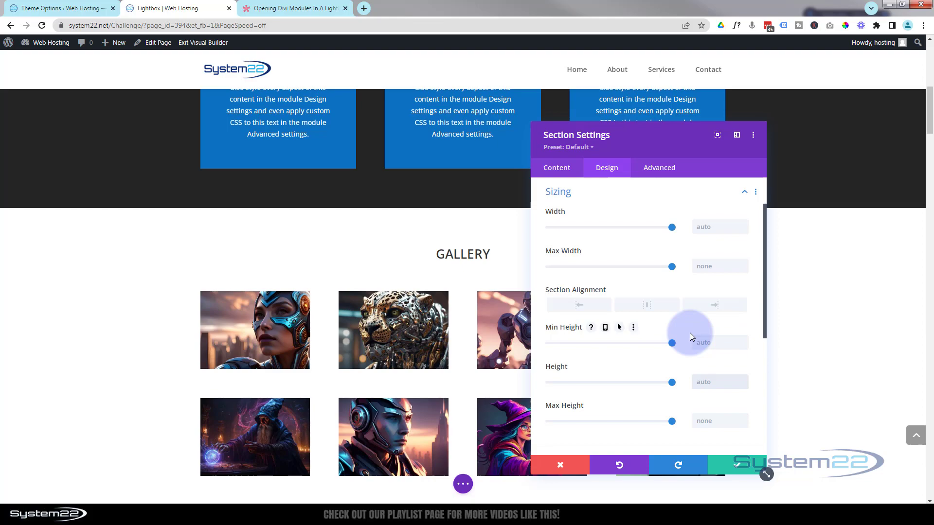
{"action": "type", "text": "100vh"}
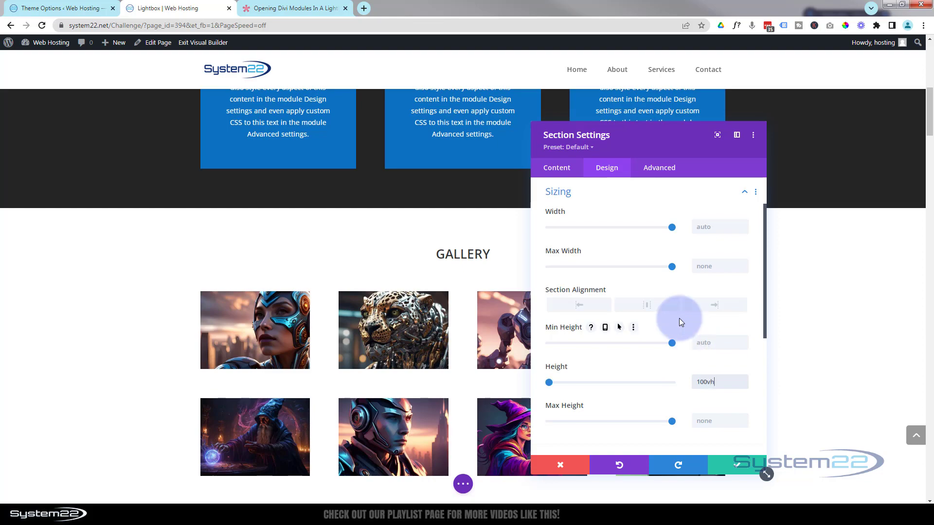
{"action": "scroll", "scroll_direction": "down", "scroll_amount": 3}
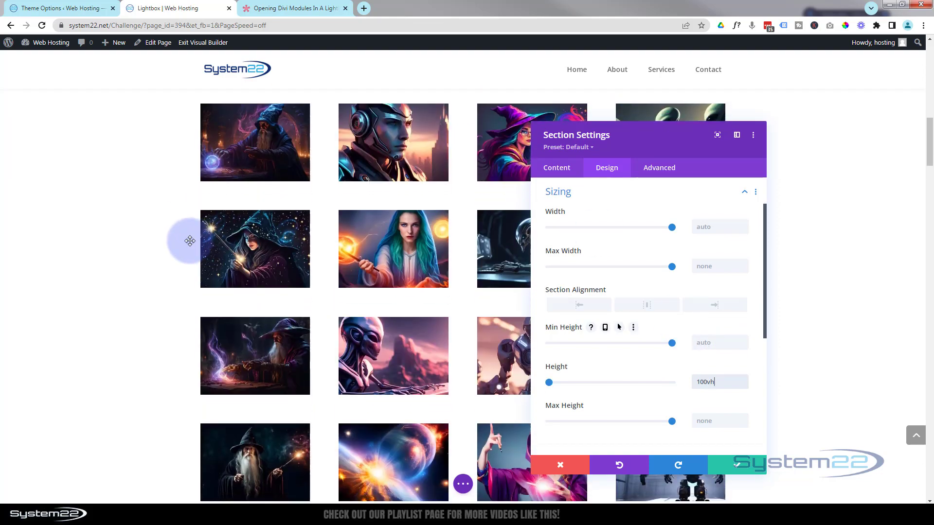
{"action": "scroll", "scroll_direction": "down", "scroll_amount": 3}
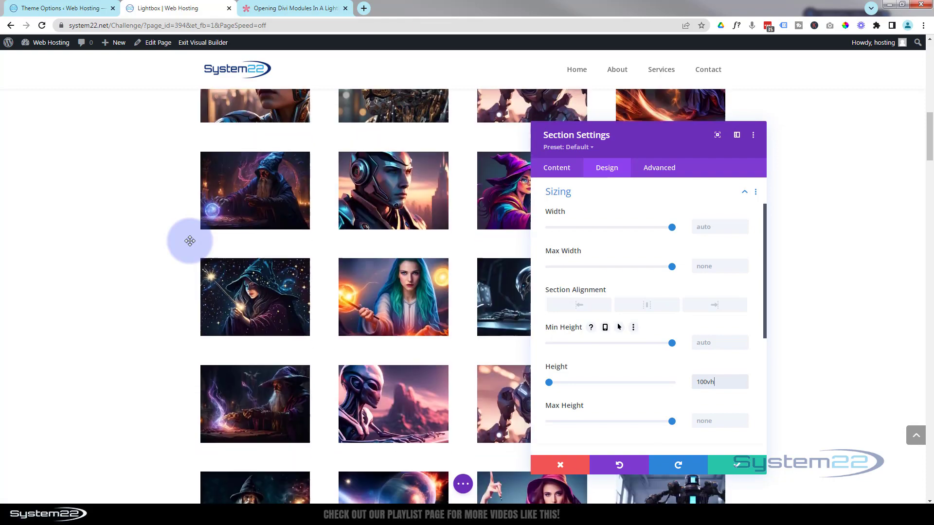
{"action": "scroll", "scroll_direction": "up", "scroll_amount": 3}
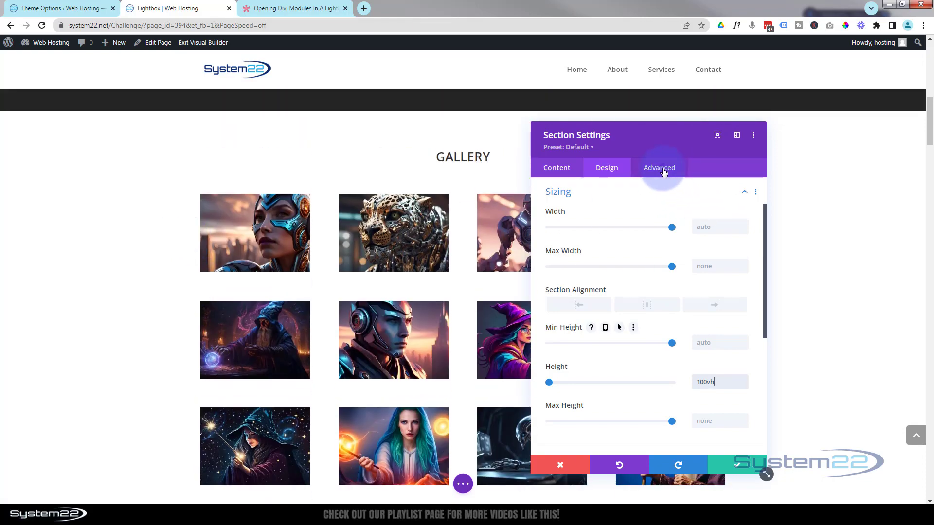
- Keep the section's Vertical Overflow on Scroll under Visibility, close its settings and save the page
{"action": "left_click", "coordinate": [659, 167]}
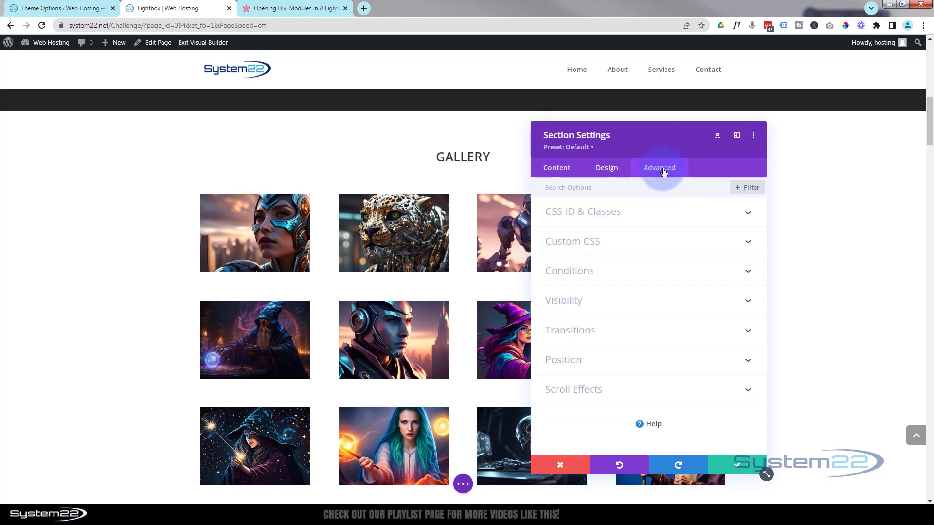
{"action": "left_click", "coordinate": [563, 301]}
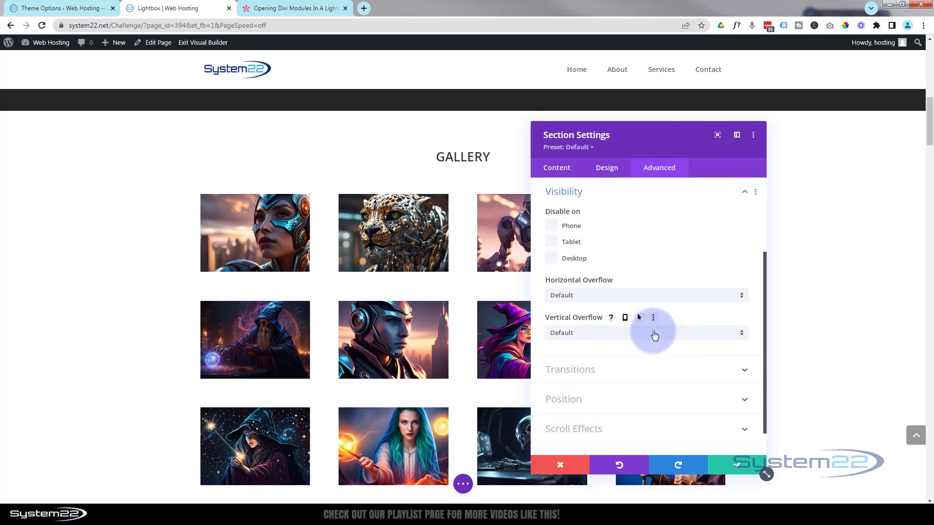
{"action": "left_click", "coordinate": [645, 333]}
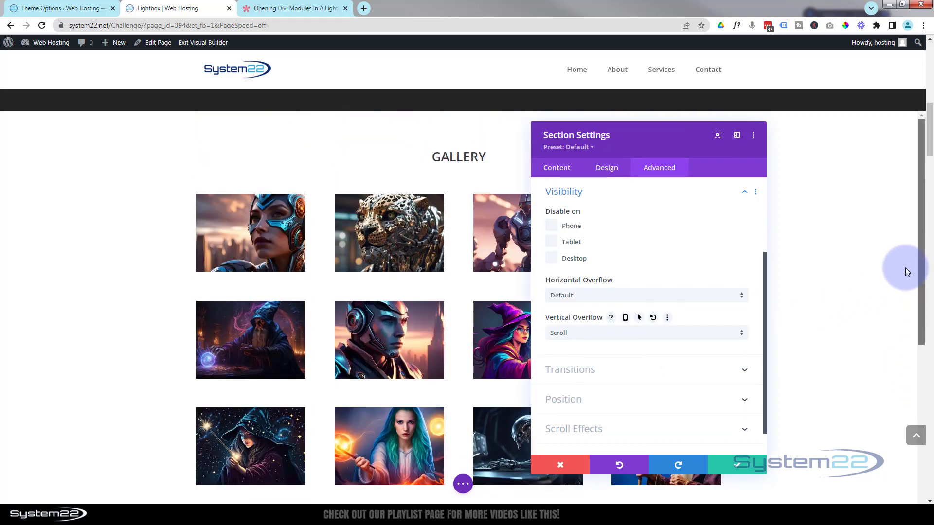
{"action": "scroll", "scroll_direction": "down", "scroll_amount": 3}
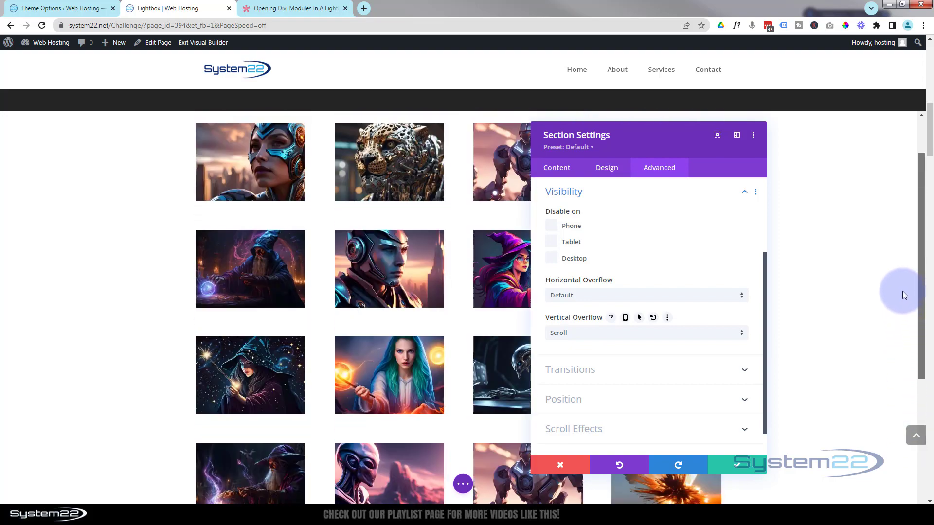
{"action": "scroll", "scroll_direction": "up", "scroll_amount": 3}
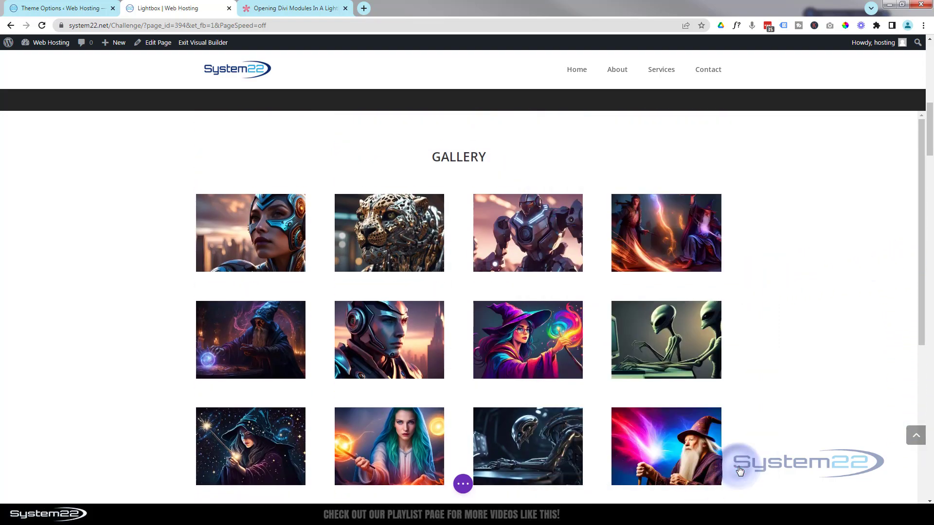
{"action": "left_click", "coordinate": [461, 484]}
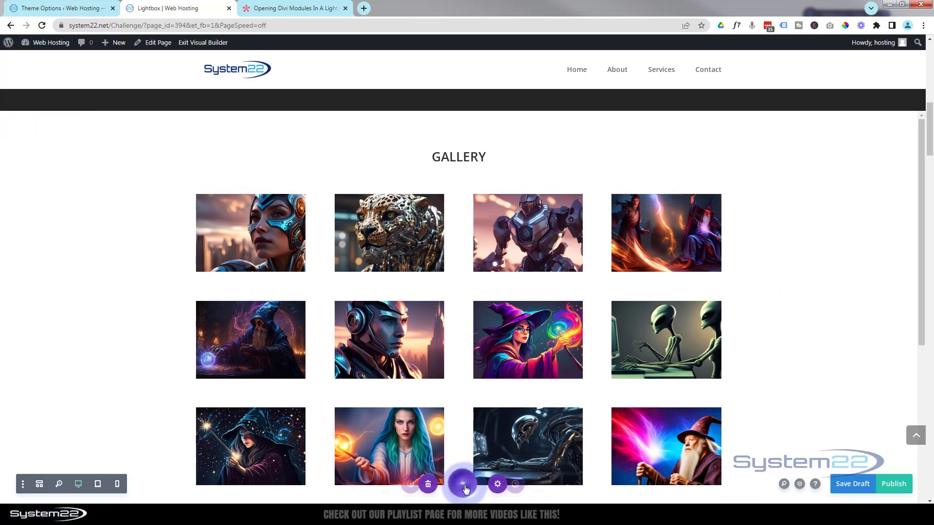
{"action": "left_click", "coordinate": [463, 483]}
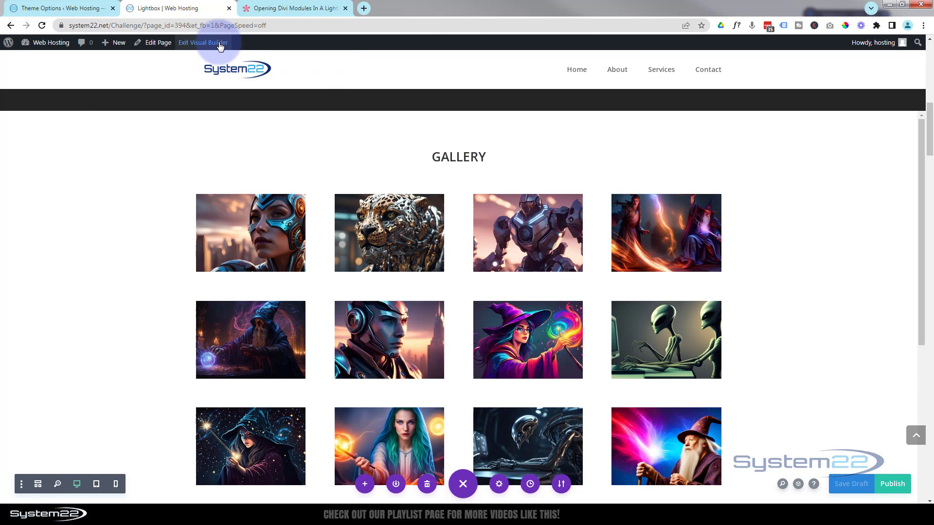
- Exit the builder, open the Gallery lightbox on the live page and scroll through its images
{"action": "left_click", "coordinate": [203, 42]}
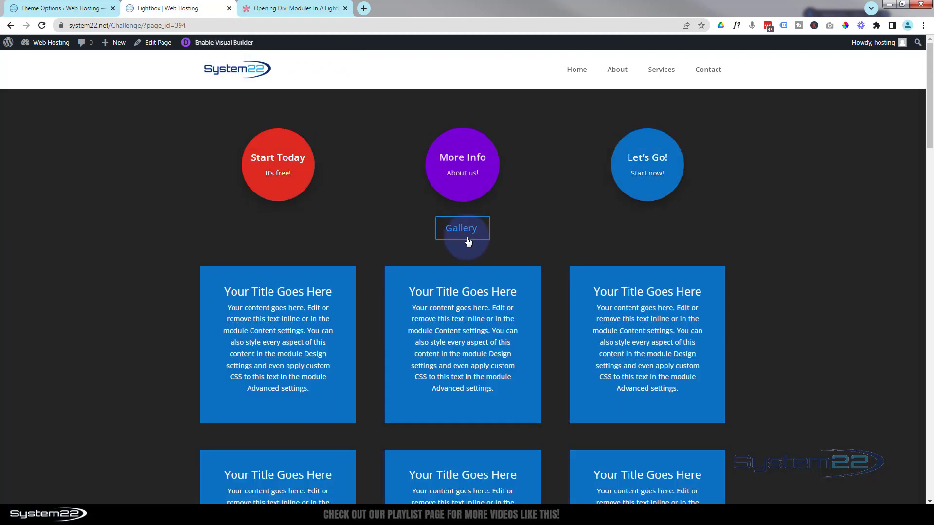
{"action": "left_click", "coordinate": [461, 227]}
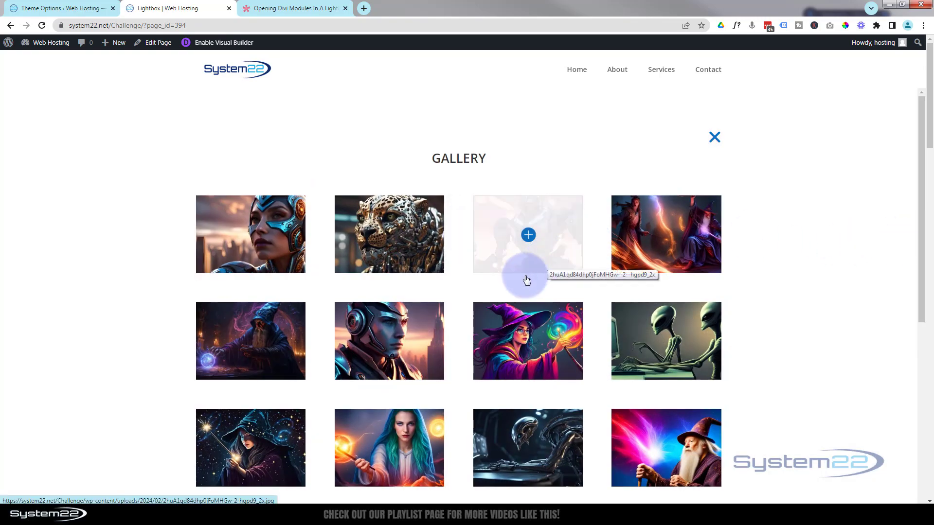
{"action": "scroll", "scroll_direction": "down", "scroll_amount": 3}
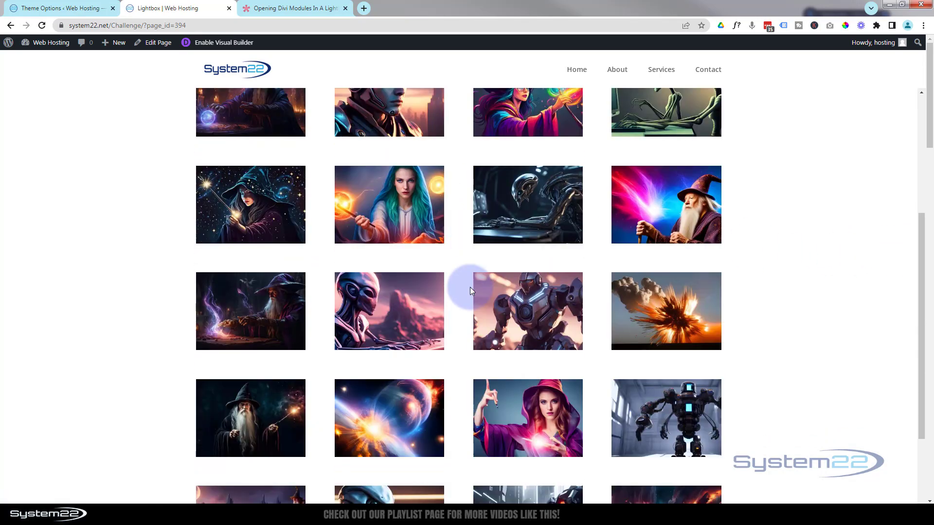
{"action": "scroll", "scroll_direction": "down", "scroll_amount": 3}
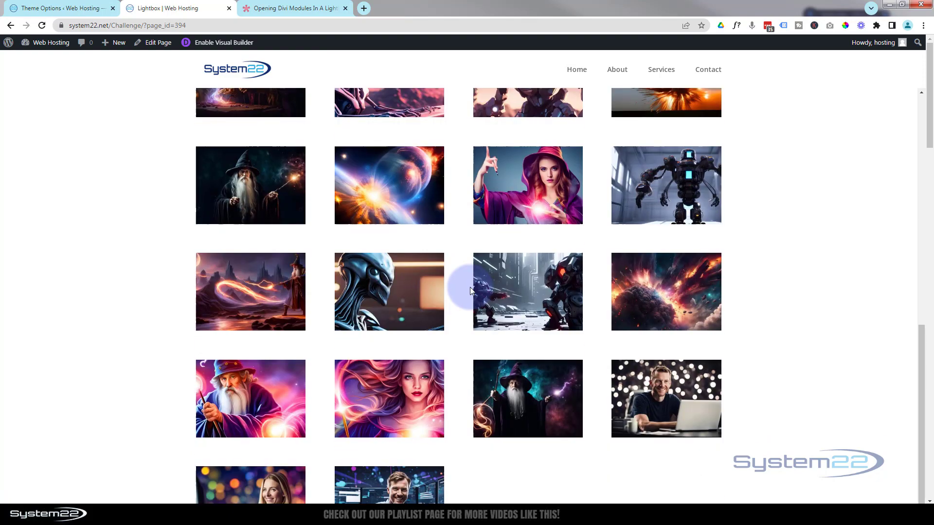
{"action": "scroll", "scroll_direction": "up", "scroll_amount": 3}
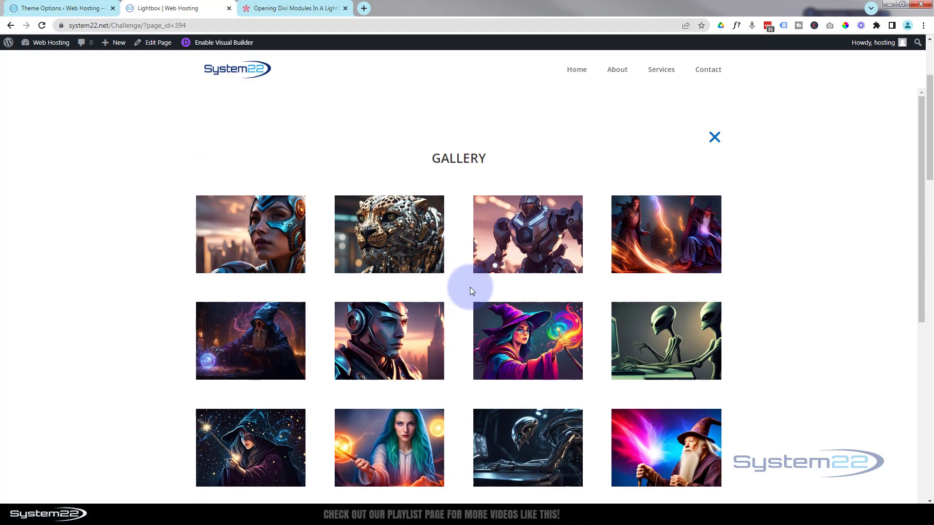
{"action": "scroll", "scroll_direction": "down", "scroll_amount": 3}
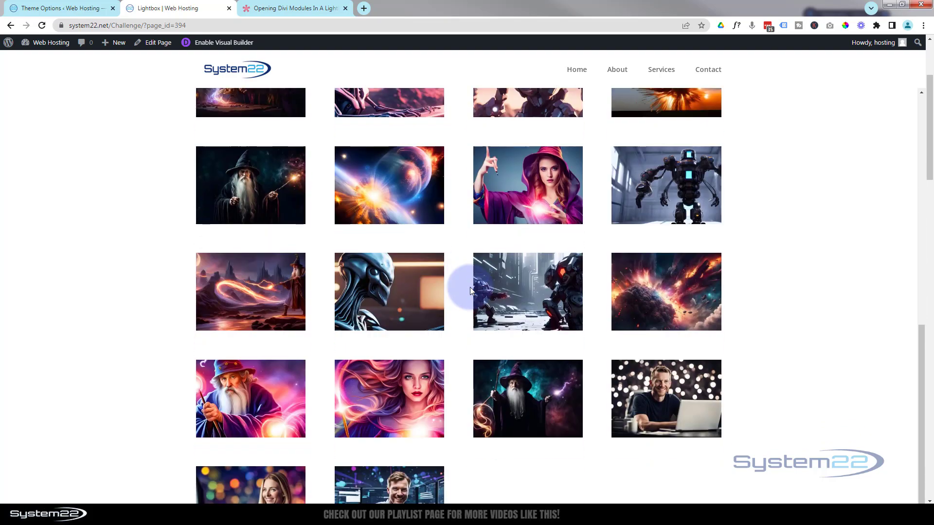
{"action": "mouse_move", "coordinate": [457, 483]}
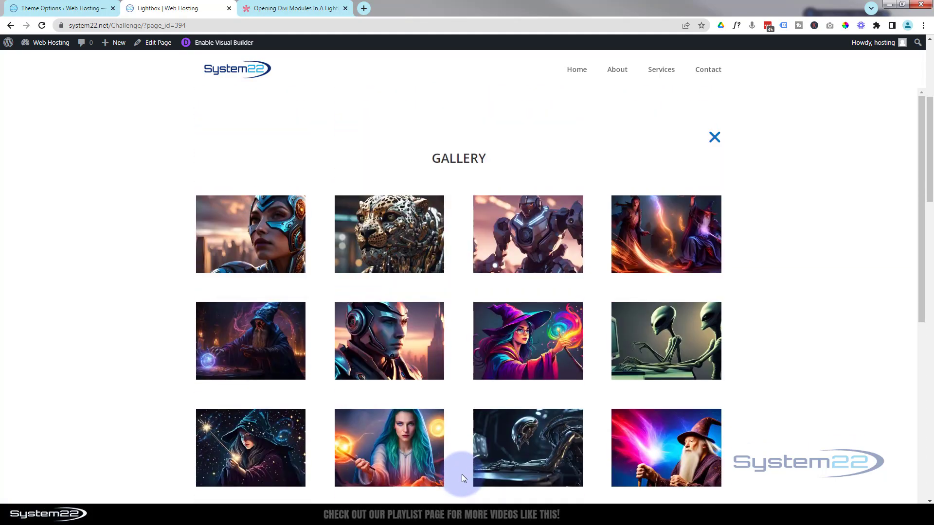
{"action": "mouse_move", "coordinate": [125, 165]}
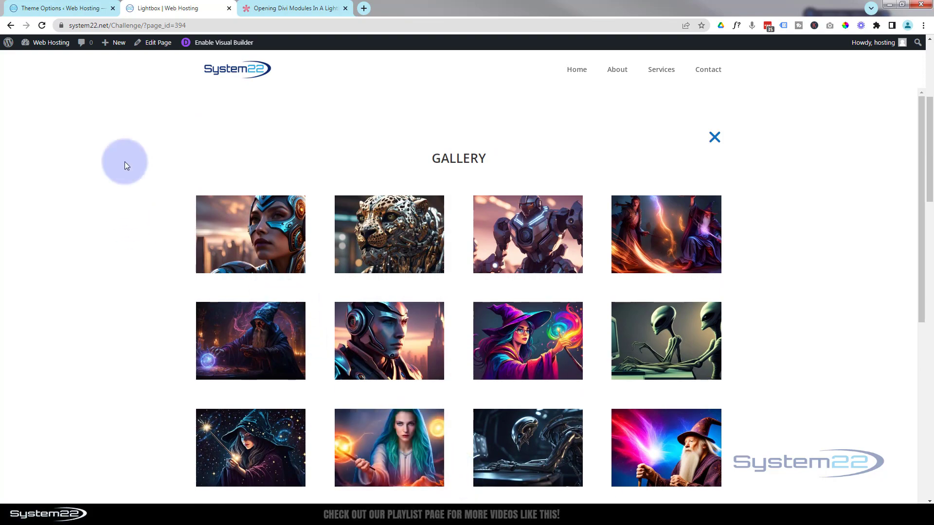
{"action": "mouse_move", "coordinate": [714, 137]}
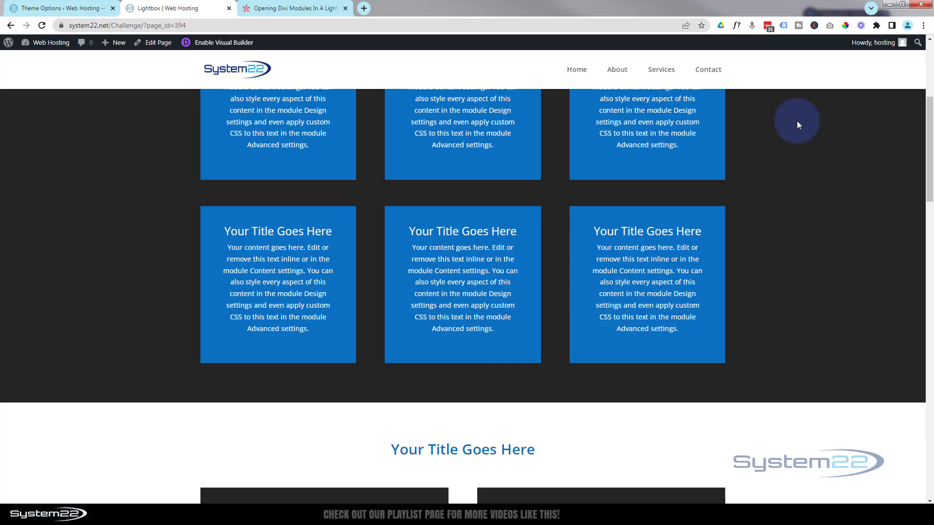
{"action": "scroll", "scroll_direction": "up", "scroll_amount": 3}
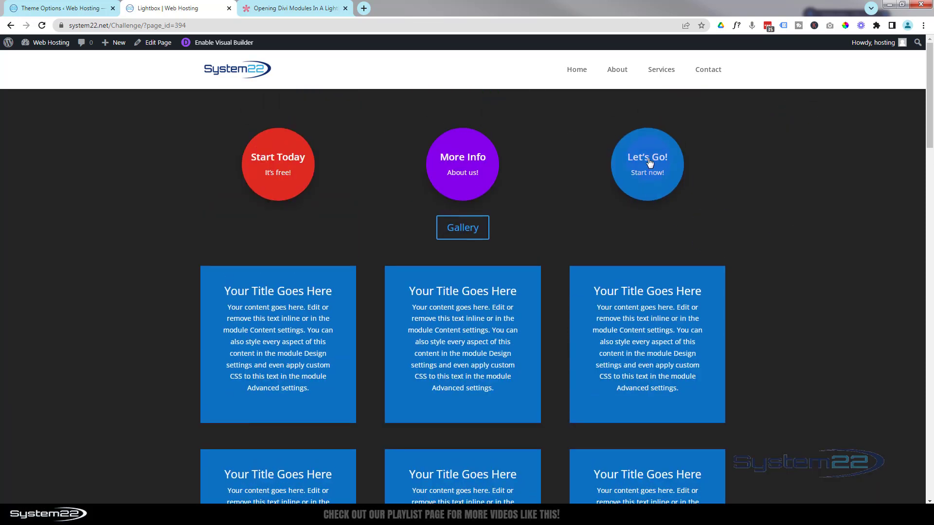
{"action": "left_click", "coordinate": [646, 164]}
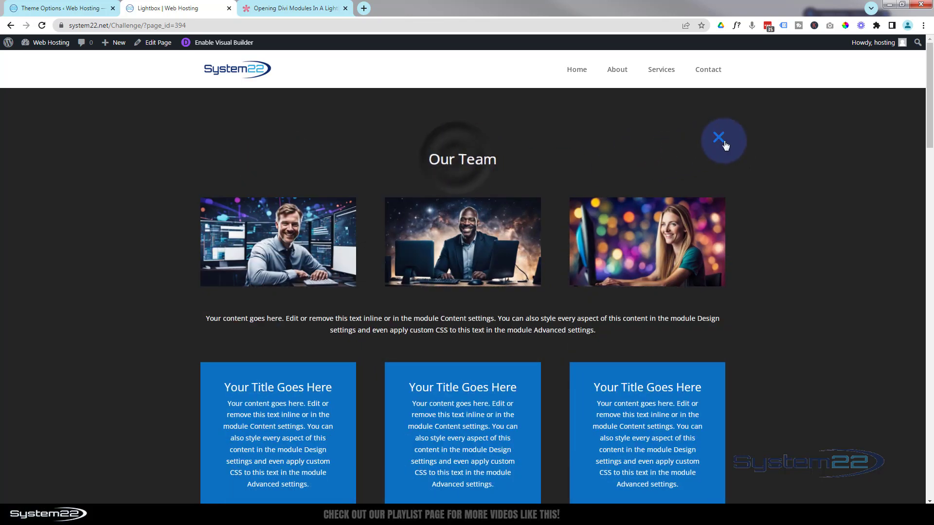
{"action": "left_click", "coordinate": [723, 139]}
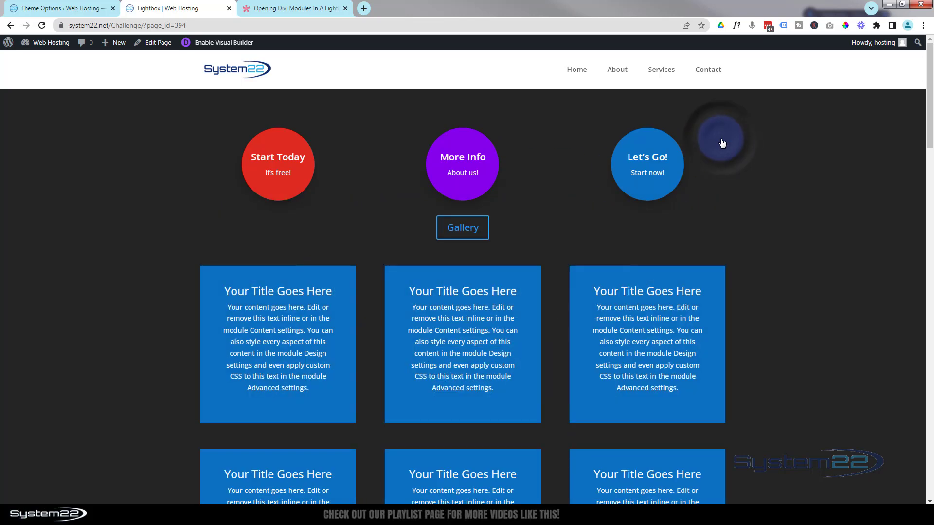
{"action": "mouse_move", "coordinate": [67, 8]}
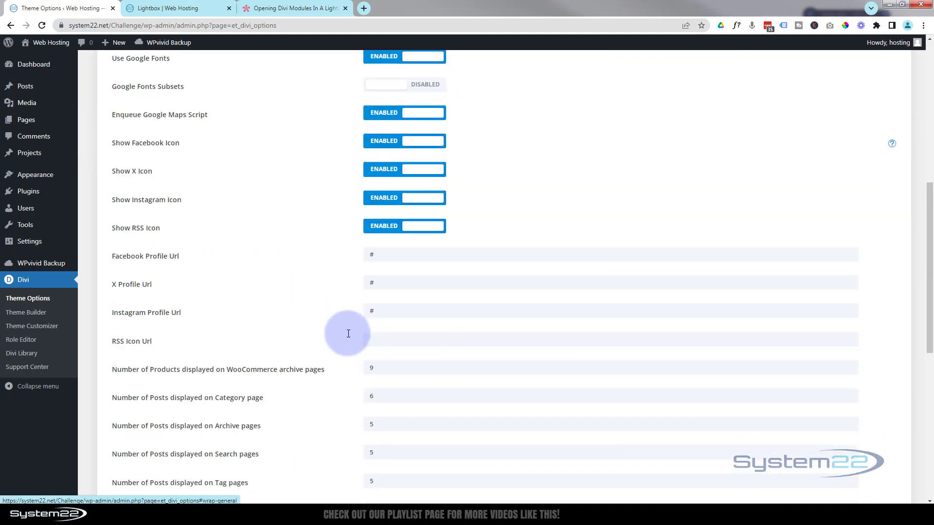
- Change the span.et-lb-close color to red in Theme Options Custom CSS, save, and return to the live page
{"action": "scroll", "scroll_direction": "down", "scroll_amount": 3}
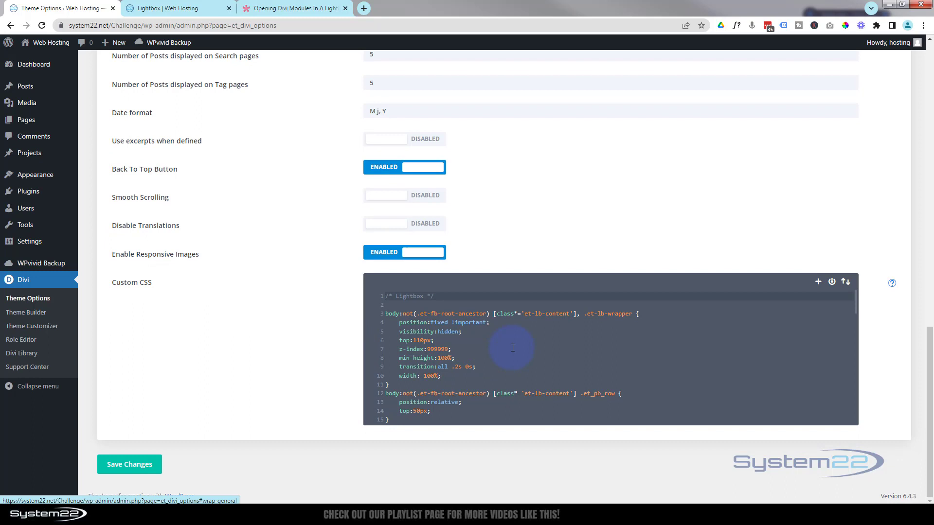
{"action": "scroll", "scroll_direction": "down", "scroll_amount": 3}
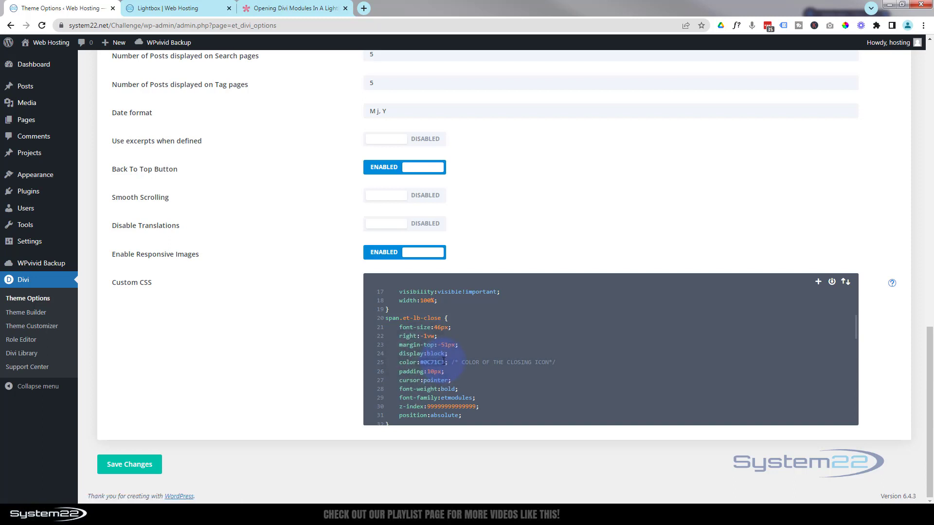
{"action": "type", "text": "red"}
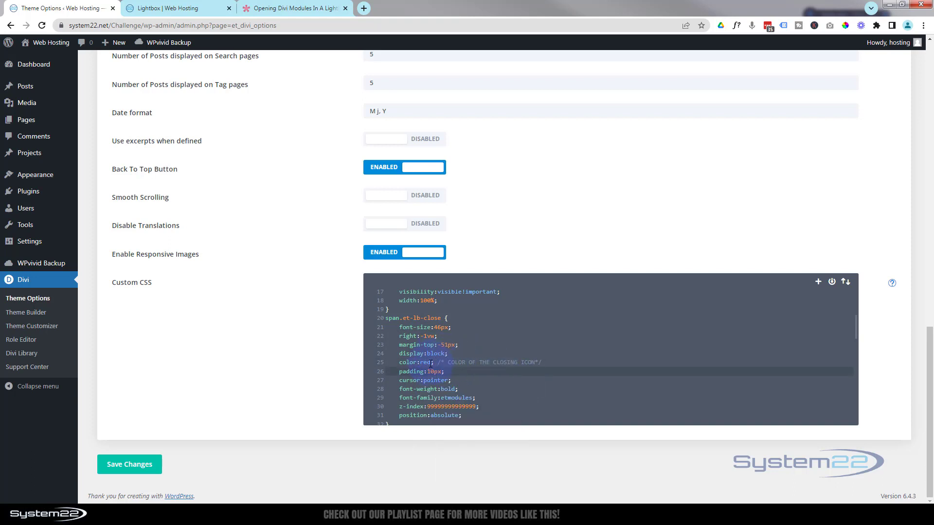
{"action": "left_click", "coordinate": [129, 464]}
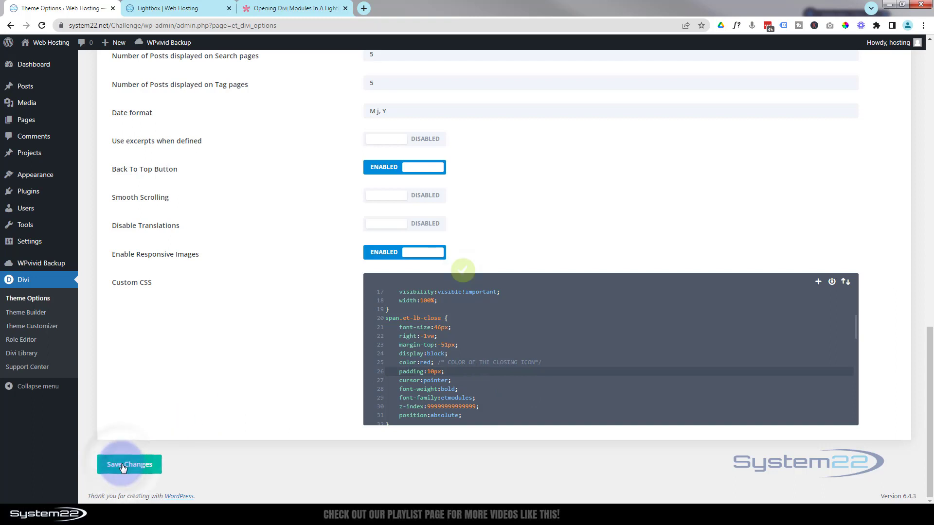
{"action": "left_click", "coordinate": [173, 8]}
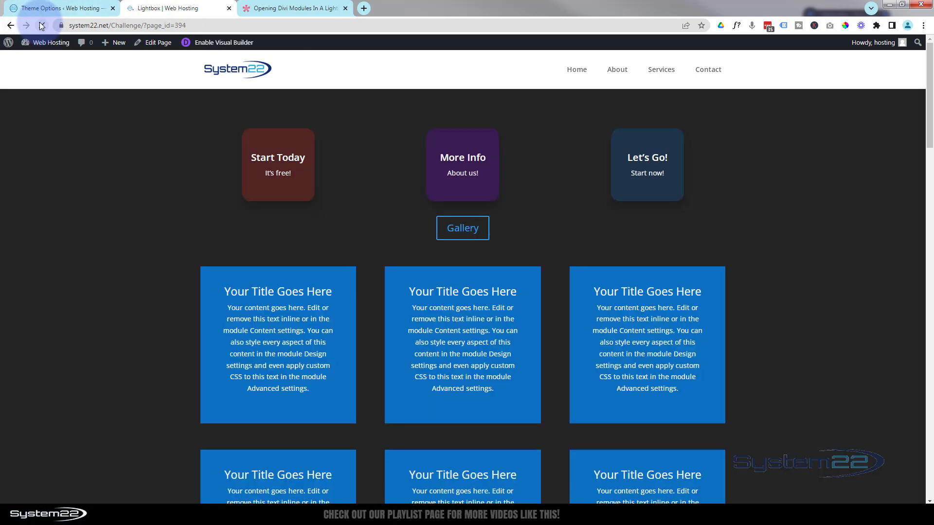
- Open, close and reopen the Gallery lightbox to check the red close icon, then return to Theme Options
{"action": "left_click", "coordinate": [460, 227]}
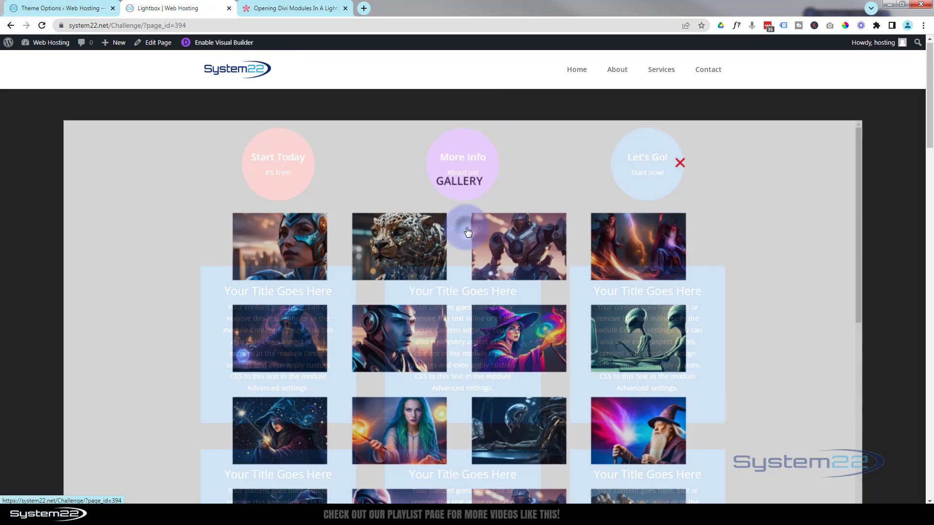
{"action": "left_click", "coordinate": [680, 163]}
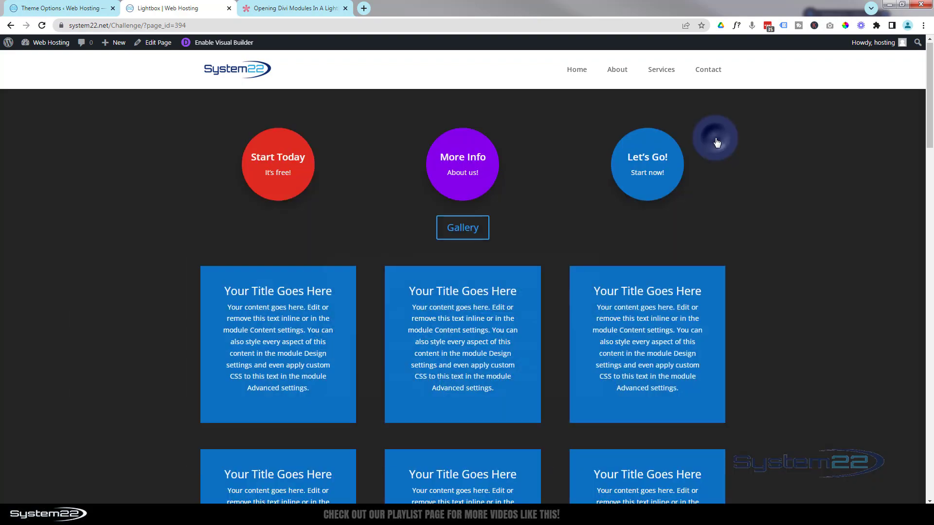
{"action": "left_click", "coordinate": [462, 228]}
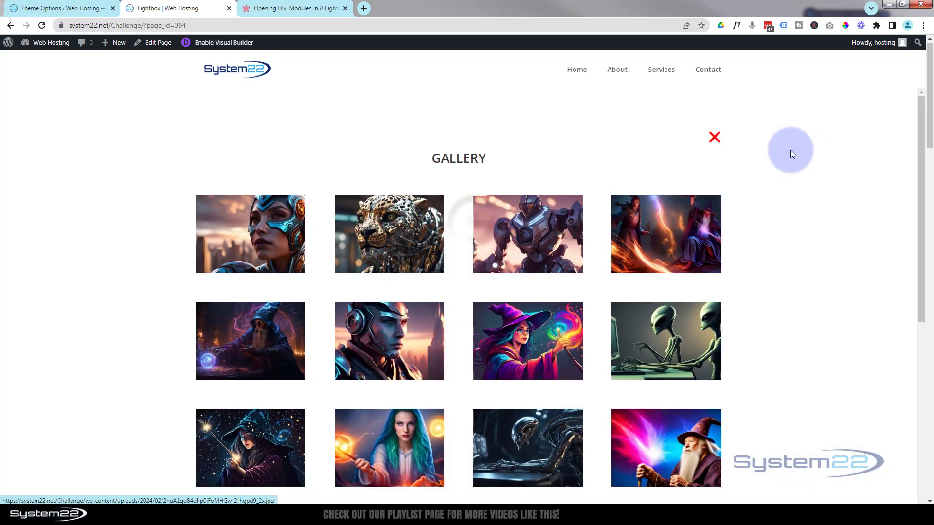
{"action": "mouse_move", "coordinate": [88, 8]}
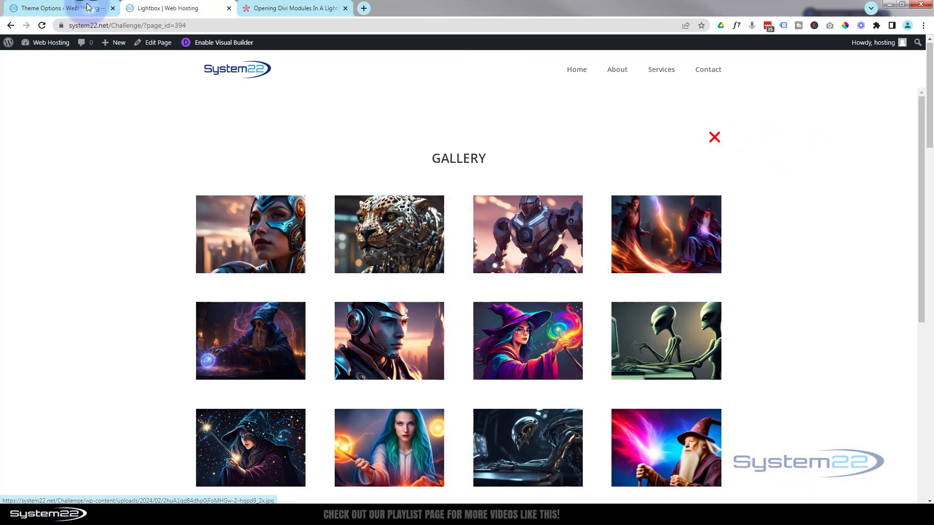
{"action": "left_click", "coordinate": [56, 7]}
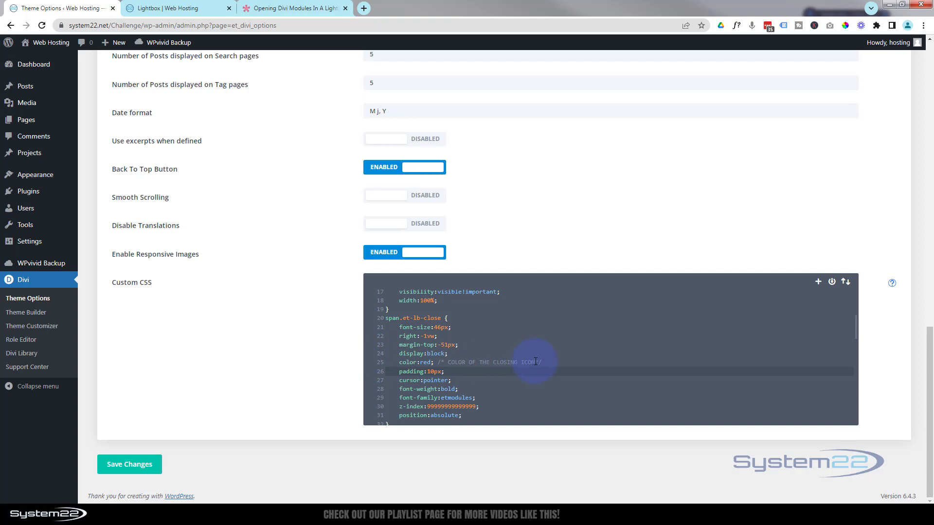
- Set top: 0 on .et-lb-wrapper in Custom CSS, save, and reload the live gallery page
{"action": "scroll", "scroll_direction": "up", "scroll_amount": 3}
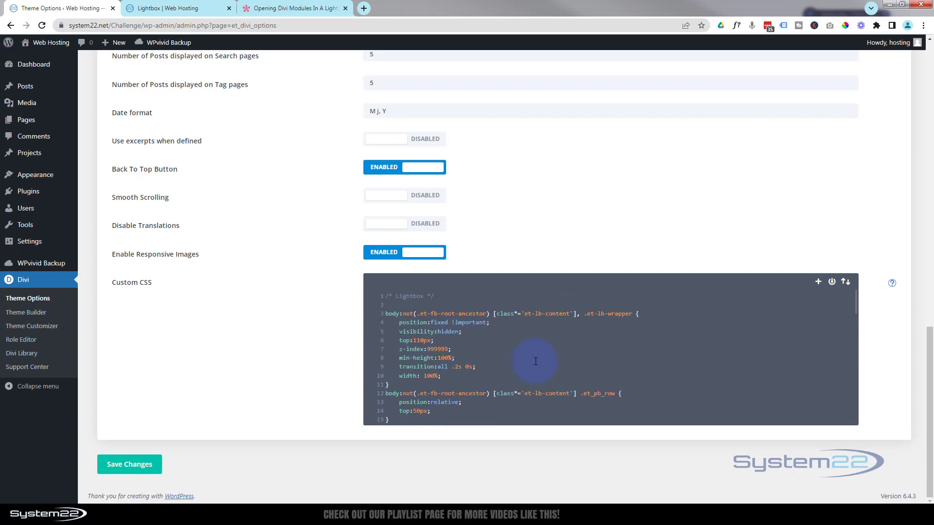
{"action": "scroll", "scroll_direction": "up", "scroll_amount": 3}
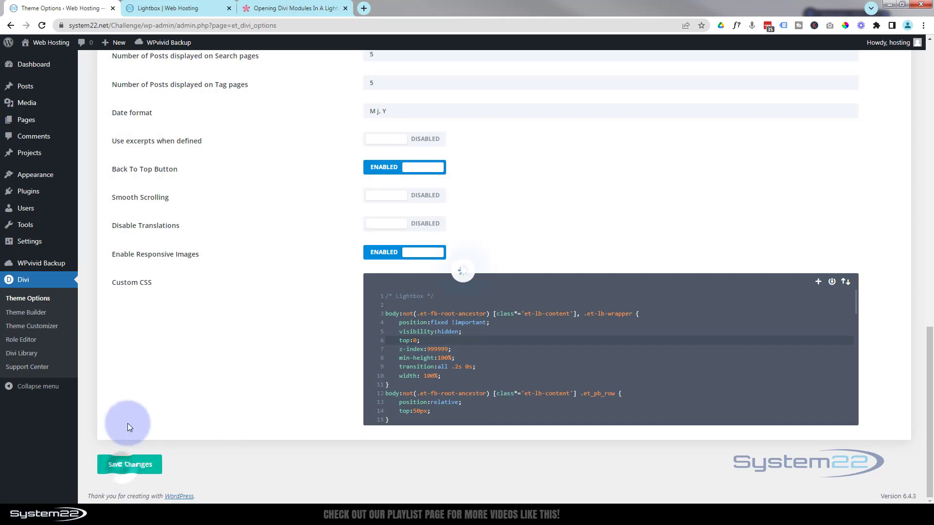
{"action": "left_click", "coordinate": [173, 7]}
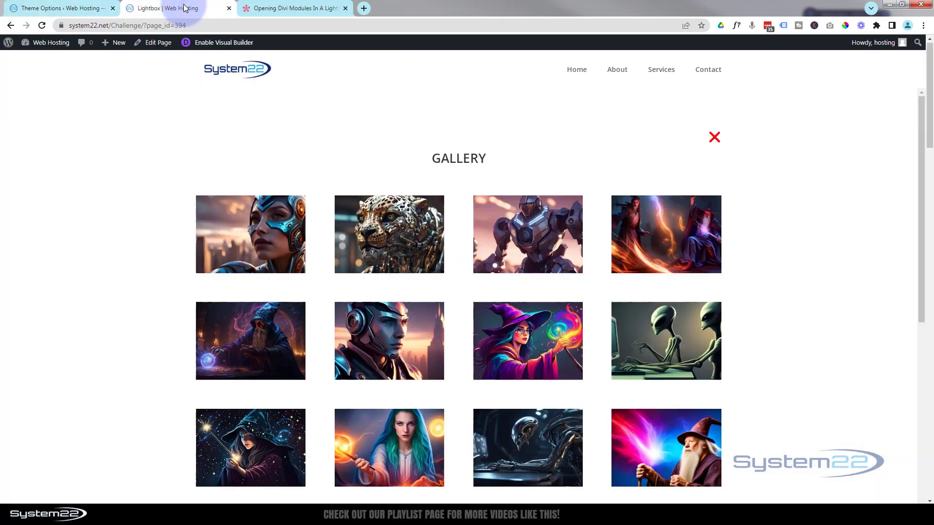
{"action": "left_click", "coordinate": [41, 25]}
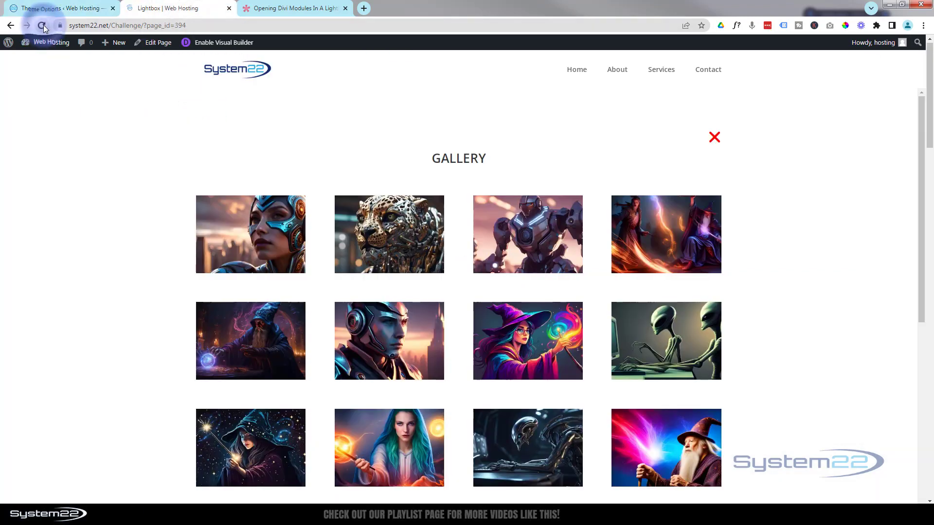
{"action": "left_click", "coordinate": [42, 25]}
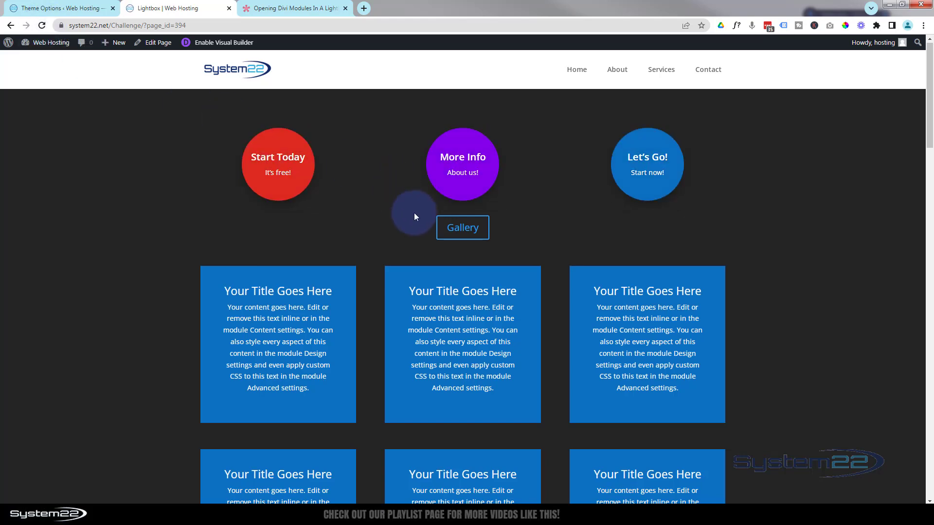
- Scroll to the Custom CSS field and restore the lightbox wrapper's top offset to 110px
{"action": "left_click", "coordinate": [462, 227]}
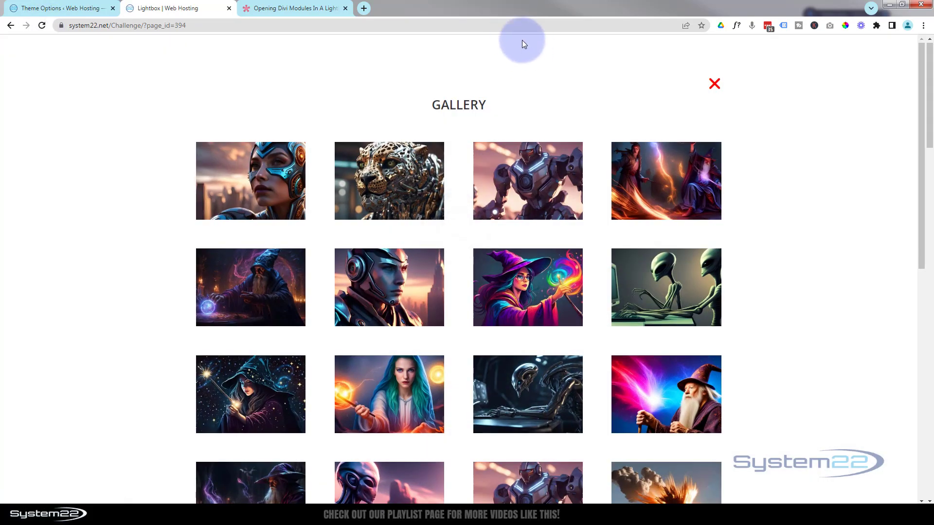
{"action": "mouse_move", "coordinate": [771, 67]}
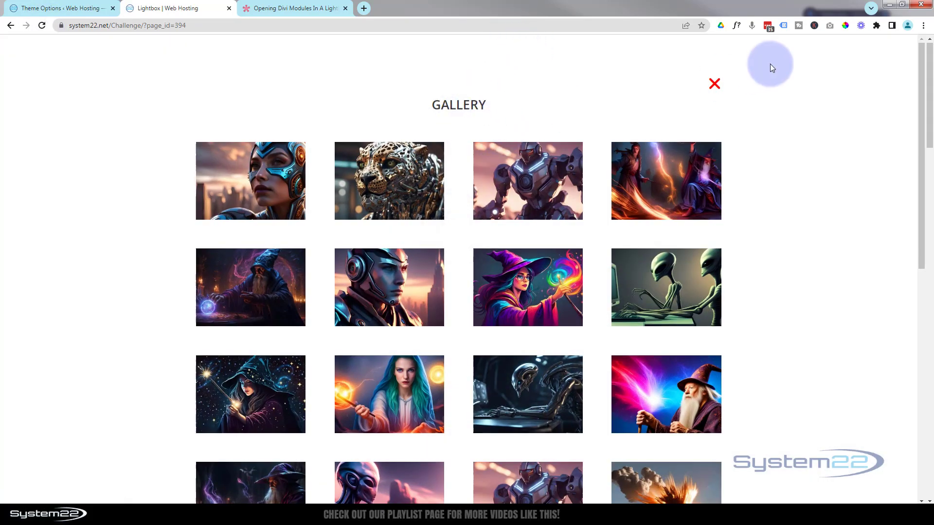
{"action": "mouse_move", "coordinate": [598, 153]}
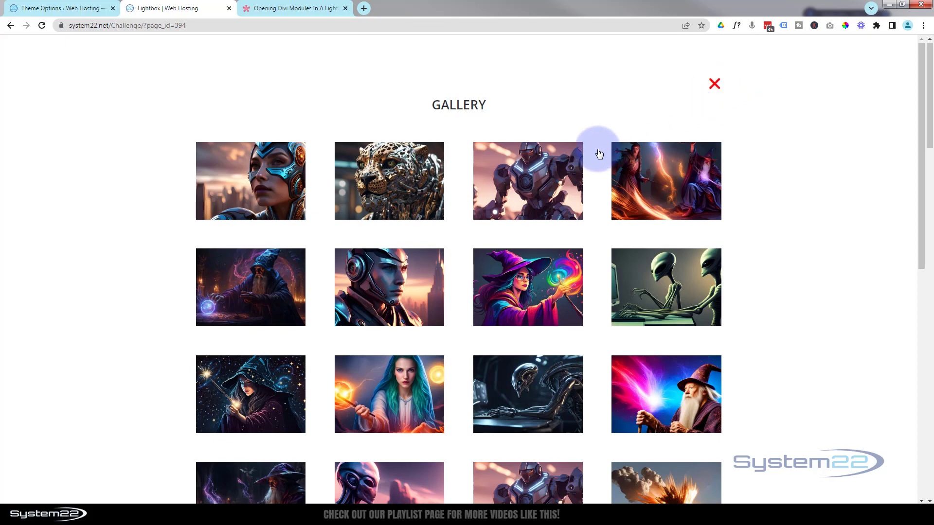
{"action": "scroll", "scroll_direction": "down", "scroll_amount": 3}
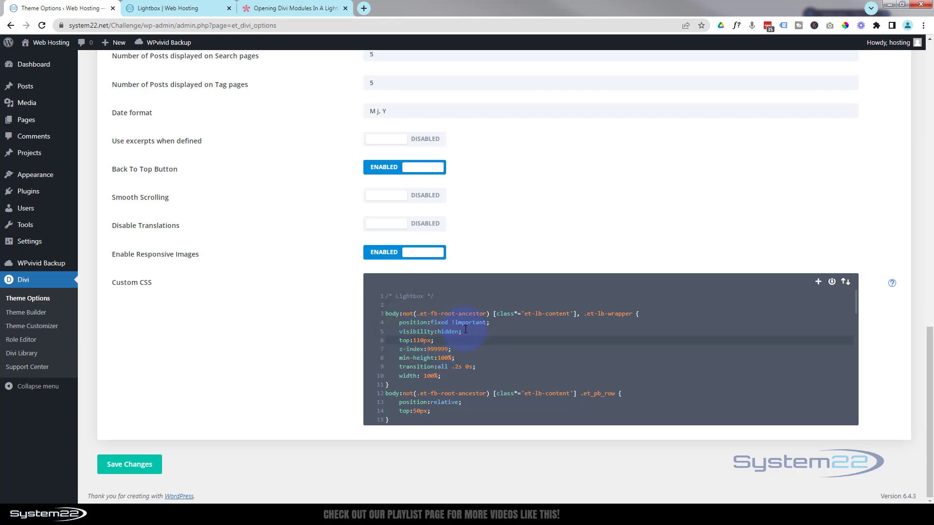
- On the live Lightbox page, open the Get Started and countdown lightboxes and dismiss each with the red X
{"action": "left_click", "coordinate": [129, 464]}
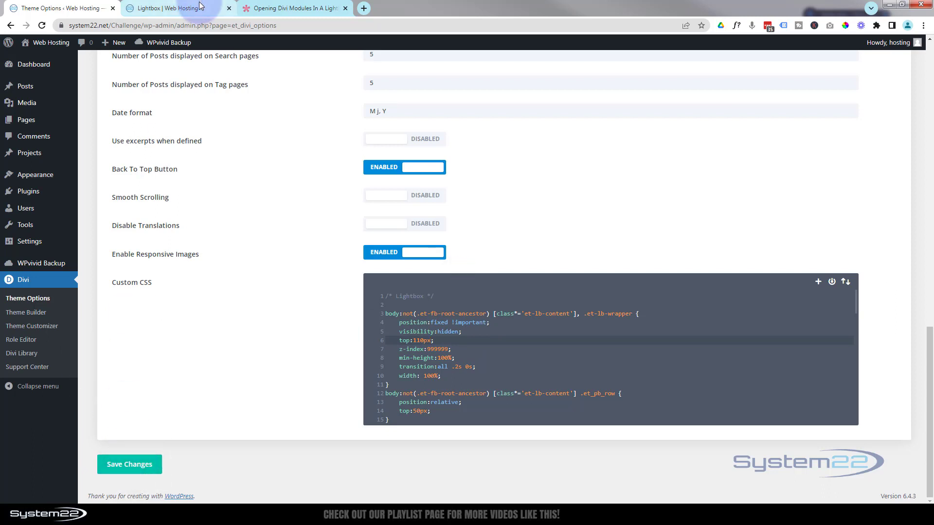
{"action": "left_click", "coordinate": [164, 8]}
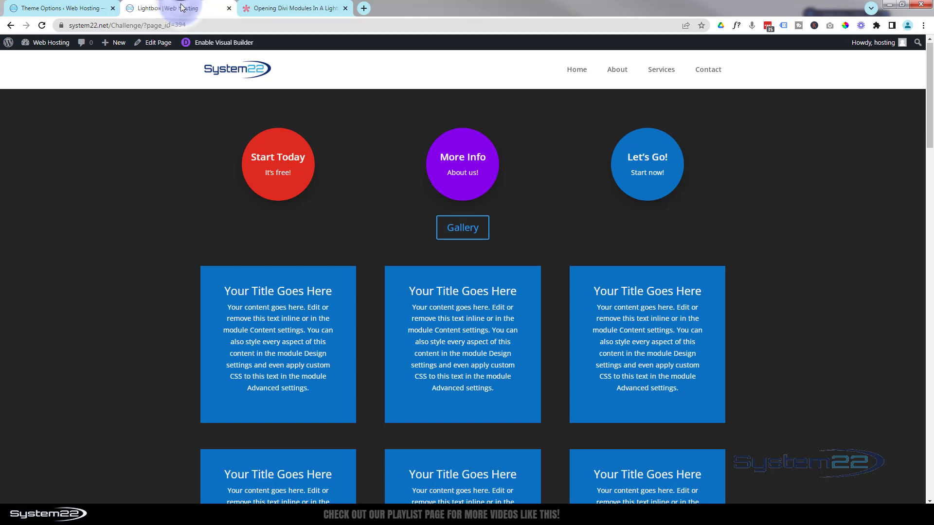
{"action": "mouse_move", "coordinate": [159, 195]}
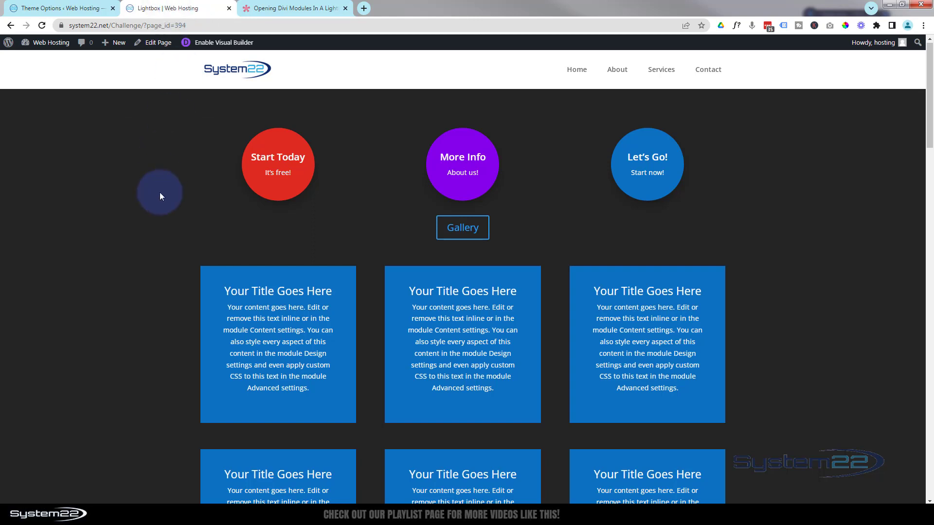
{"action": "mouse_move", "coordinate": [288, 253]}
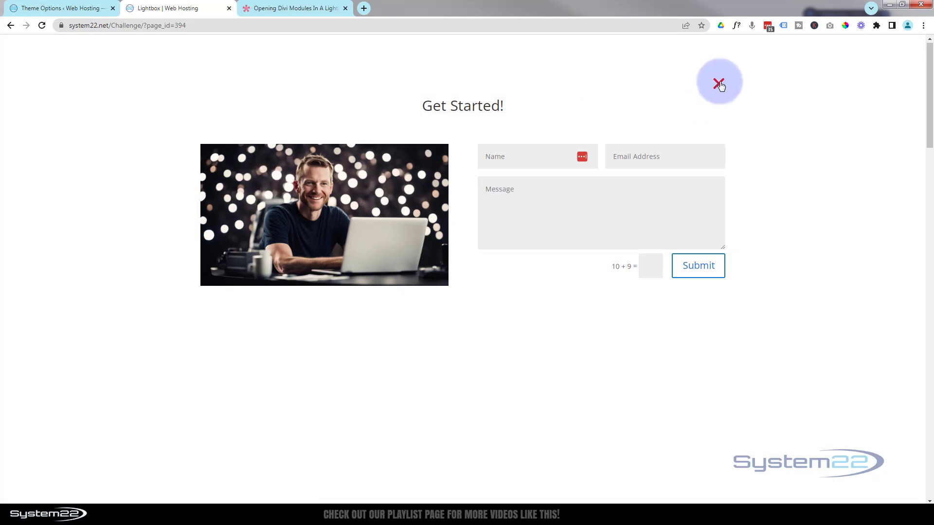
{"action": "left_click", "coordinate": [719, 83]}
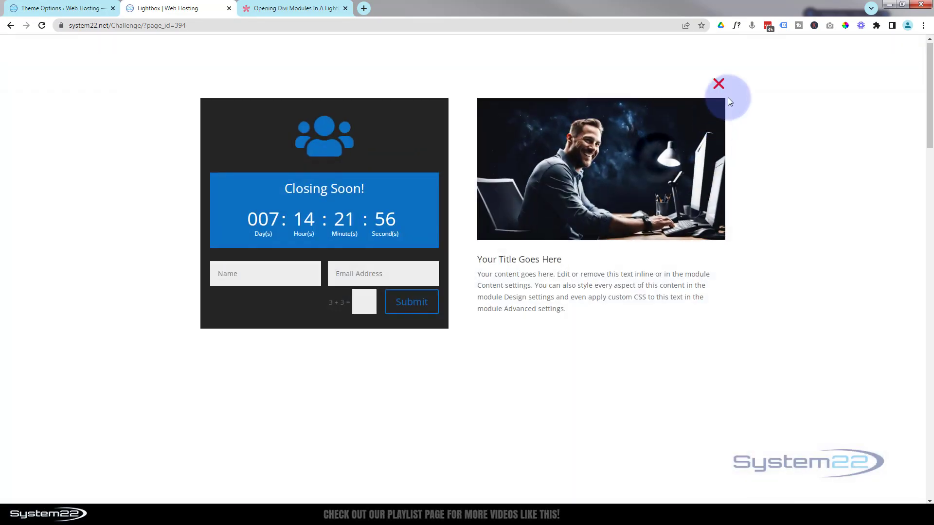
{"action": "left_click", "coordinate": [718, 84]}
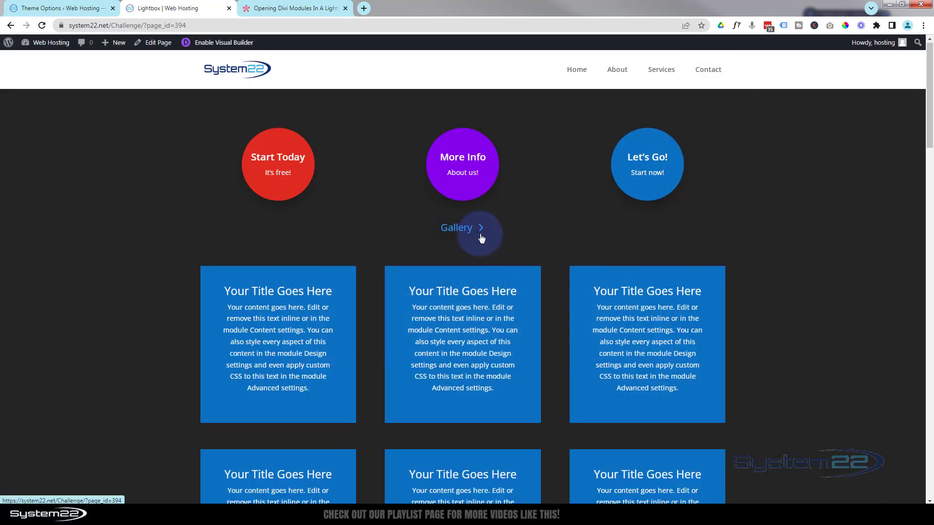
{"action": "scroll", "scroll_direction": "down", "scroll_amount": 3}
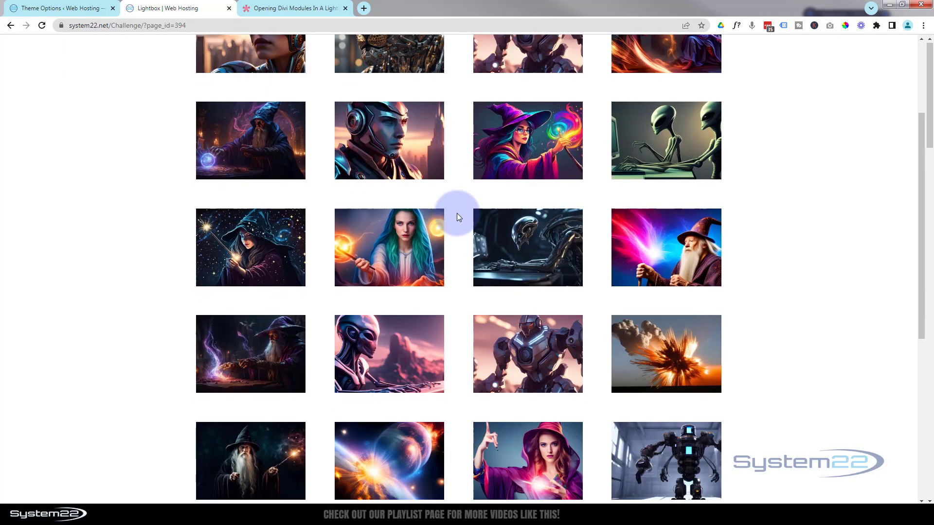
{"action": "scroll", "scroll_direction": "down", "scroll_amount": 3}
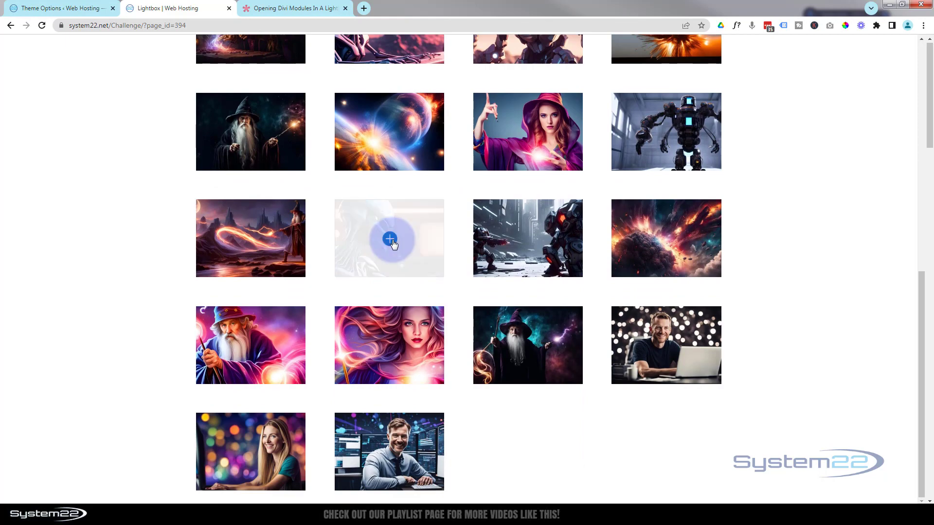
{"action": "left_click", "coordinate": [389, 237]}
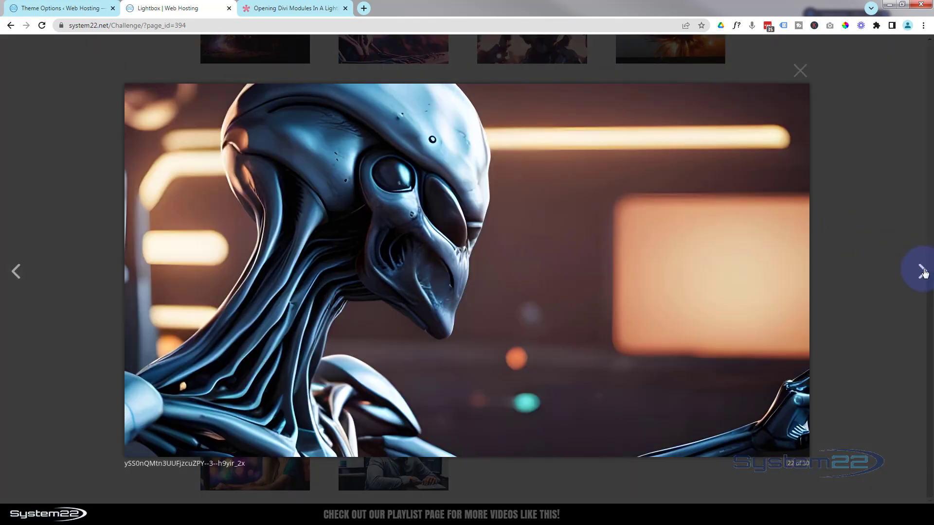
{"action": "left_click", "coordinate": [919, 270]}
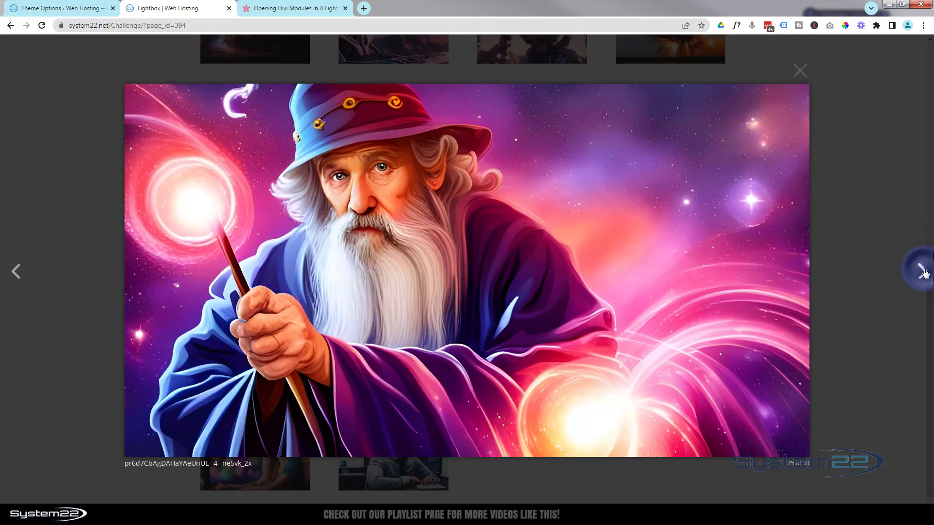
{"action": "left_click", "coordinate": [922, 271]}
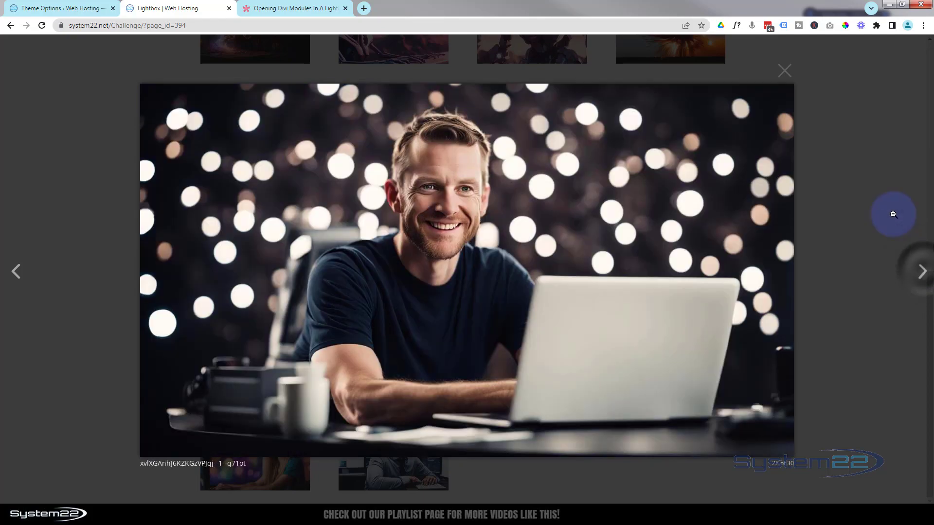
{"action": "left_click", "coordinate": [783, 70]}
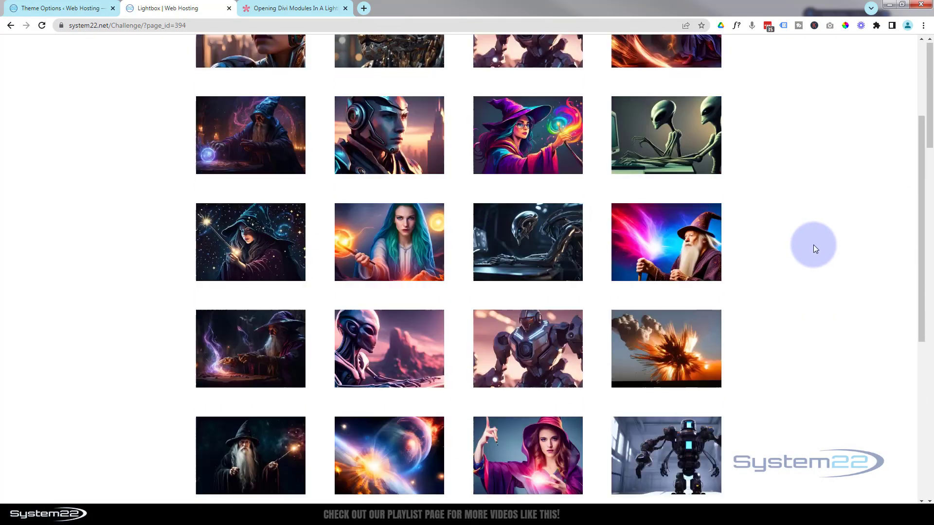
{"action": "scroll", "scroll_direction": "up", "scroll_amount": 3}
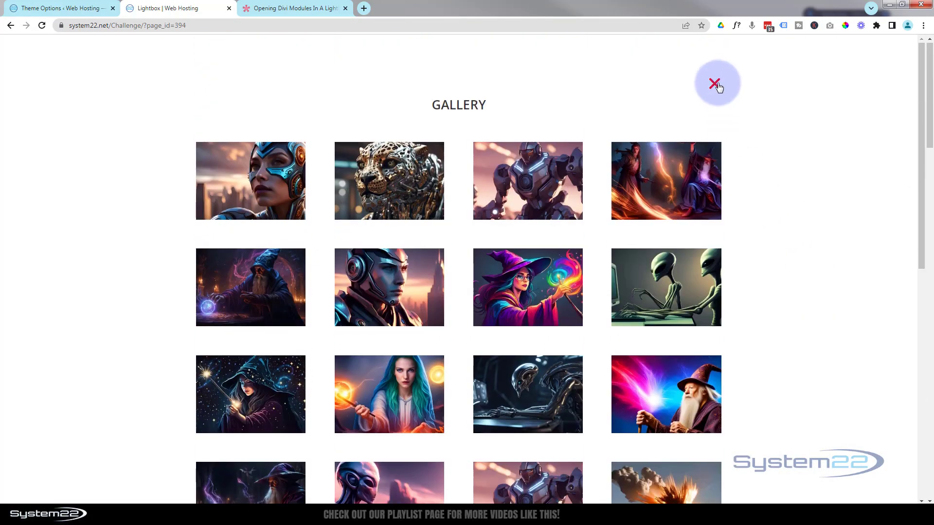
{"action": "left_click", "coordinate": [717, 83]}
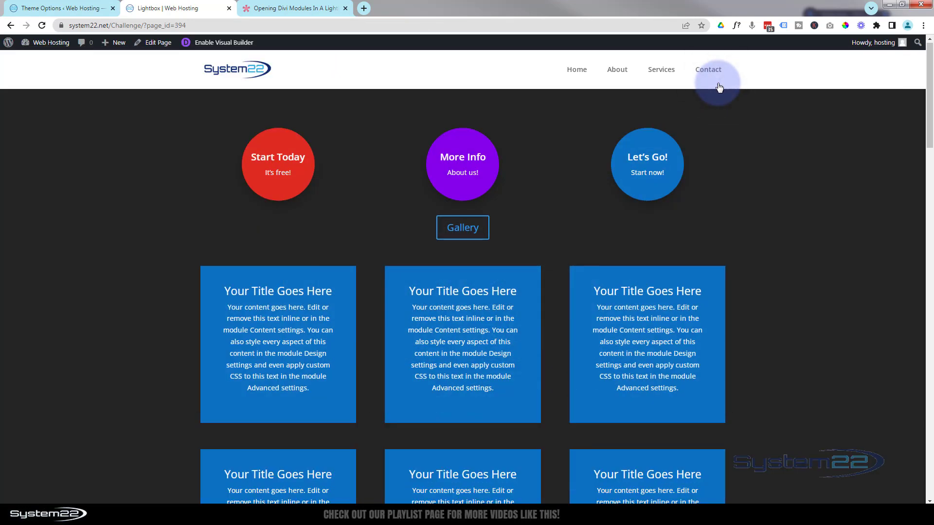
{"action": "mouse_move", "coordinate": [718, 84]}
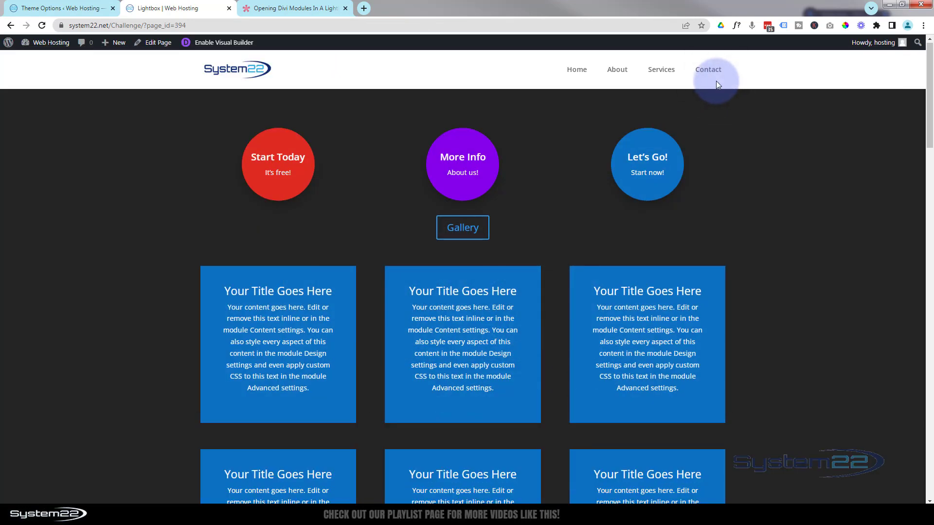
{"action": "mouse_move", "coordinate": [488, 239]}
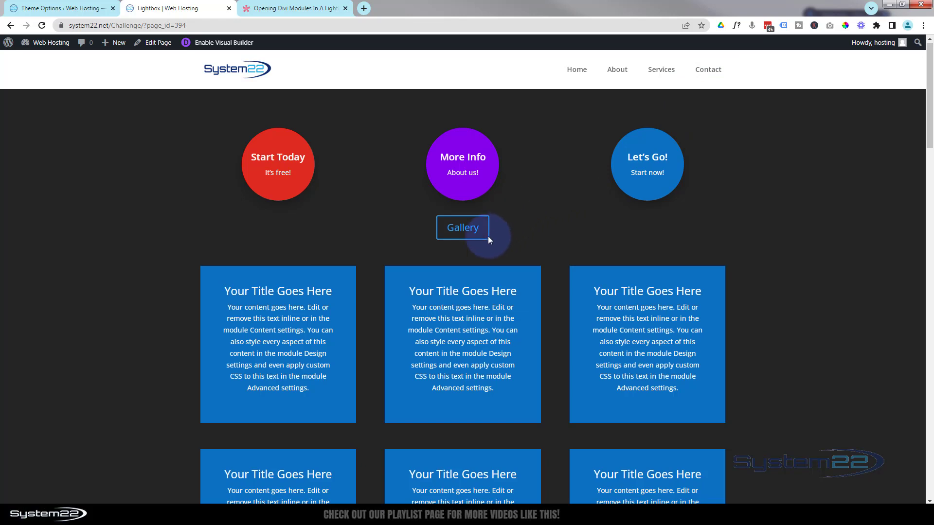
- Reload the live page and reopen the Gallery lightbox to confirm it sits beneath the site header
{"action": "left_click", "coordinate": [461, 228]}
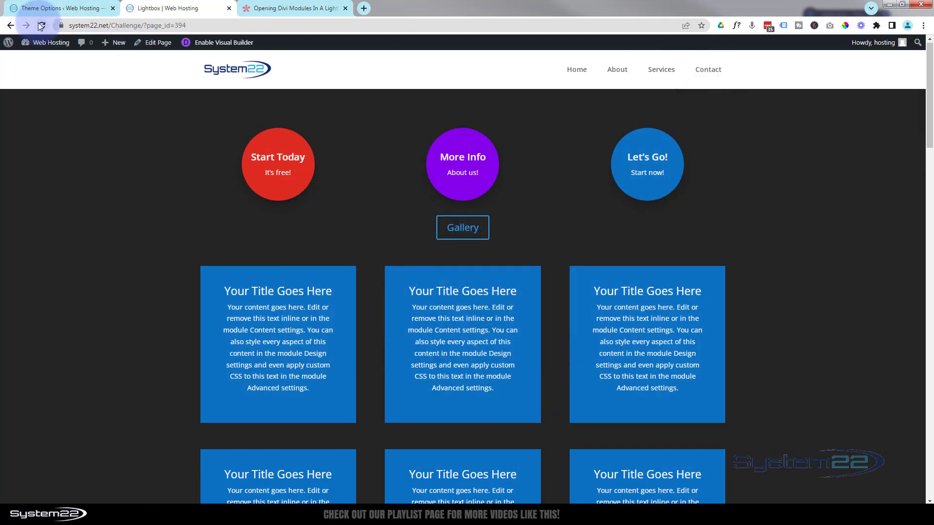
{"action": "left_click", "coordinate": [40, 25]}
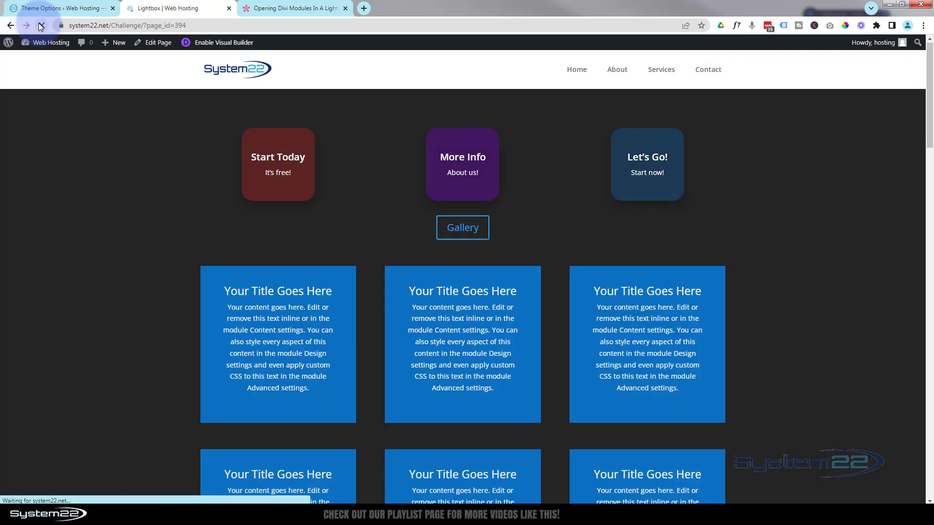
{"action": "left_click", "coordinate": [461, 227]}
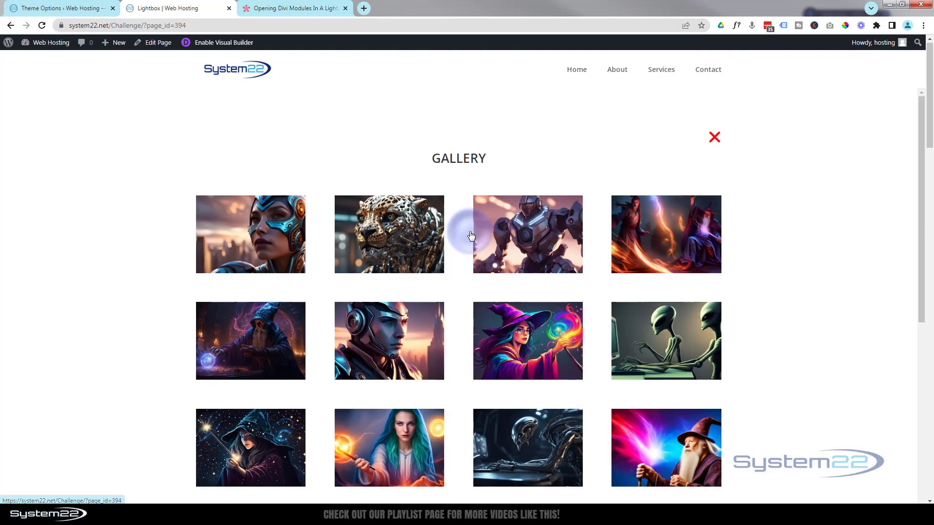
{"action": "mouse_move", "coordinate": [715, 186]}
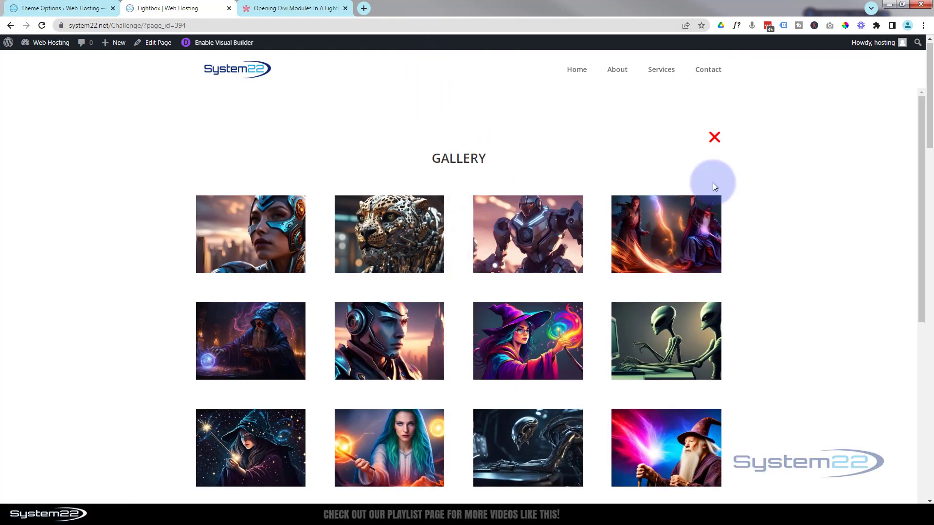
{"action": "mouse_move", "coordinate": [718, 136]}
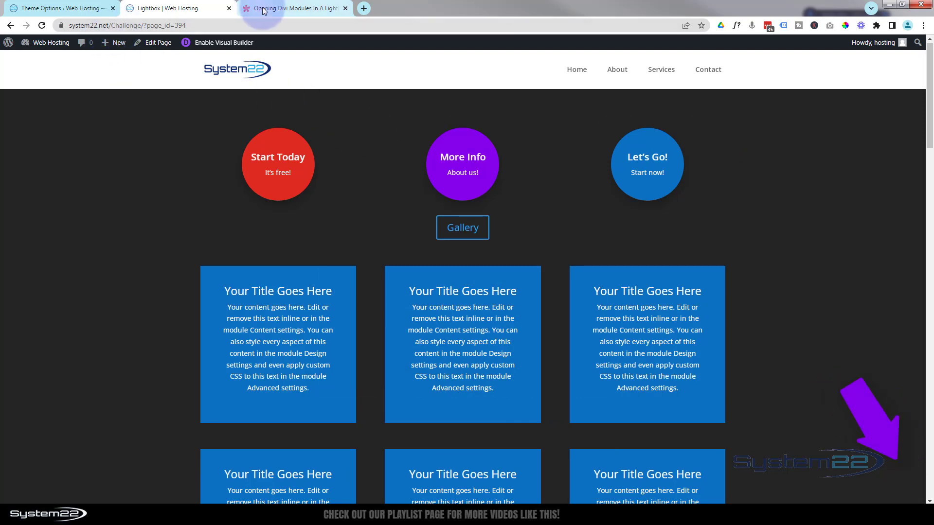
{"action": "left_click", "coordinate": [173, 8]}
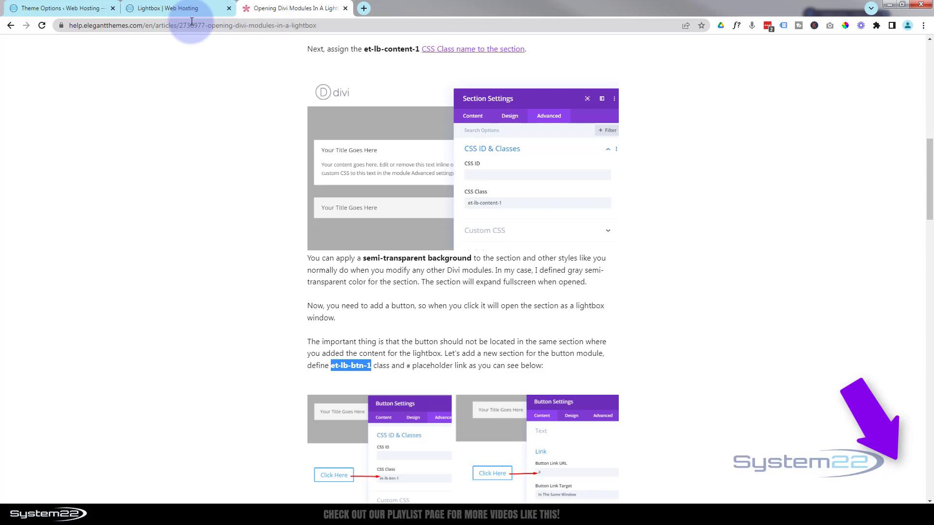
{"action": "left_click", "coordinate": [173, 7]}
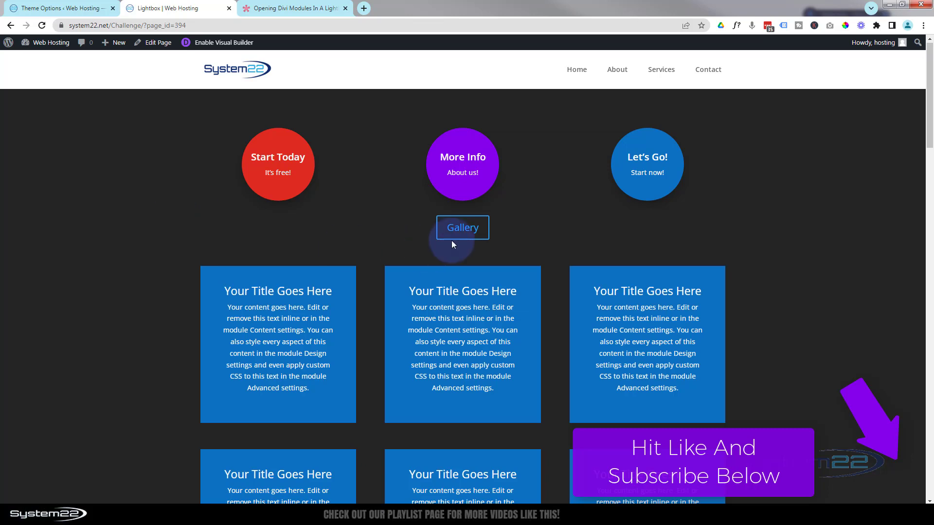
{"action": "left_click", "coordinate": [461, 226]}
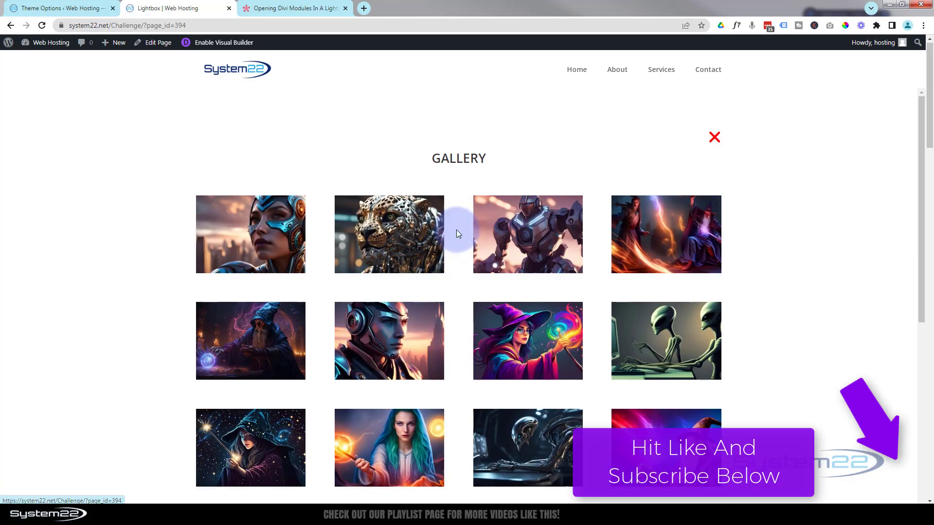
{"action": "scroll", "scroll_direction": "down", "scroll_amount": 3}
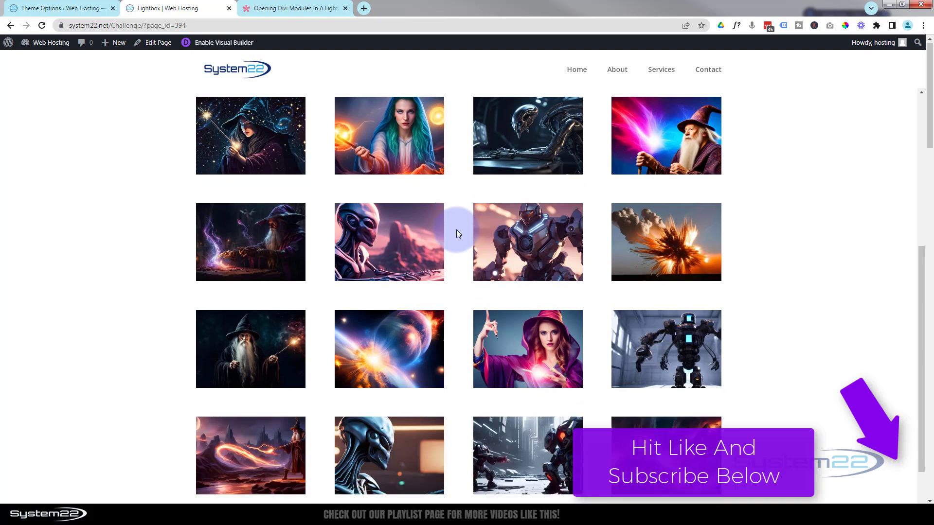
{"action": "scroll", "scroll_direction": "down", "scroll_amount": 3}
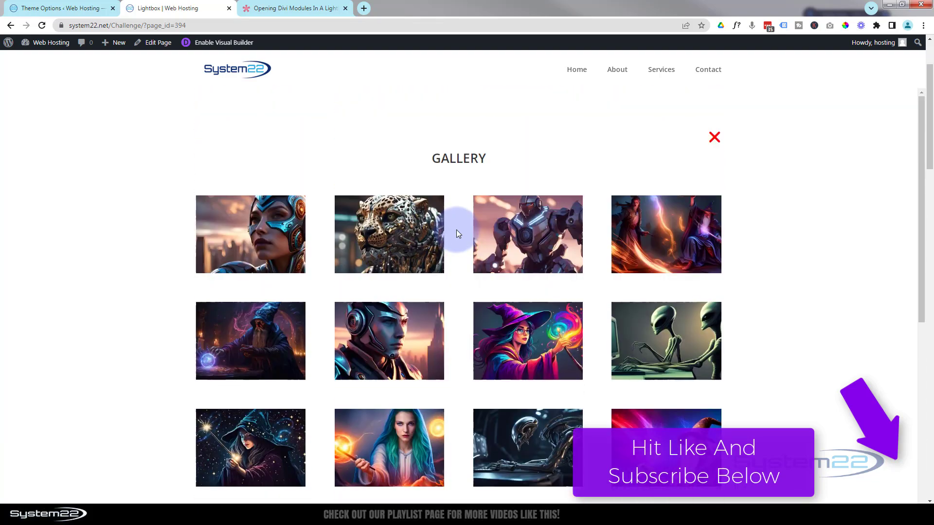
{"action": "left_click", "coordinate": [713, 137]}
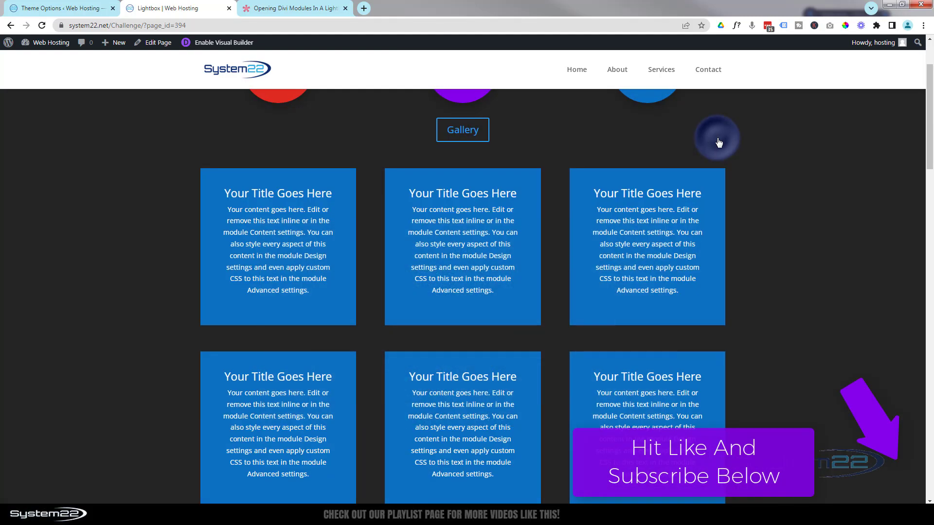